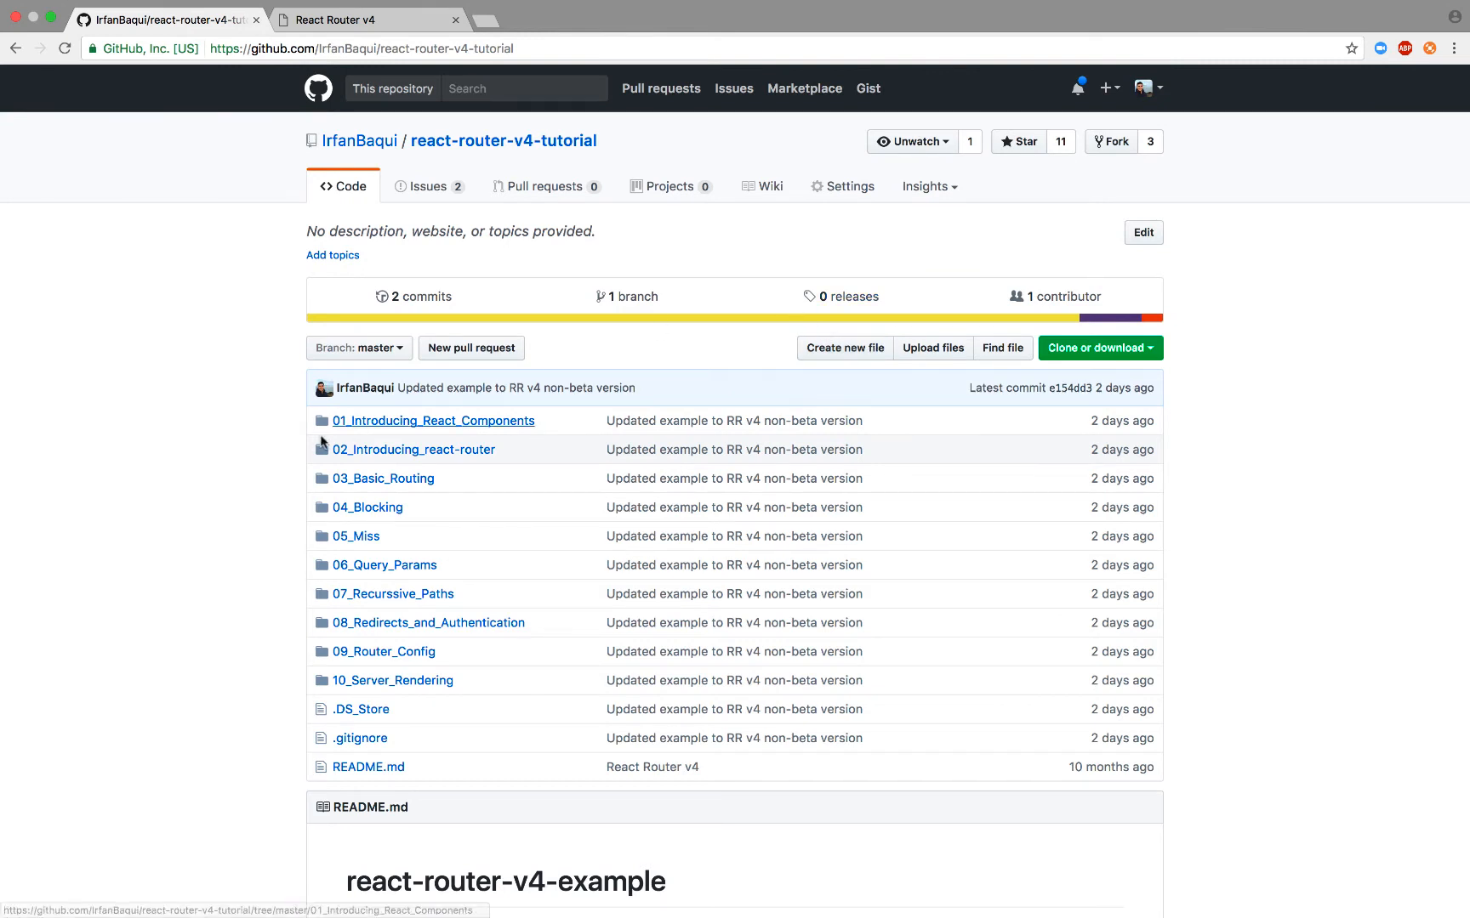
{"action": "mouse_move", "coordinate": [344, 466]}
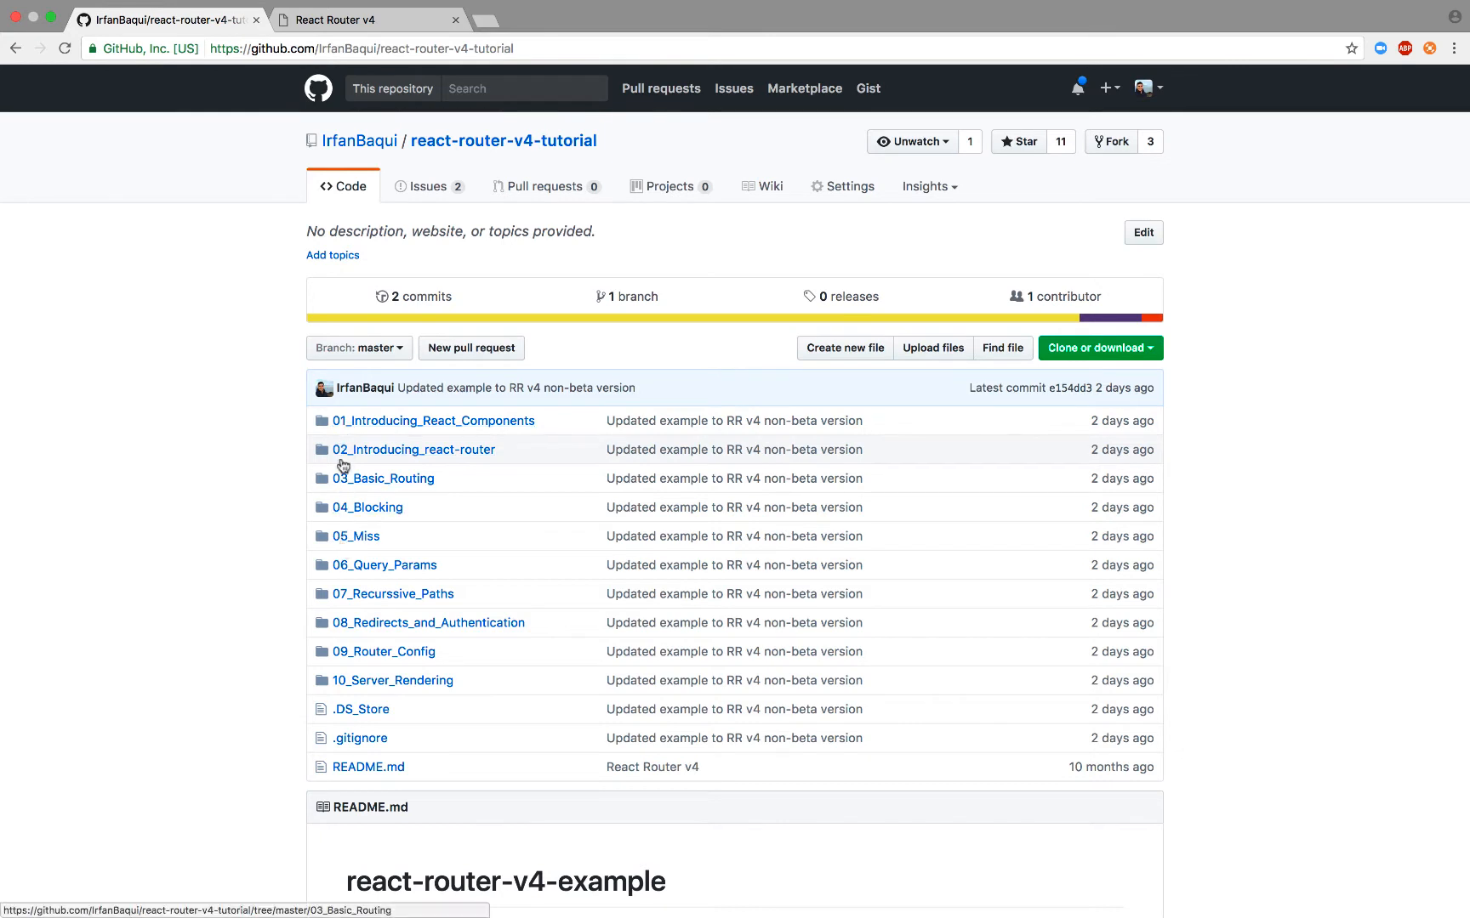
{"action": "mouse_move", "coordinate": [446, 571]}
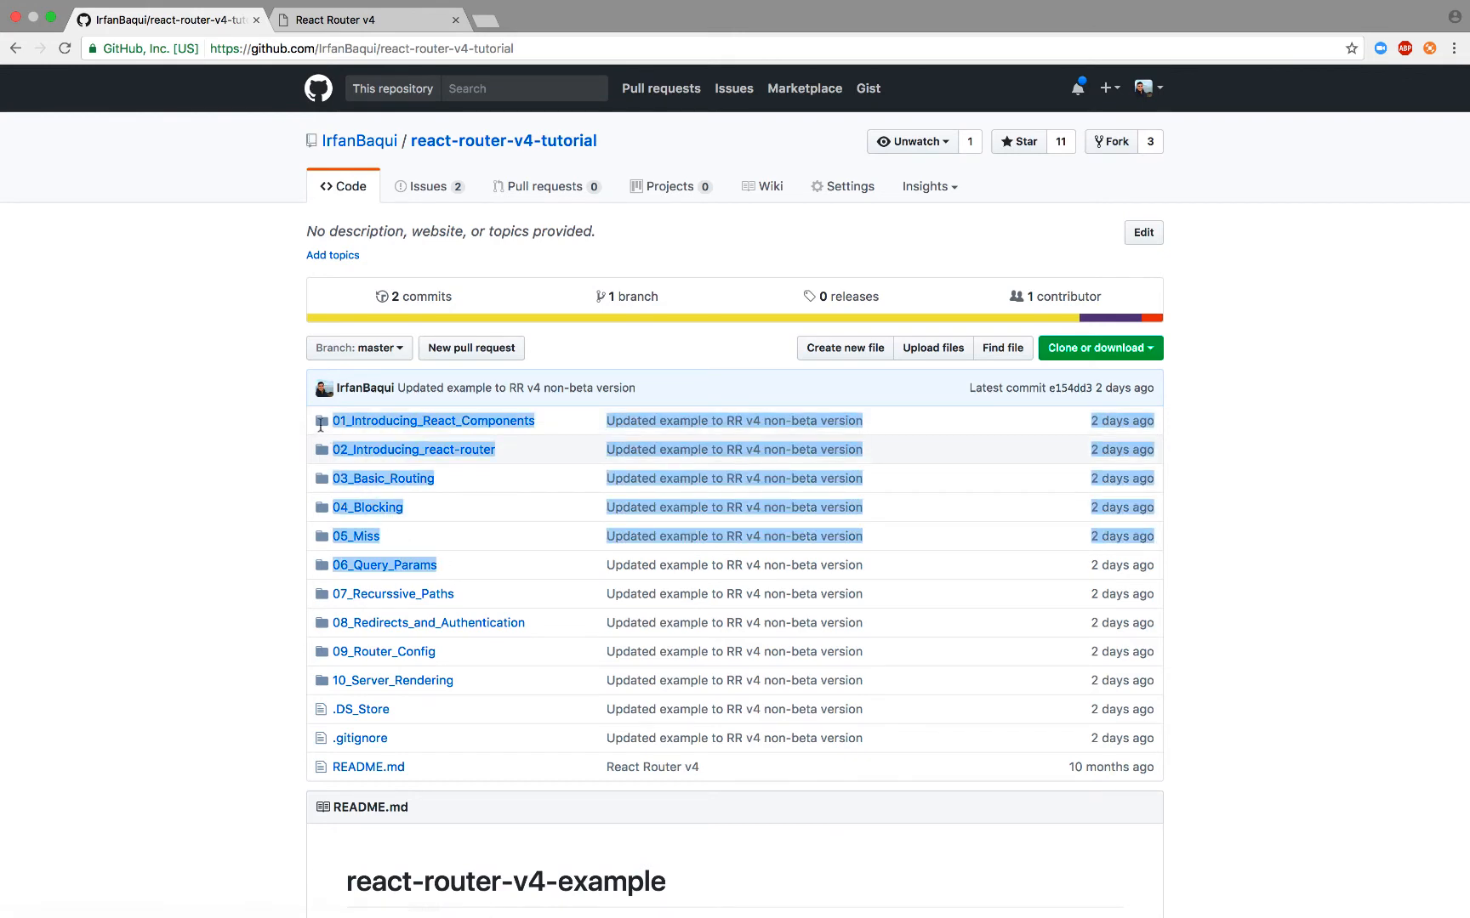
Step: Visit the demo's BasicRouting, Blocking and Miss pages, ending on the /miss/level2 missed-route message
{"action": "left_click", "coordinate": [369, 21]}
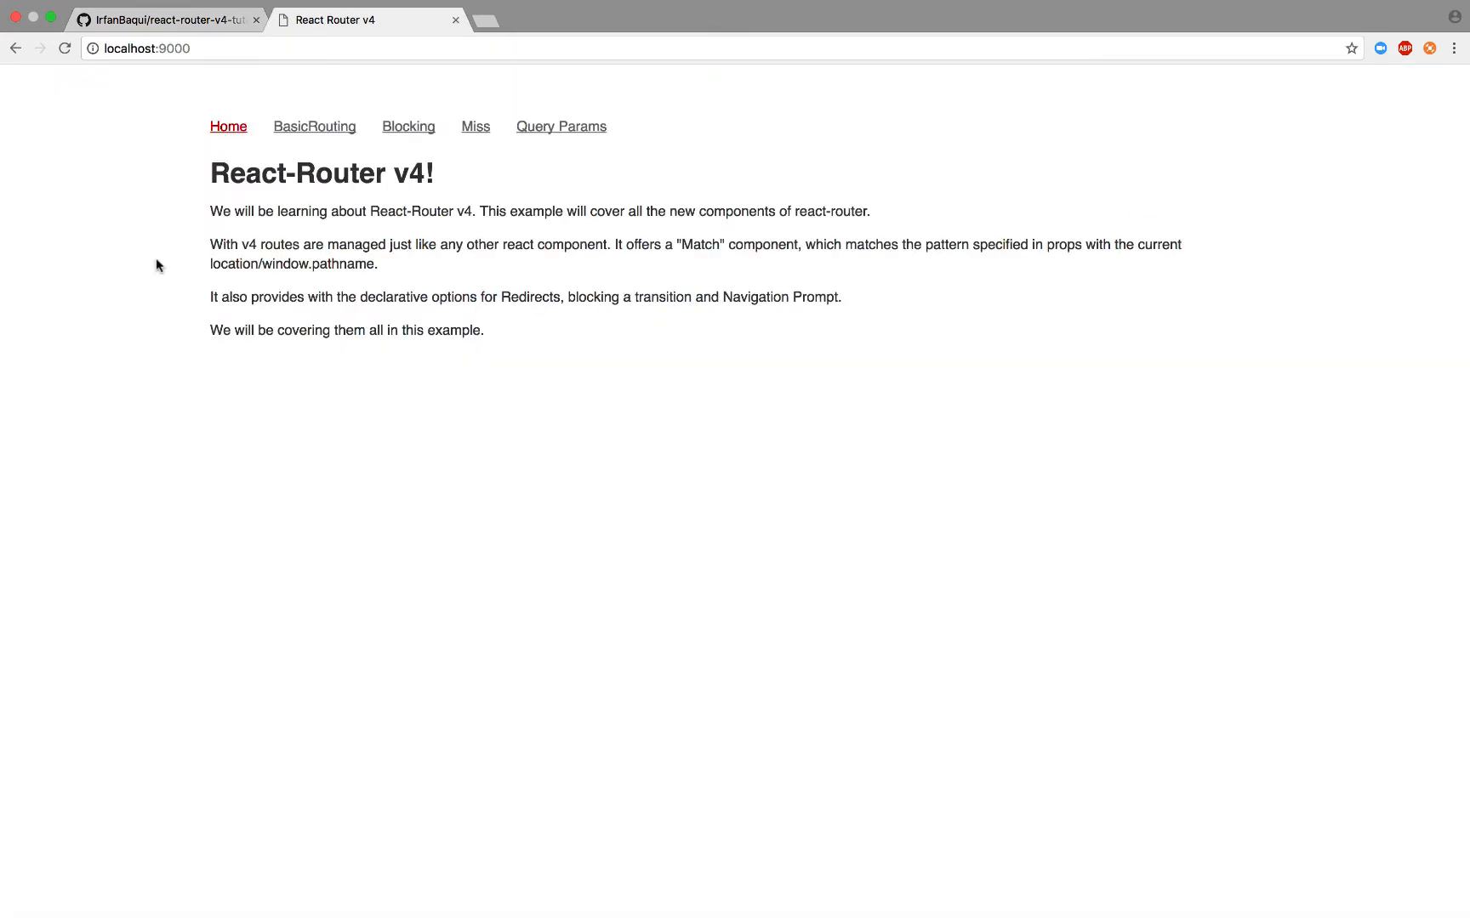
{"action": "left_click", "coordinate": [315, 126]}
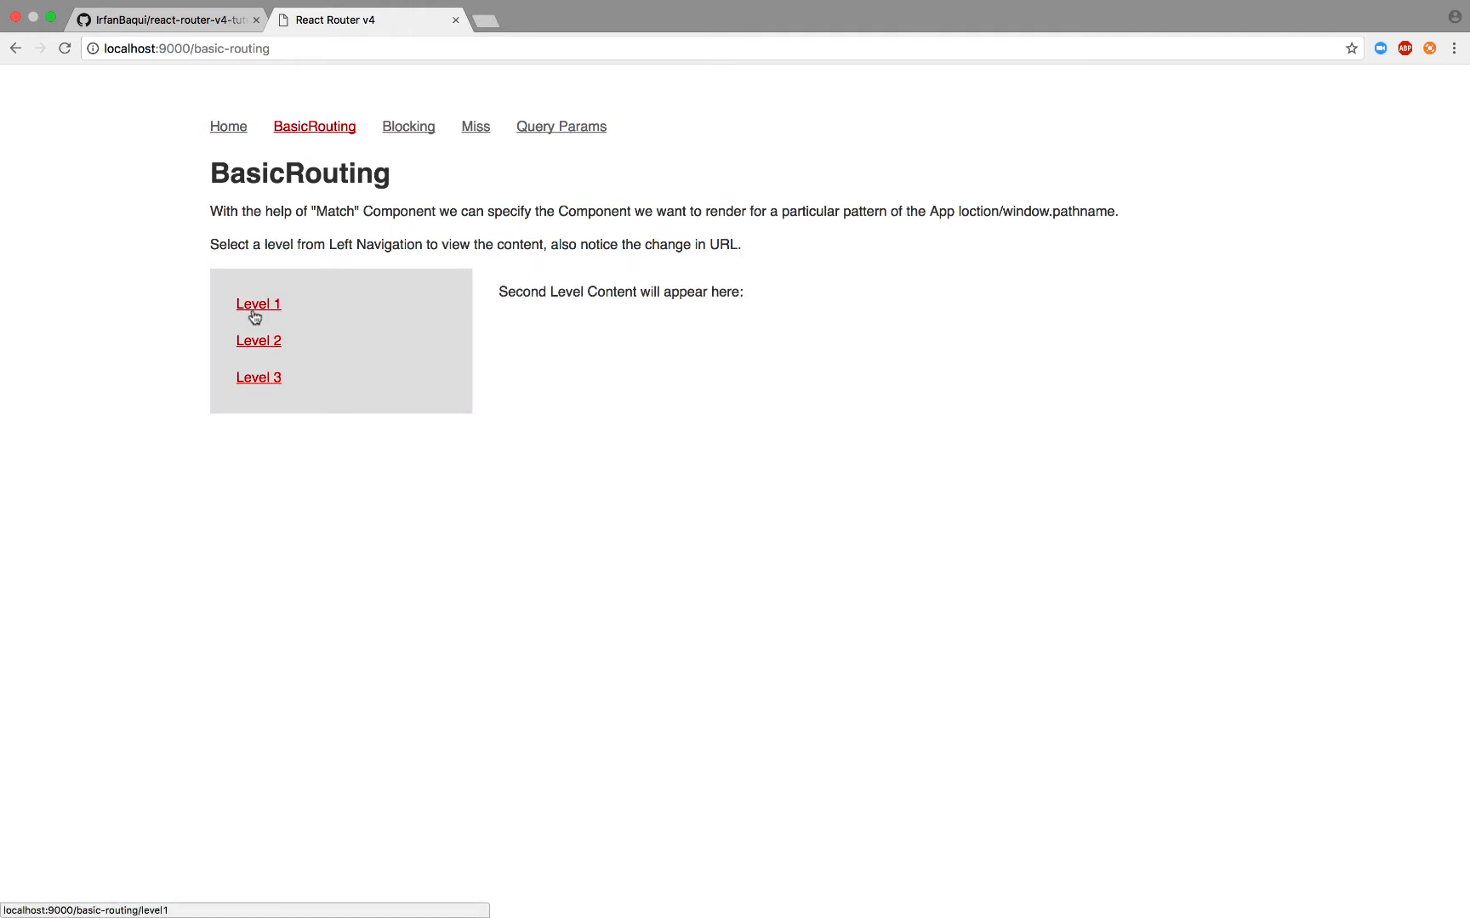
{"action": "left_click", "coordinate": [409, 125]}
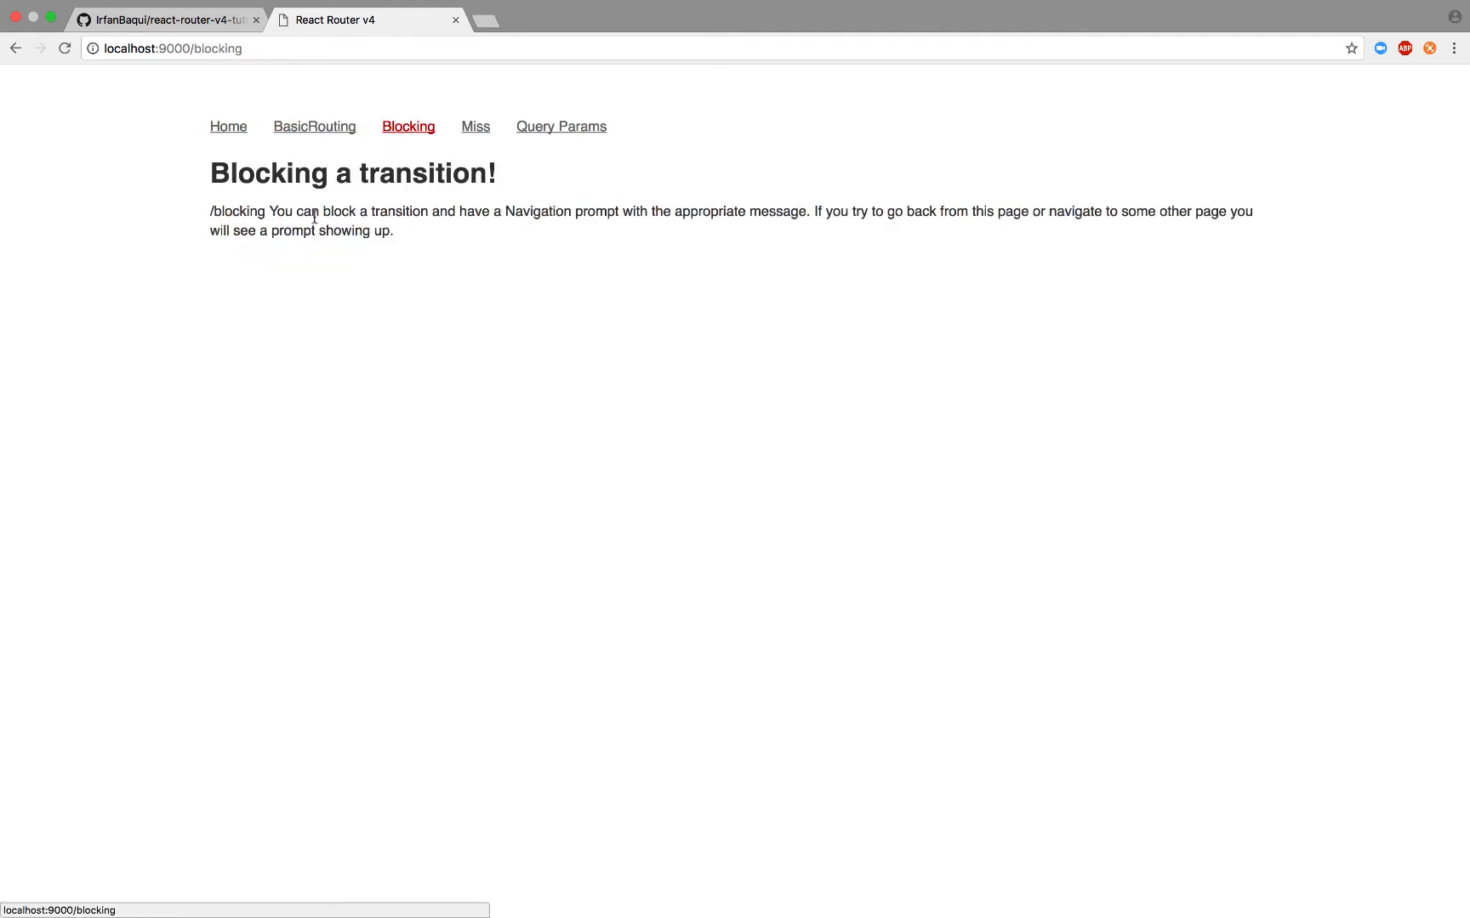
{"action": "mouse_move", "coordinate": [810, 163]}
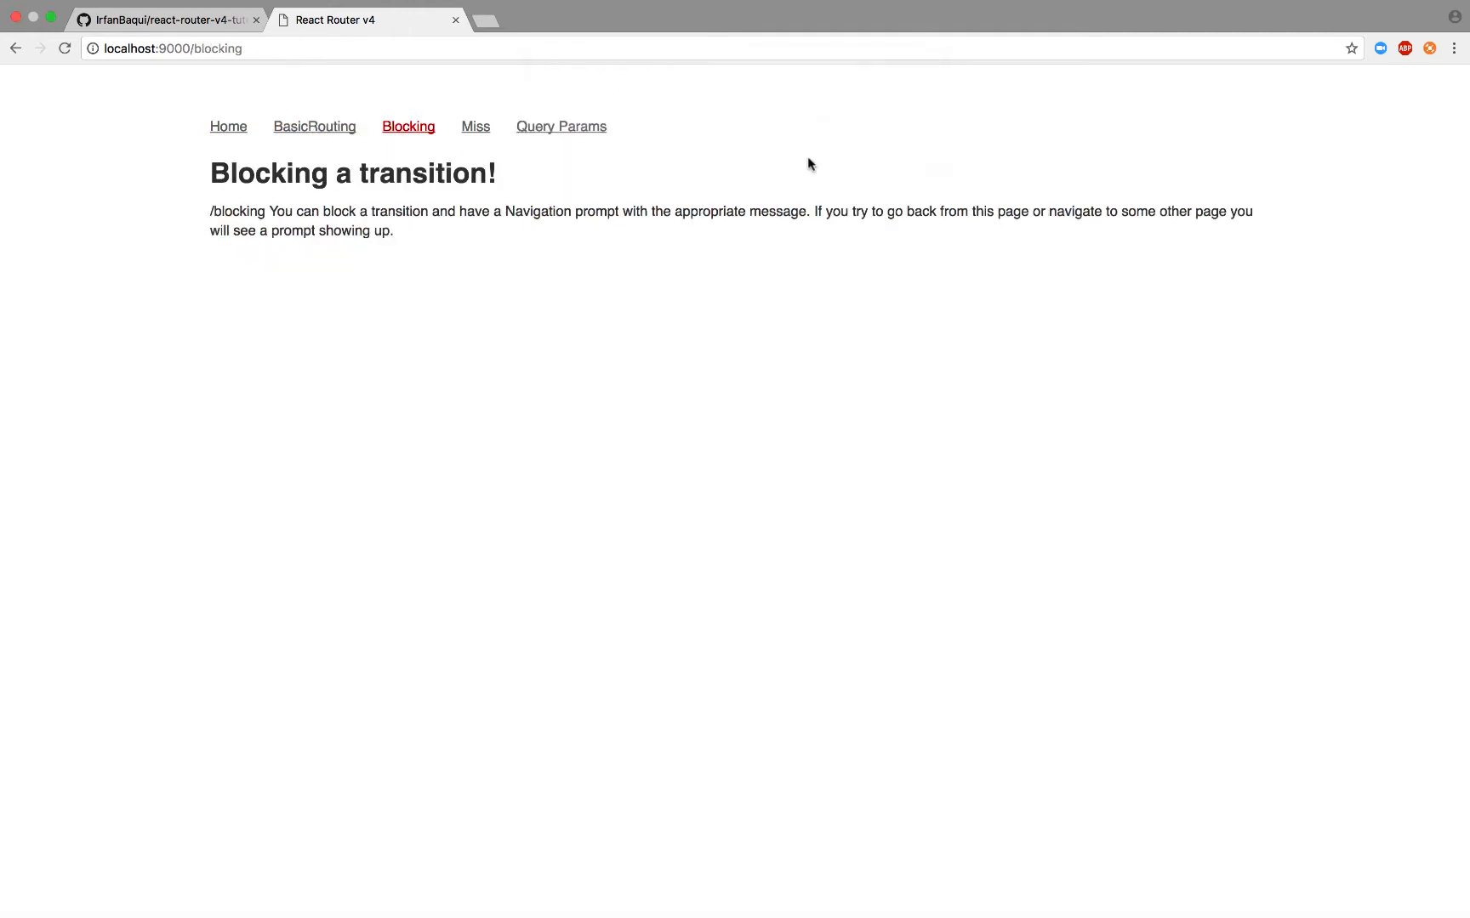
{"action": "left_click", "coordinate": [475, 126]}
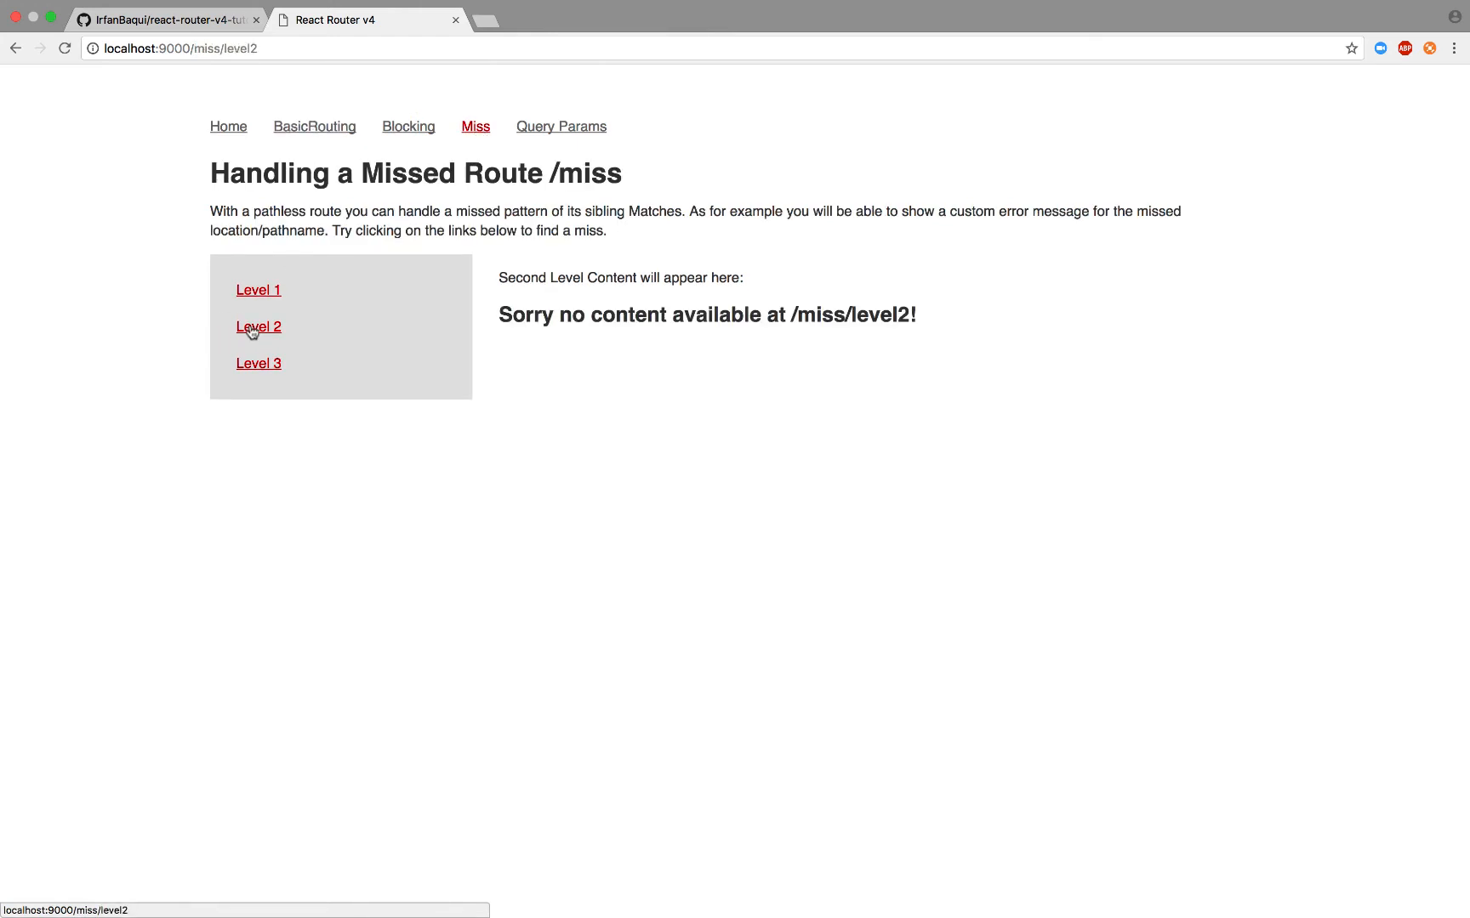
{"action": "left_click", "coordinate": [561, 126]}
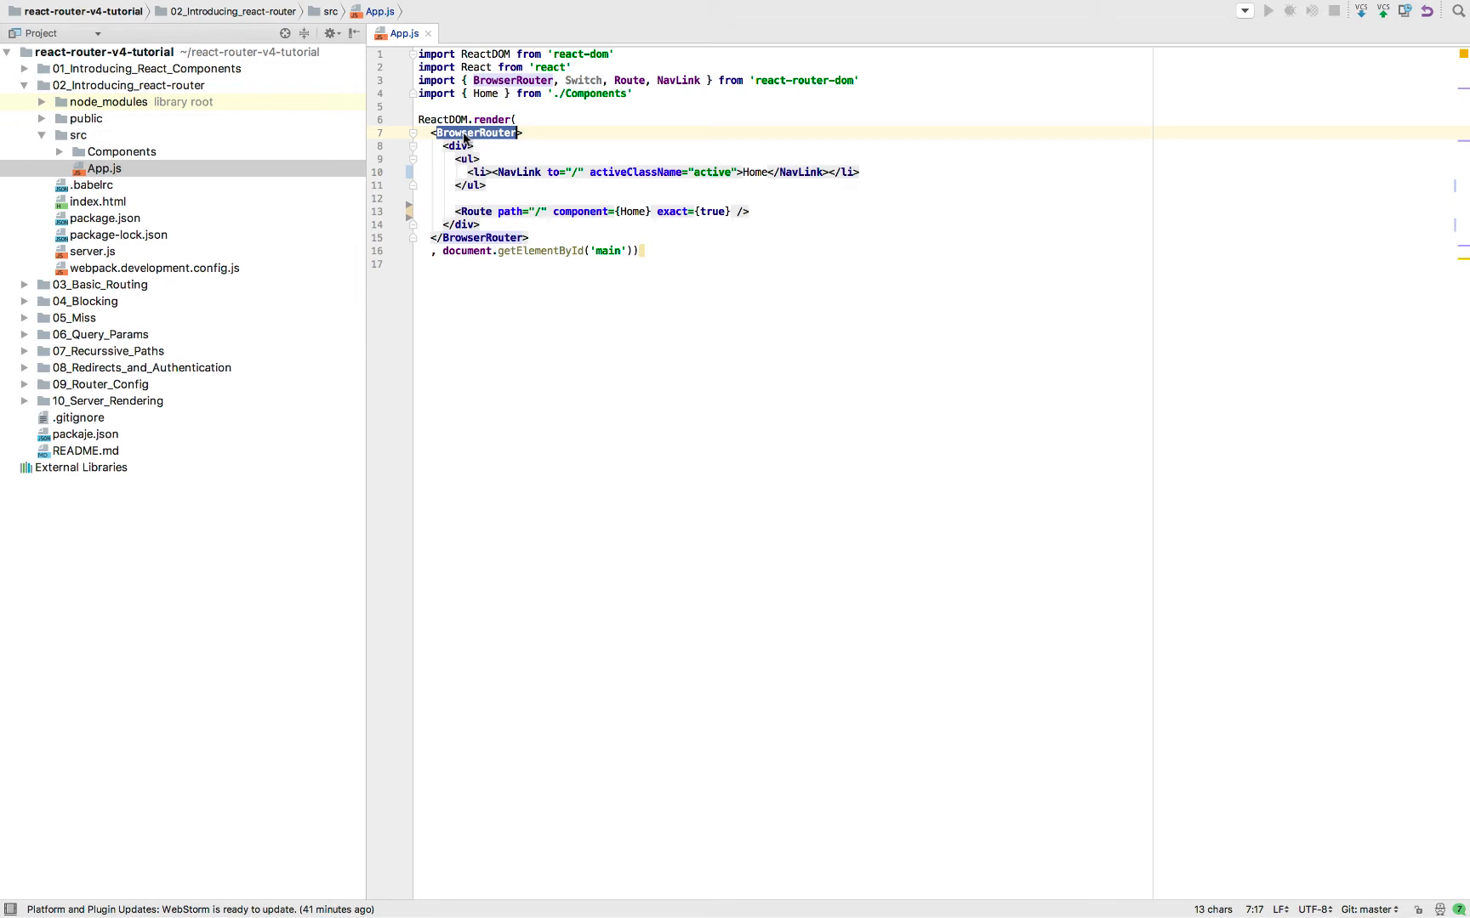
{"action": "left_click", "coordinate": [478, 211]}
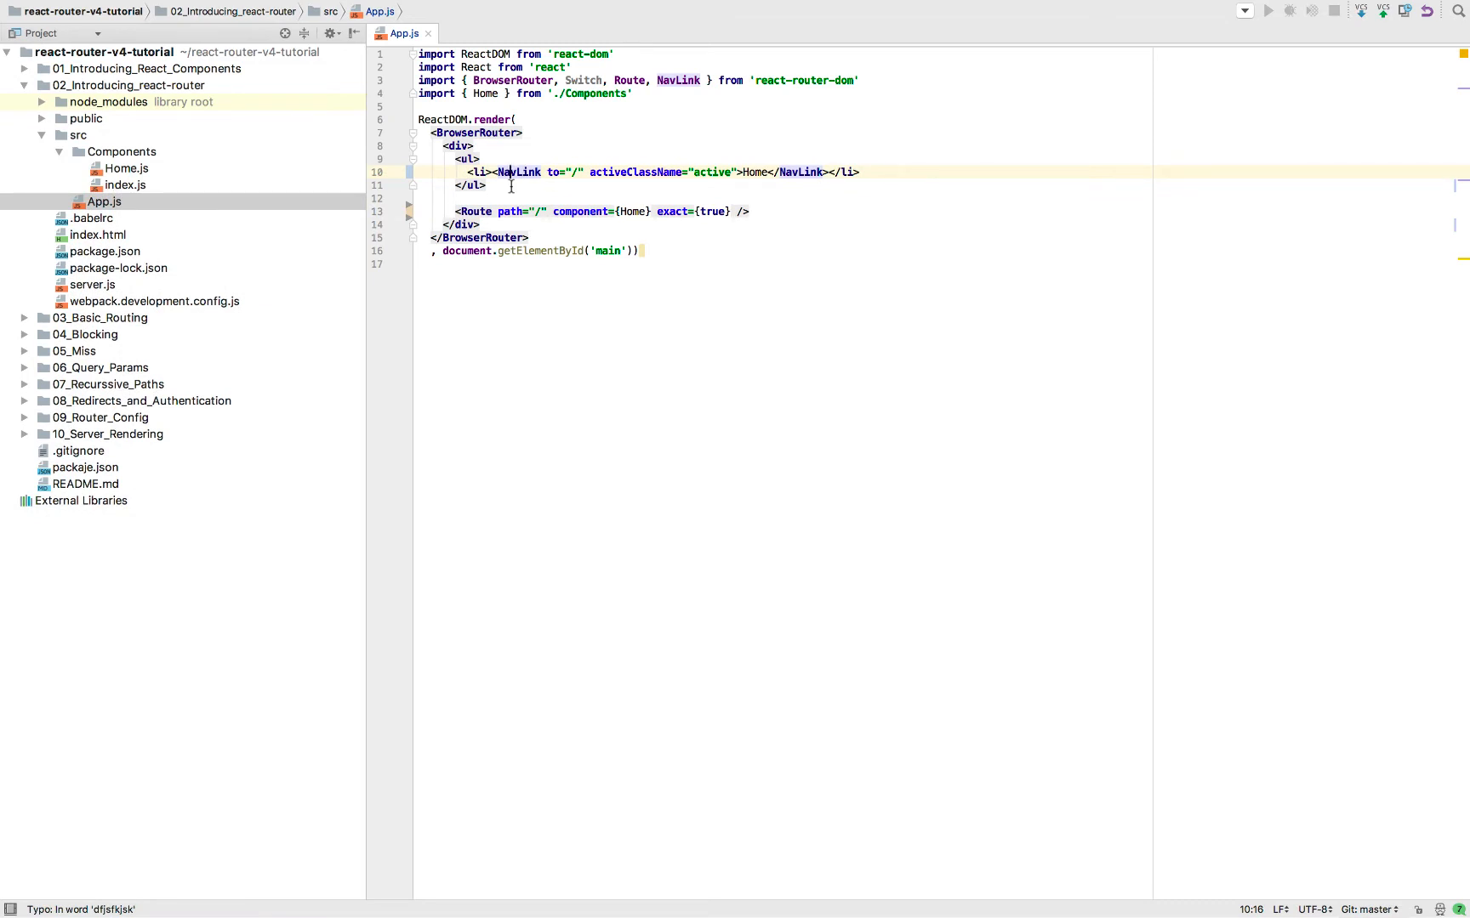
{"action": "double_click", "coordinate": [553, 172]}
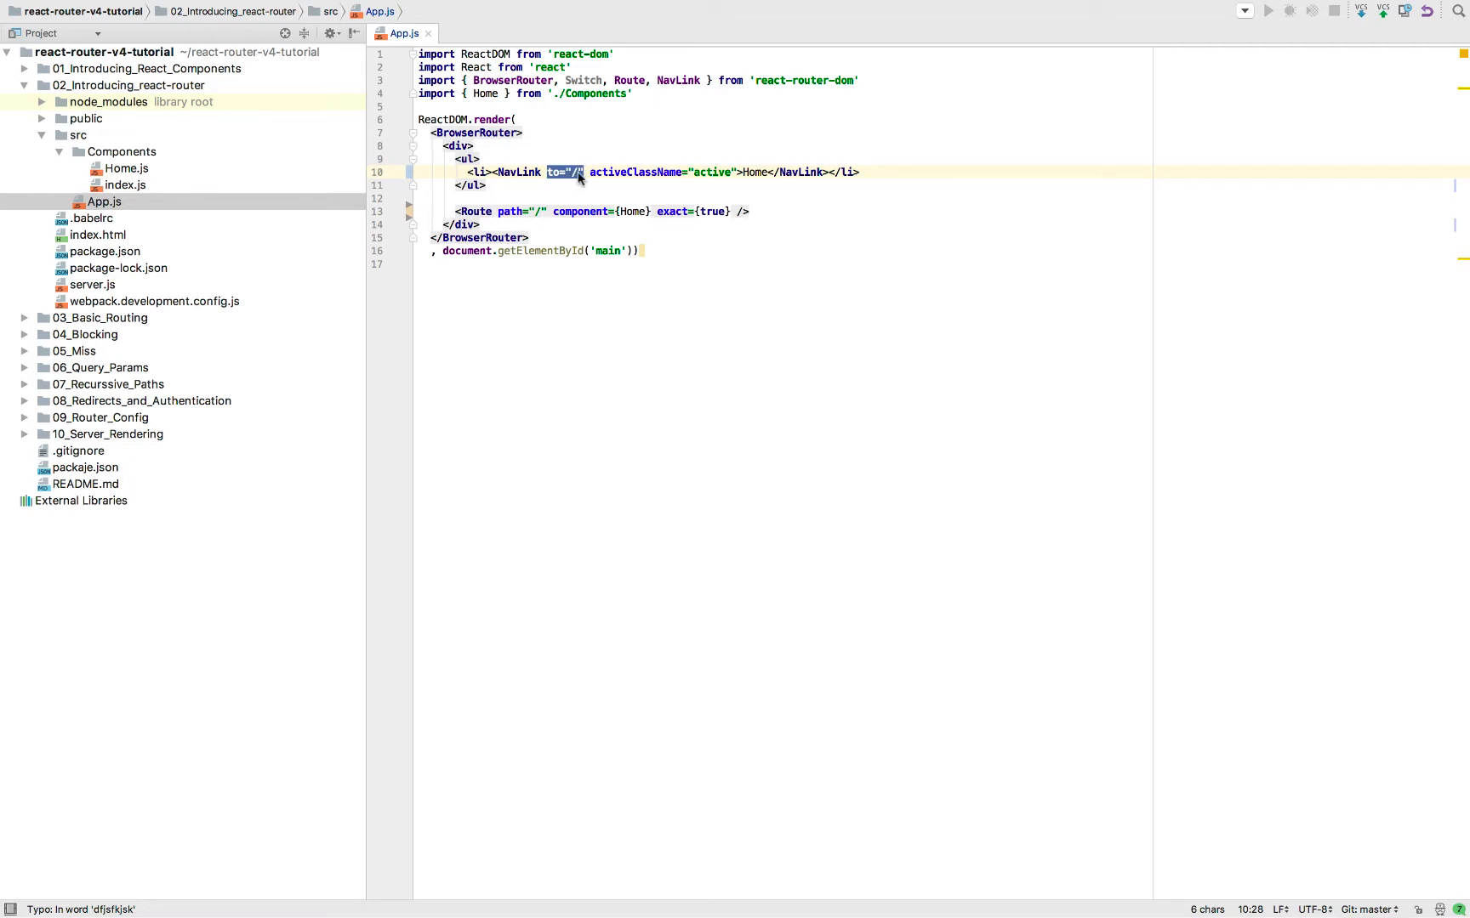
{"action": "double_click", "coordinate": [712, 171]}
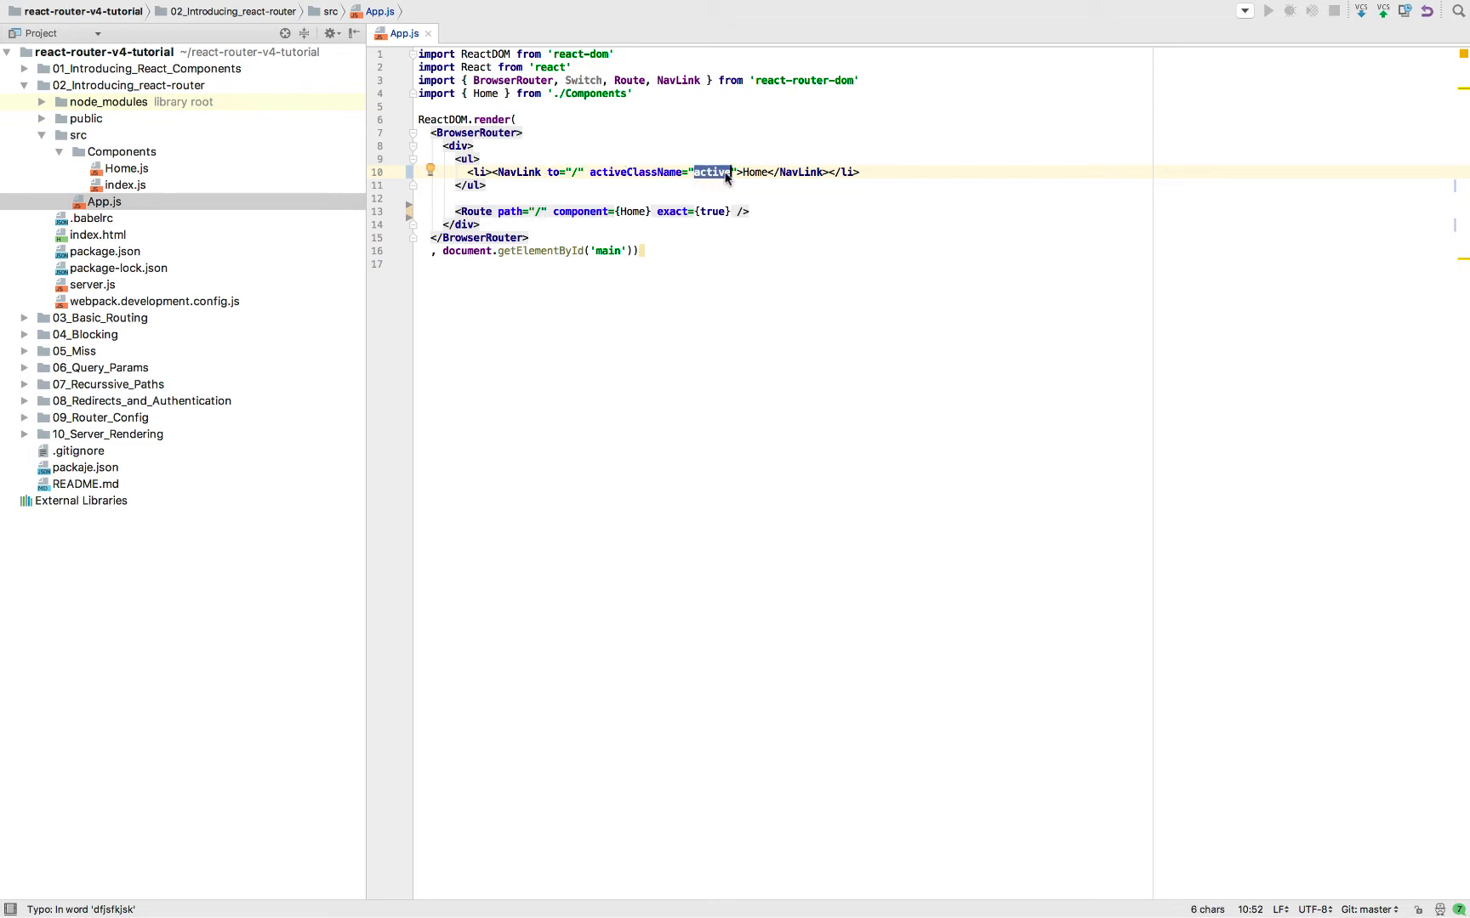
{"action": "mouse_move", "coordinate": [743, 171]}
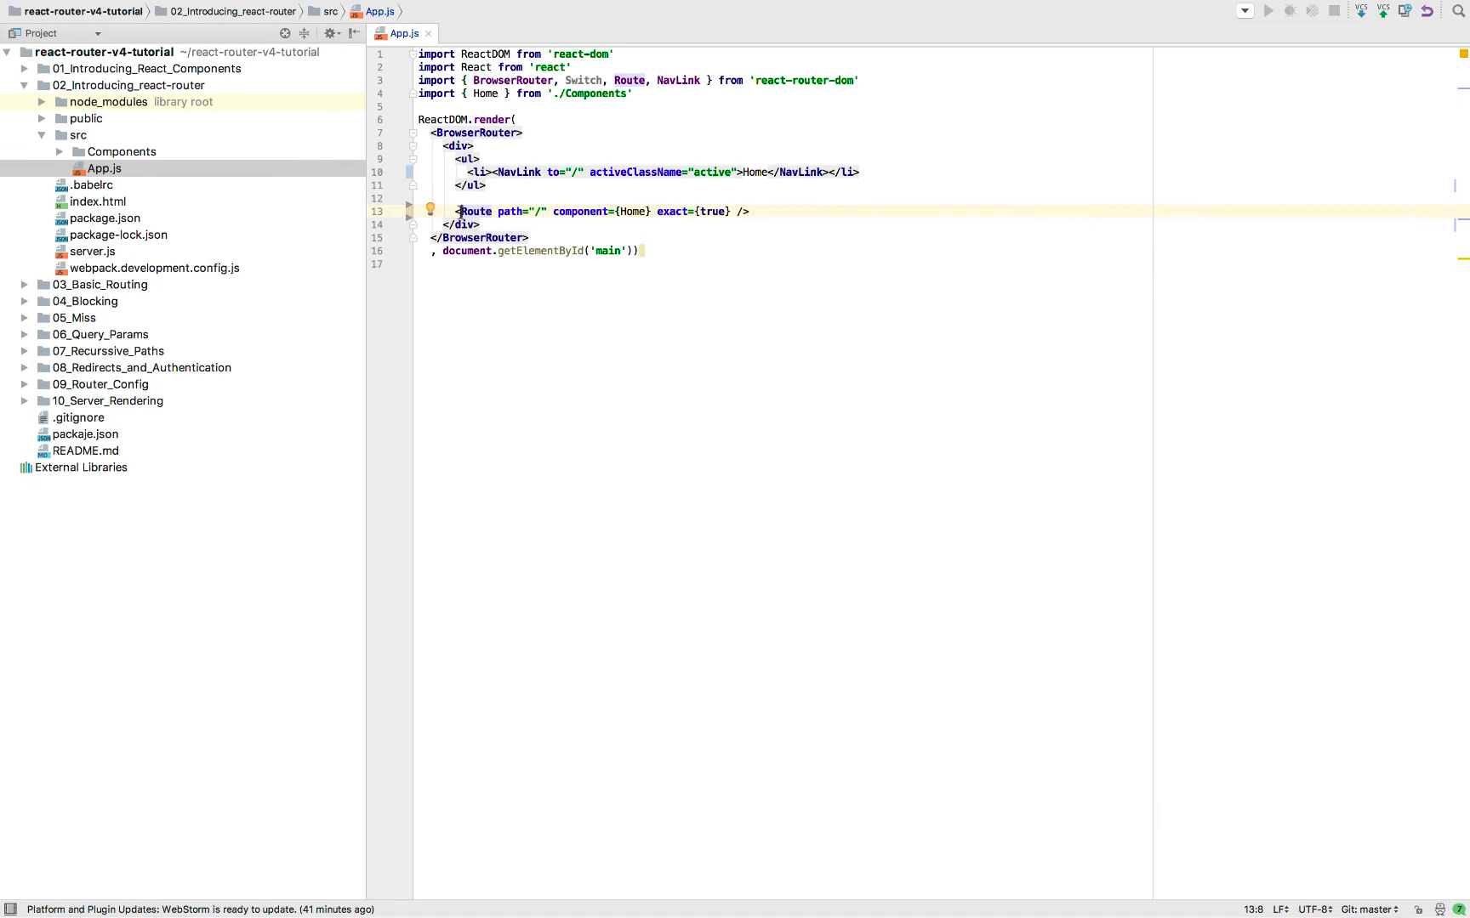
{"action": "double_click", "coordinate": [508, 211]}
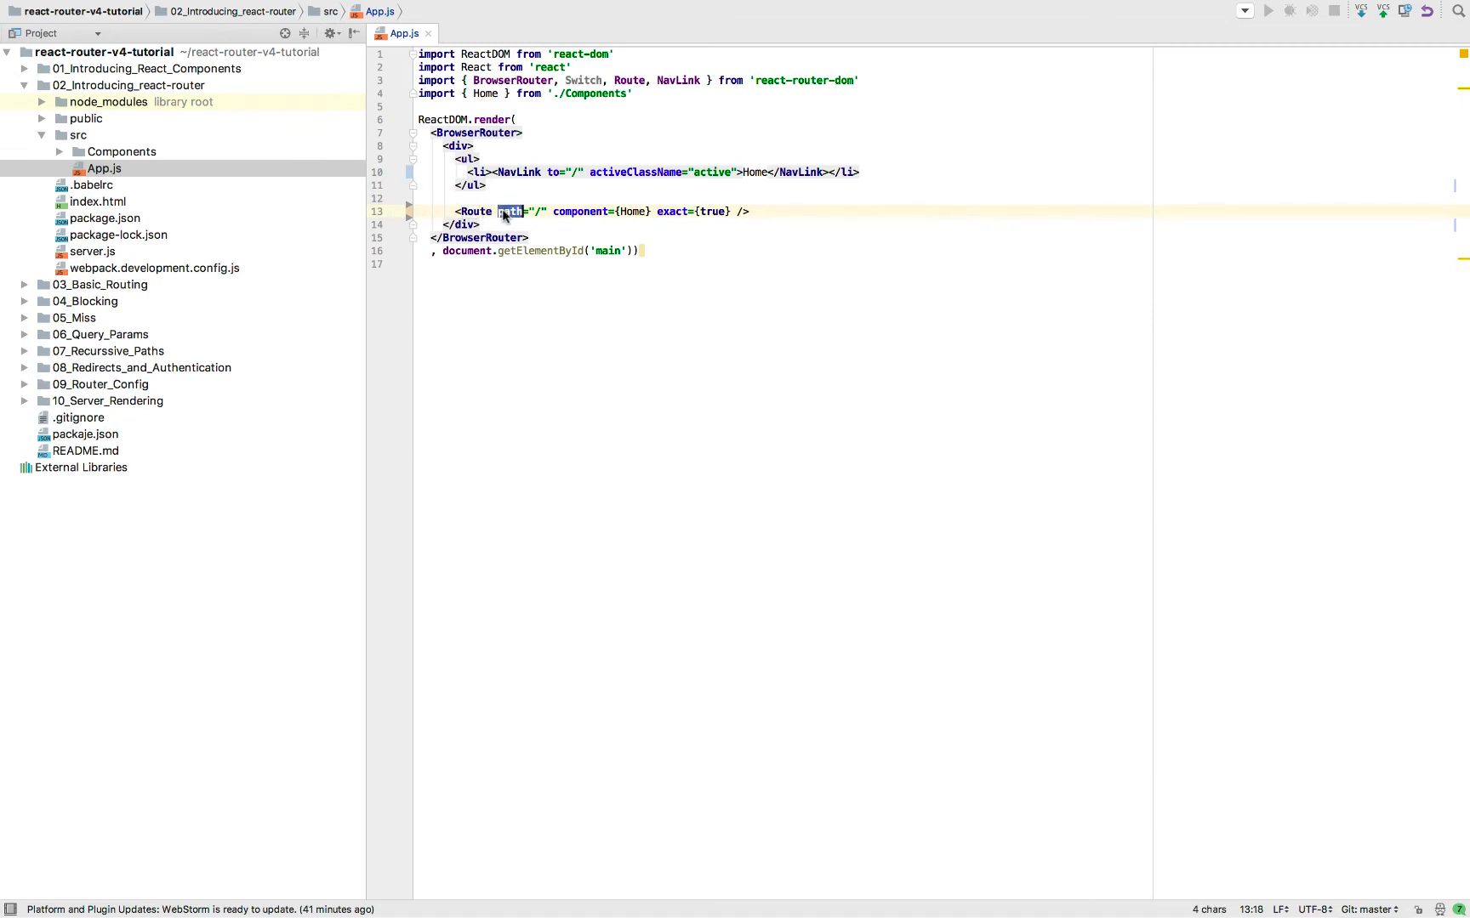
{"action": "double_click", "coordinate": [580, 211]}
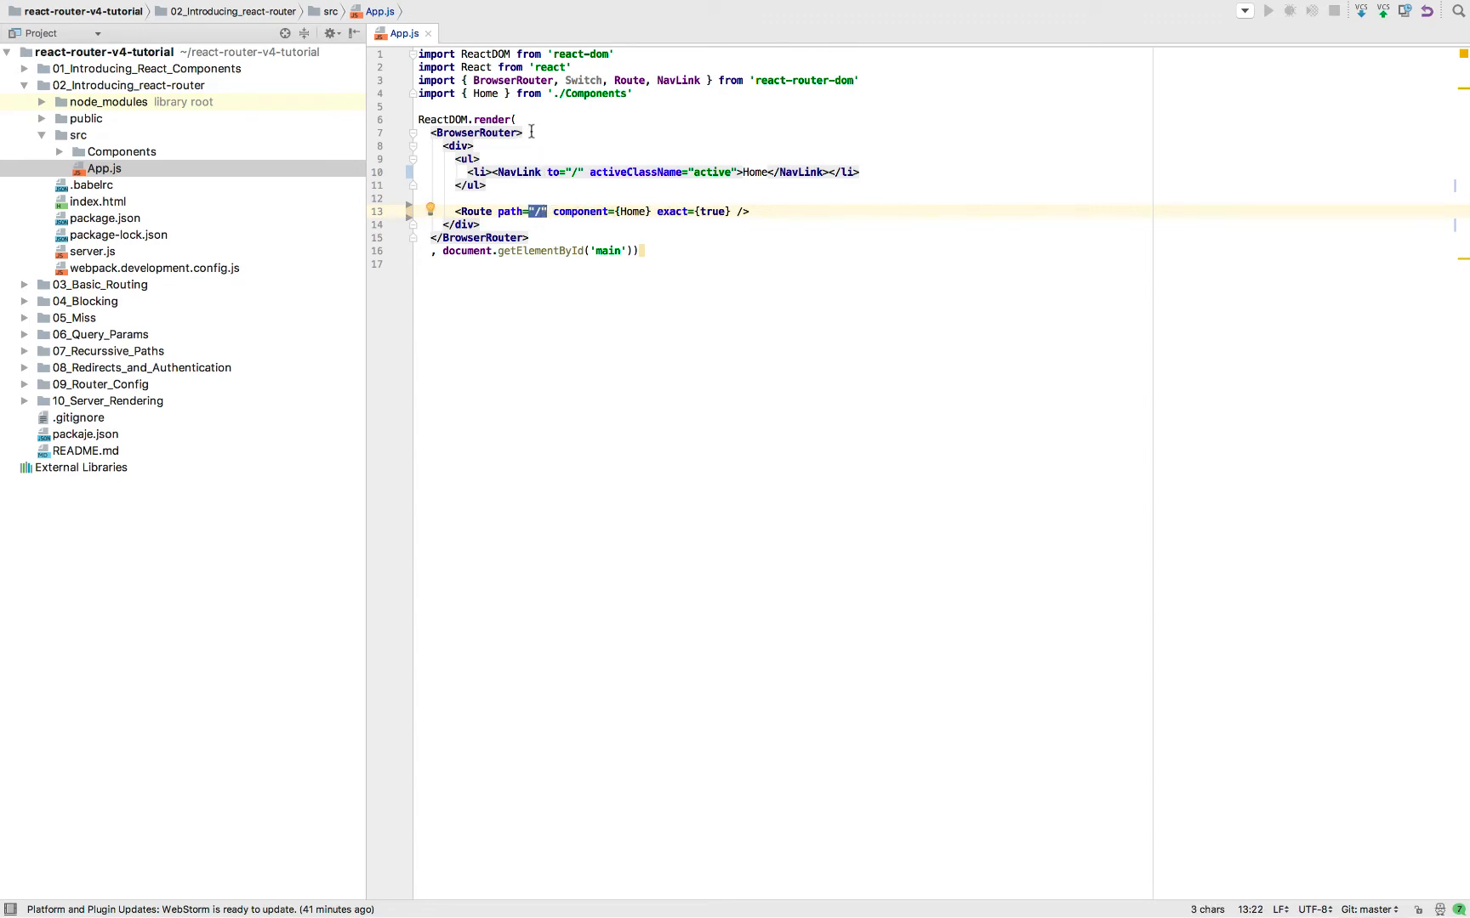
{"action": "double_click", "coordinate": [631, 211]}
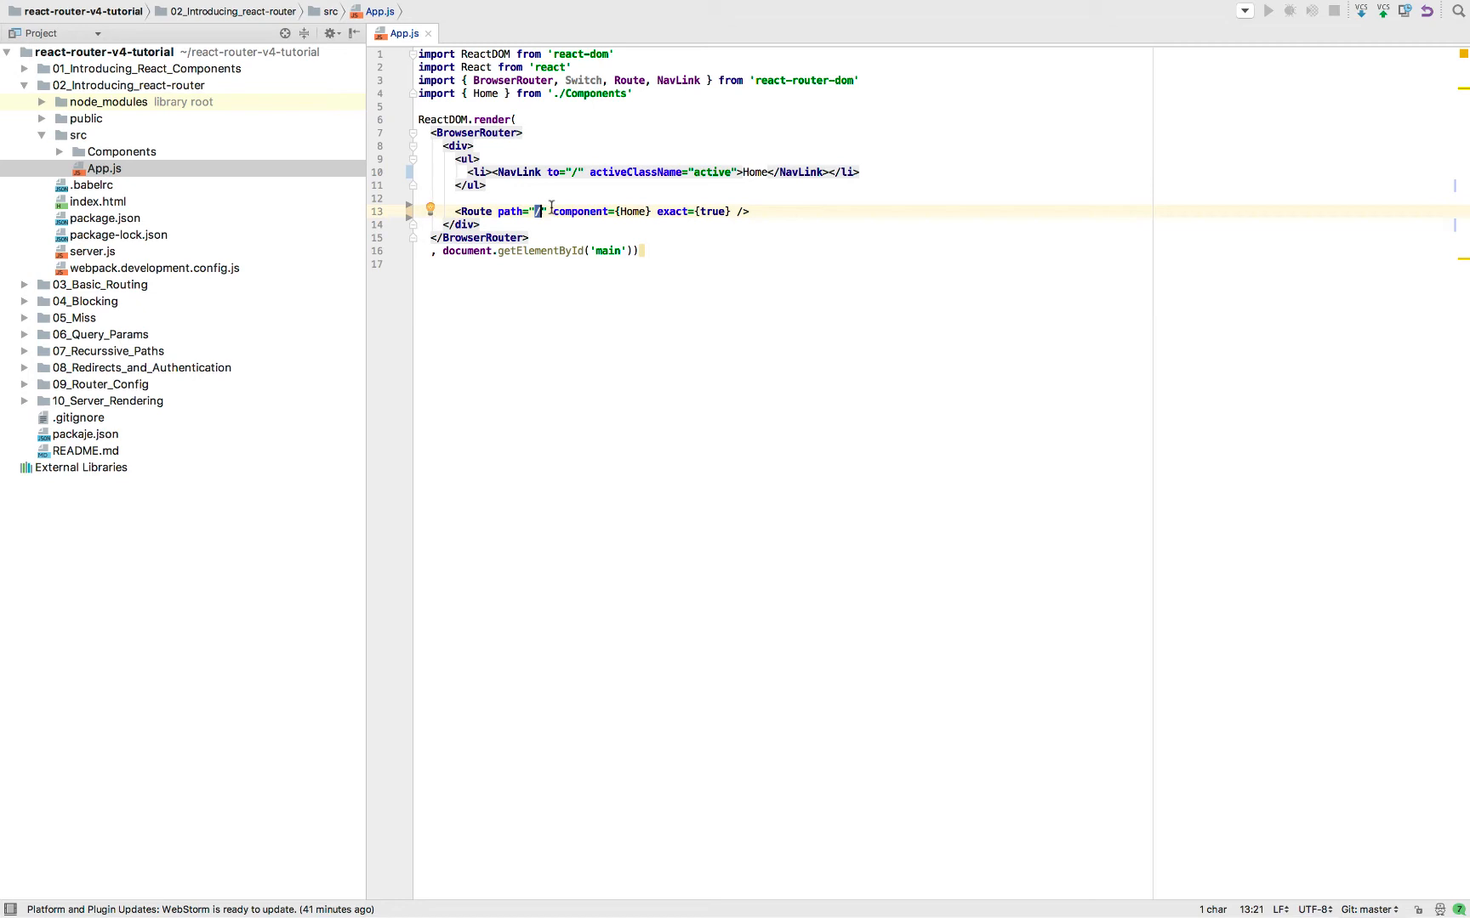
{"action": "type", "text": "dfjsfkjsk"}
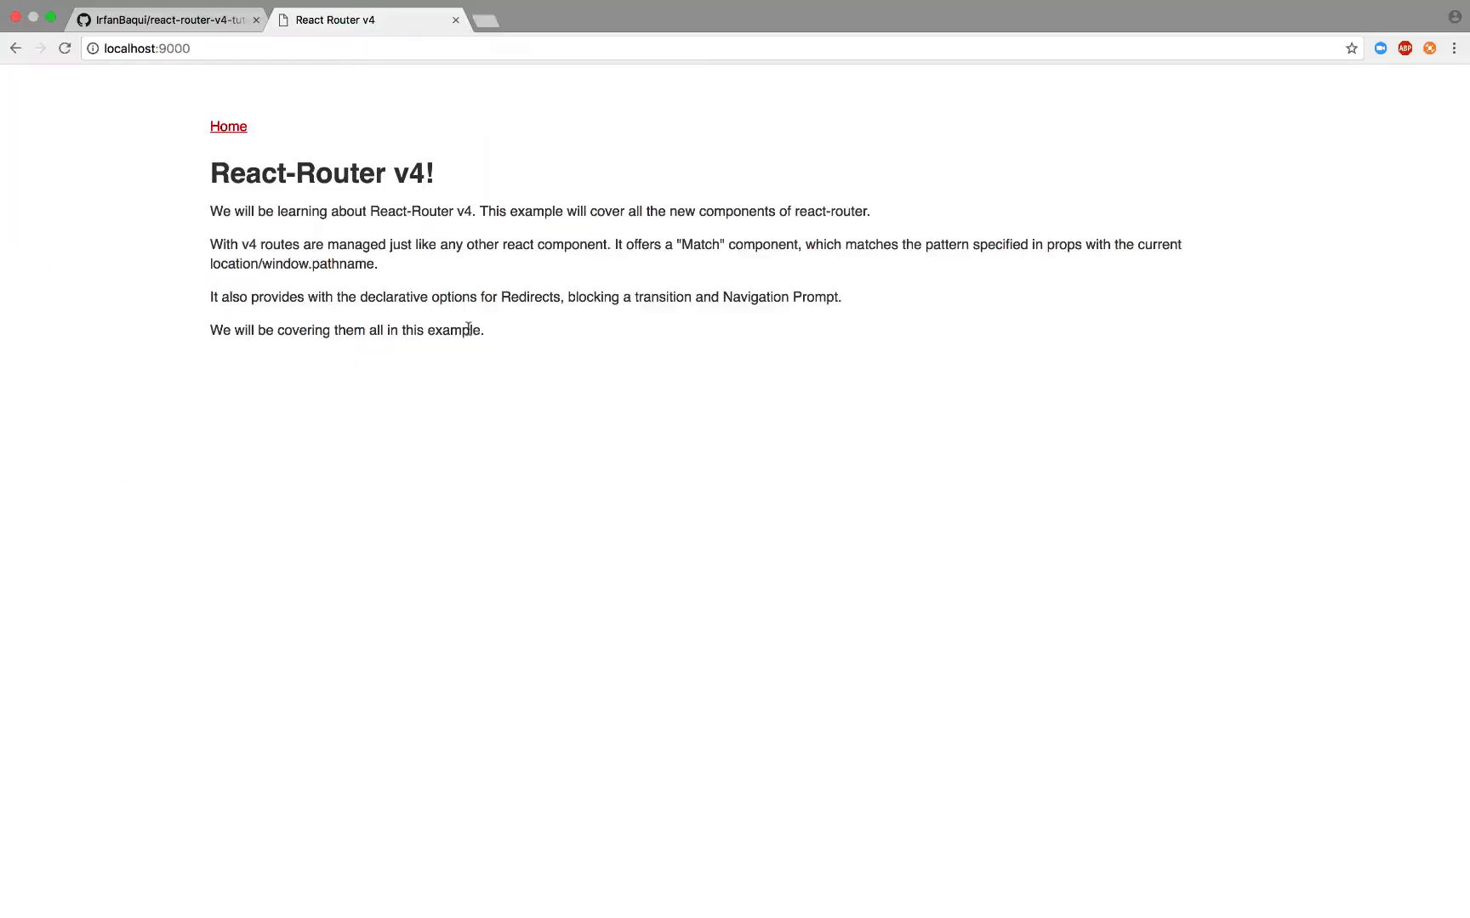
{"action": "mouse_move", "coordinate": [261, 155]}
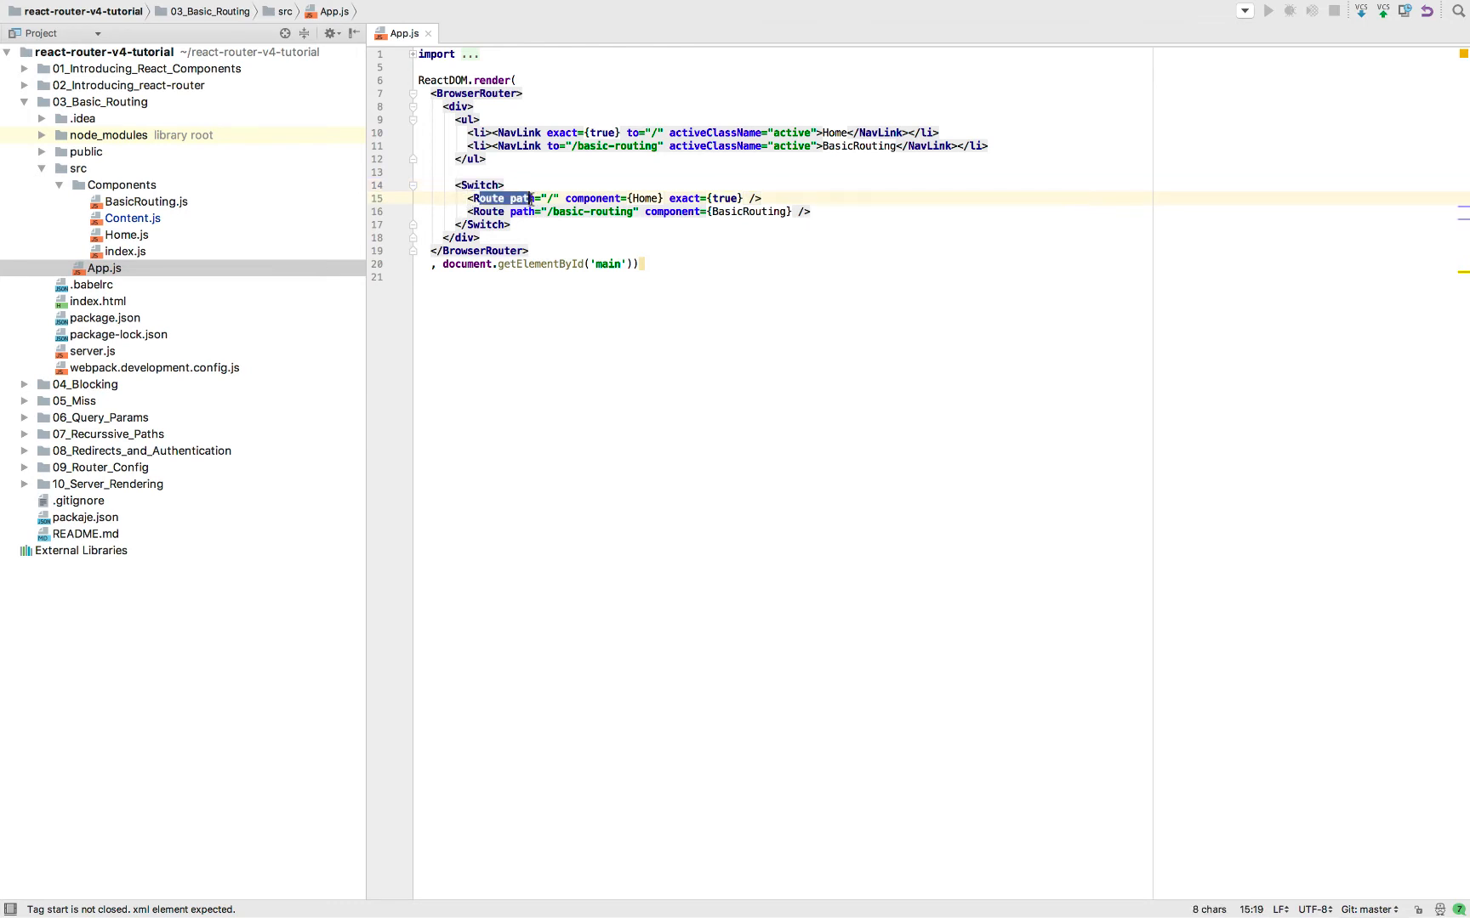
Step: Point at the /basic-routing Route path inside App.js's Switch
{"action": "left_click", "coordinate": [539, 211]}
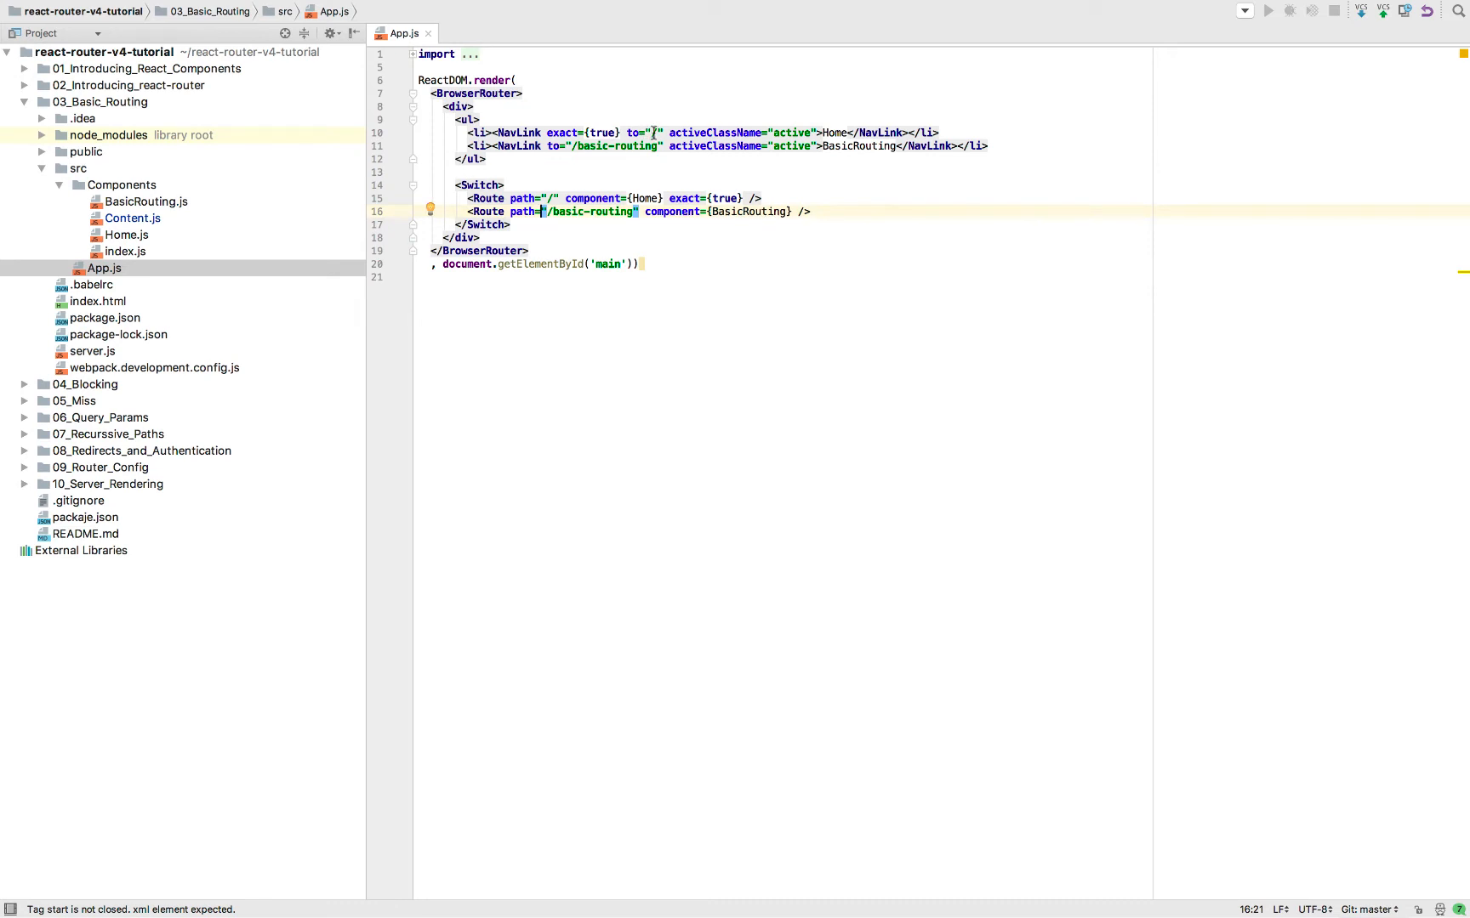
{"action": "type", "text": "/"}
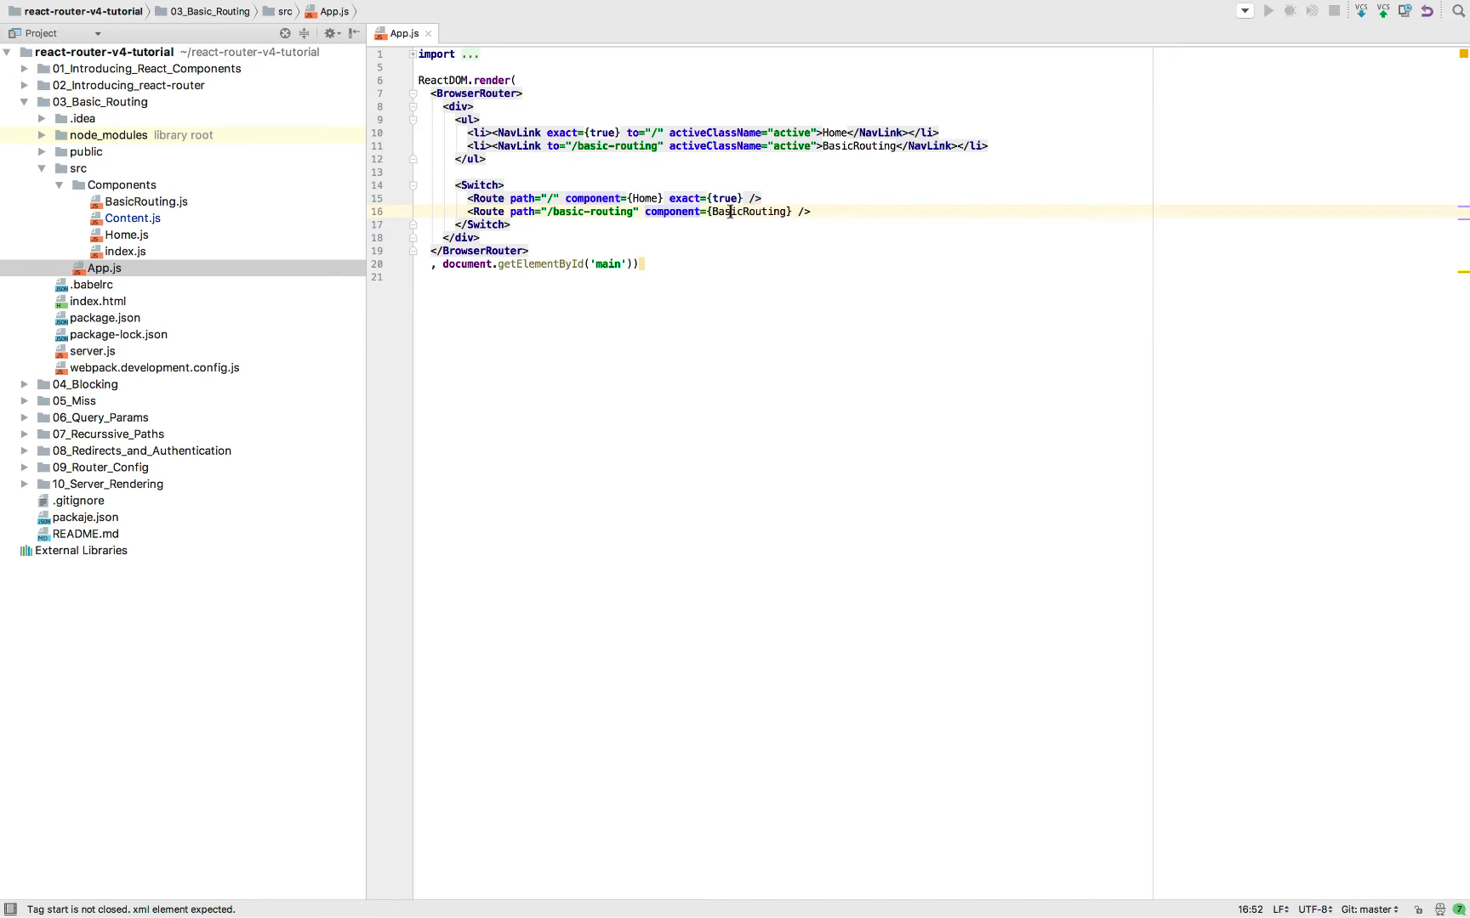
Step: Review BasicRouting.js's nested :level Route and jump to the Content component's code
{"action": "double_click", "coordinate": [747, 212]}
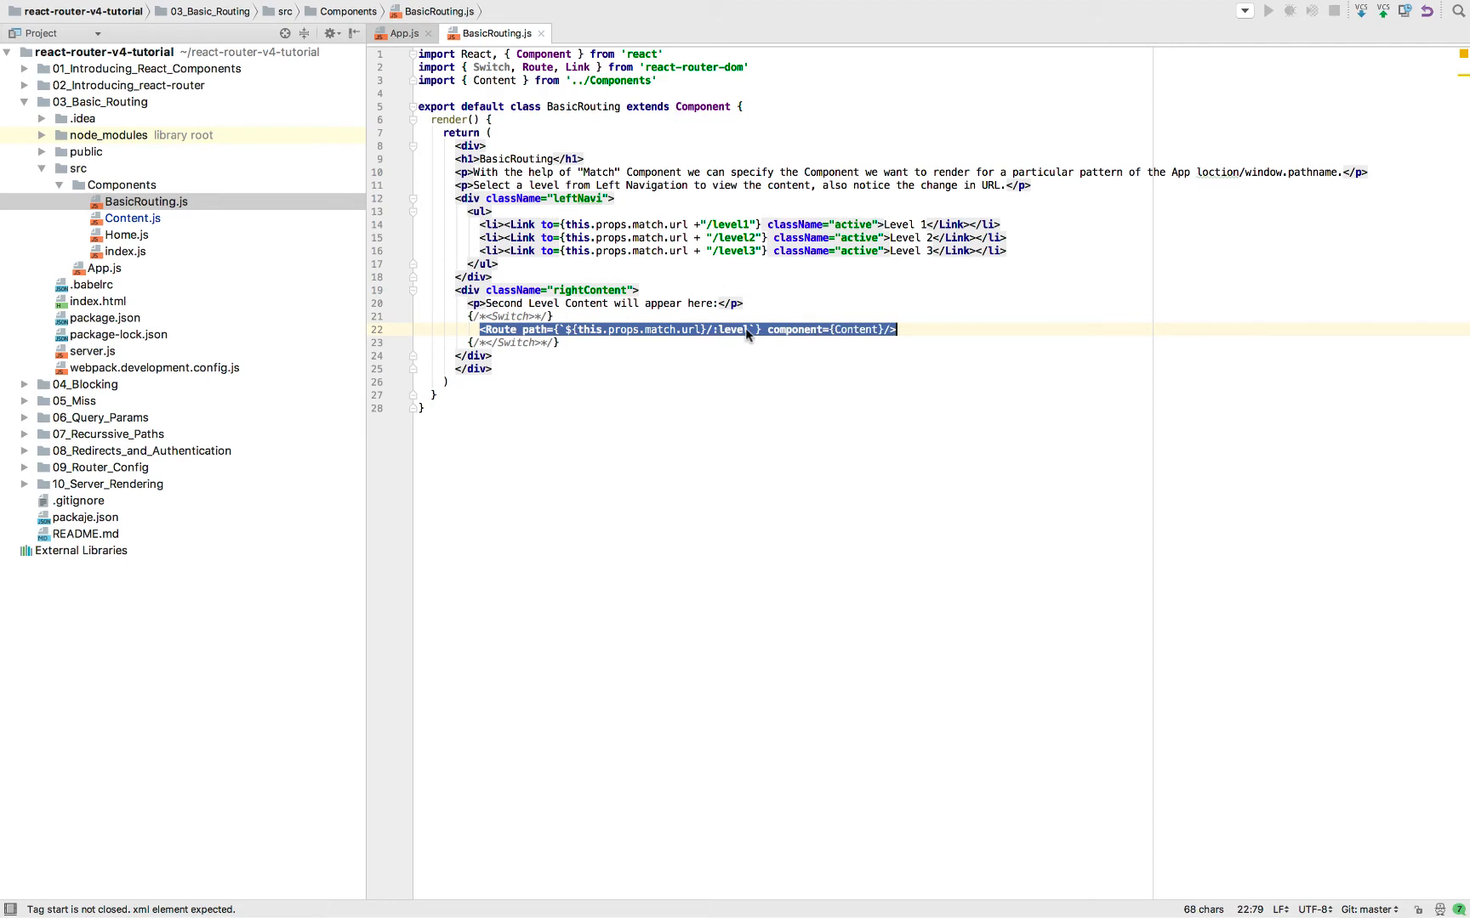
{"action": "mouse_move", "coordinate": [723, 337]}
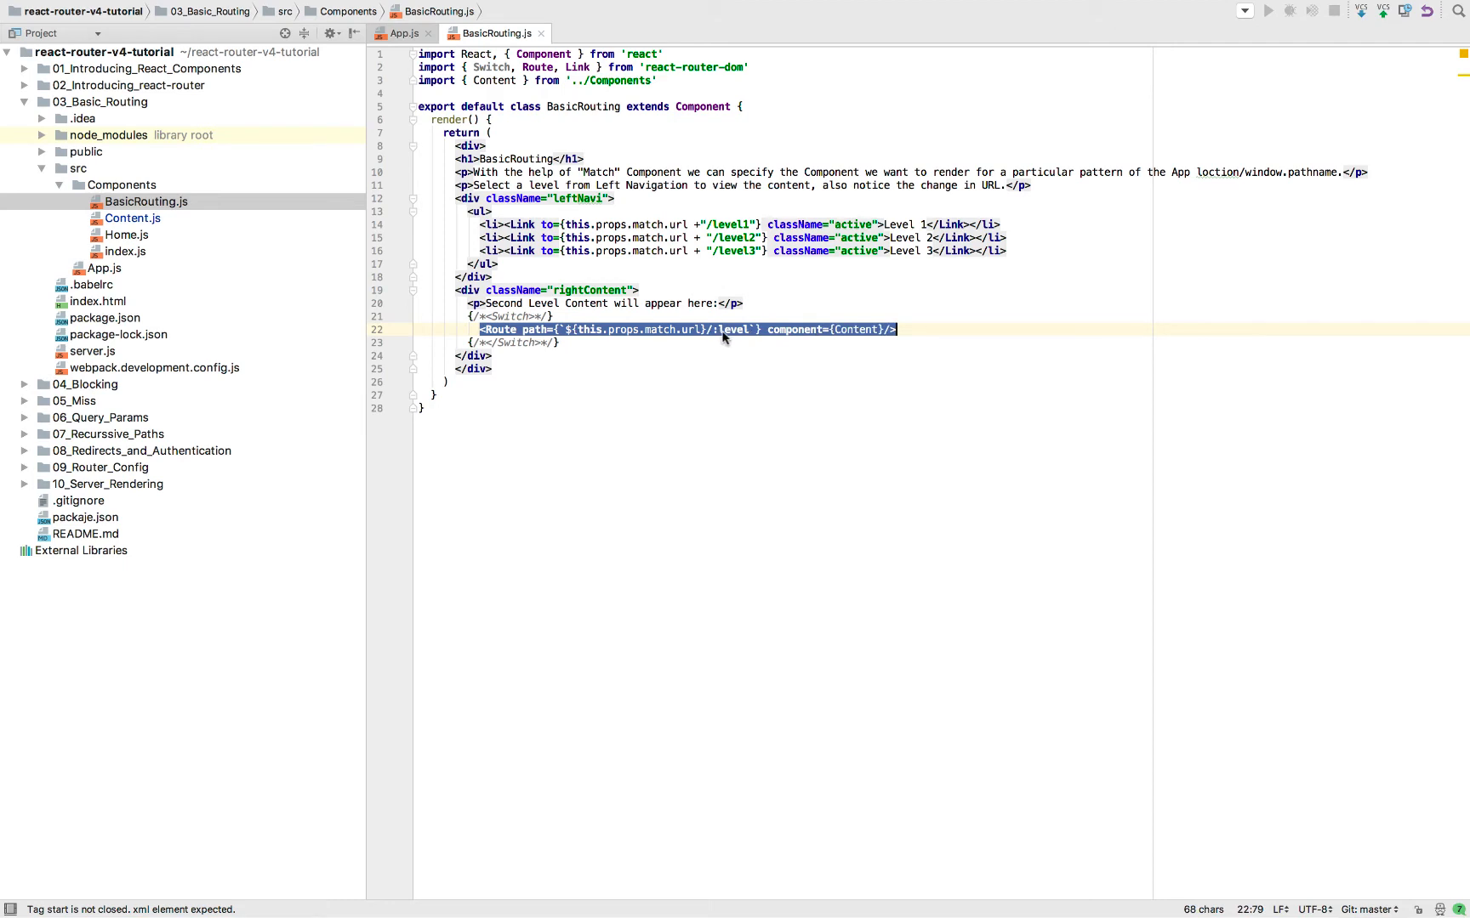
{"action": "left_click", "coordinate": [850, 328]}
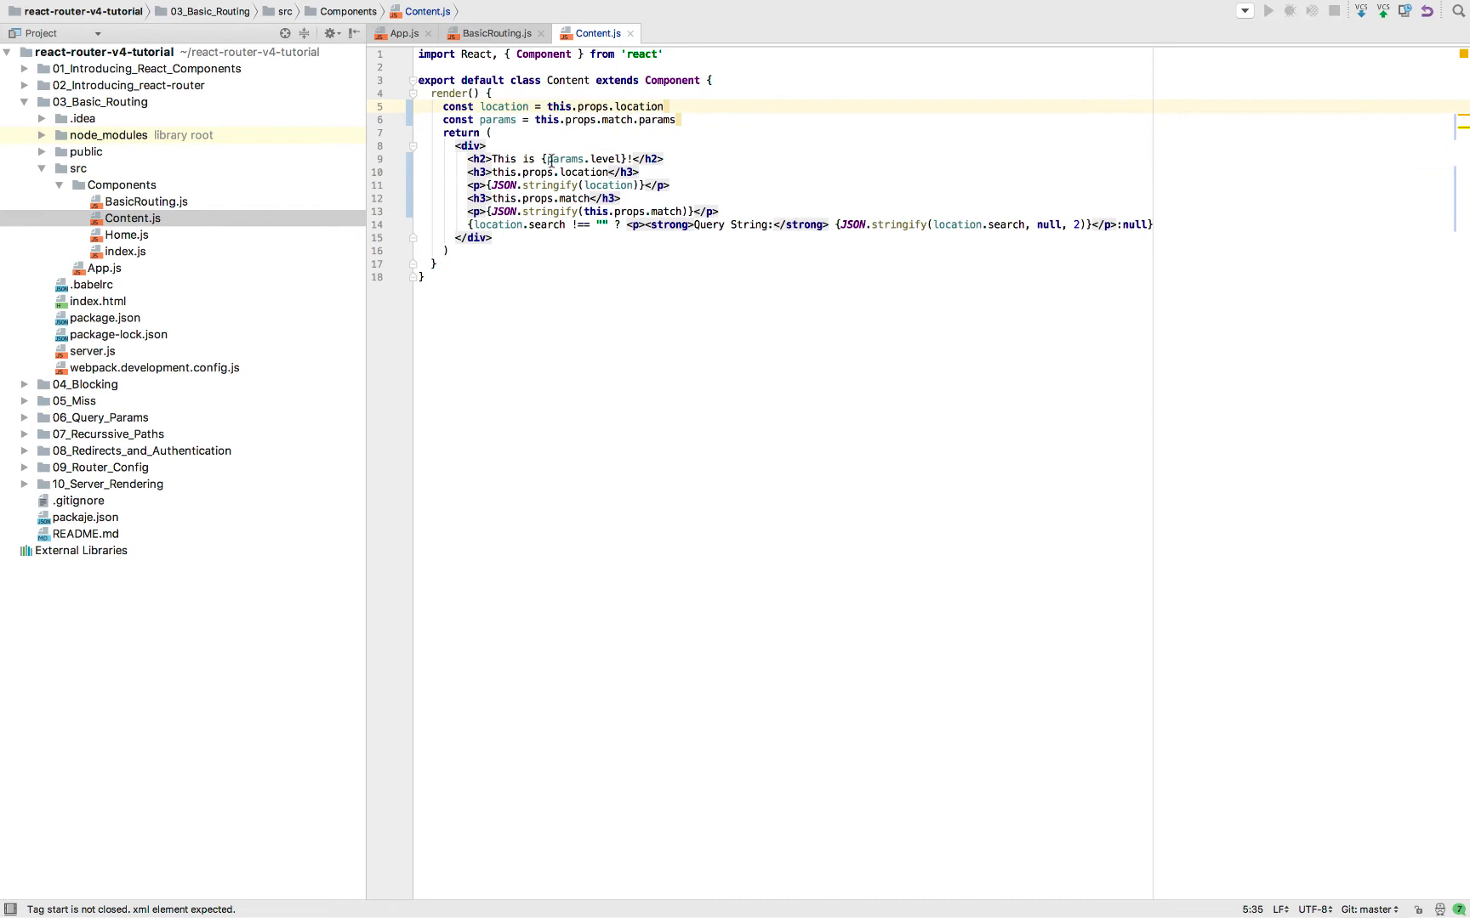
{"action": "left_click", "coordinate": [537, 121]}
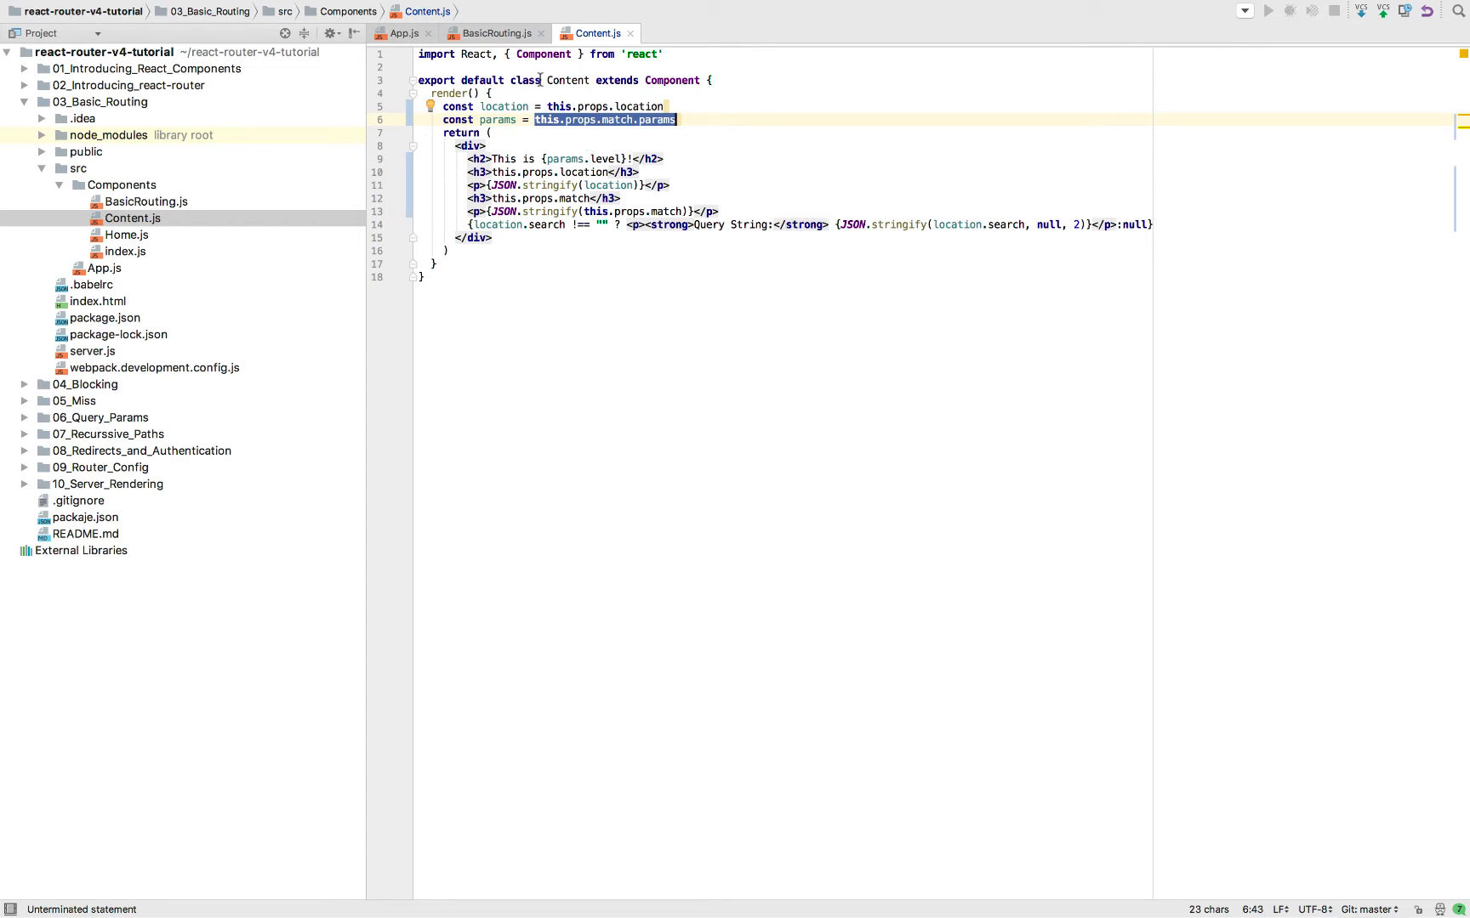
{"action": "left_click", "coordinate": [493, 32]}
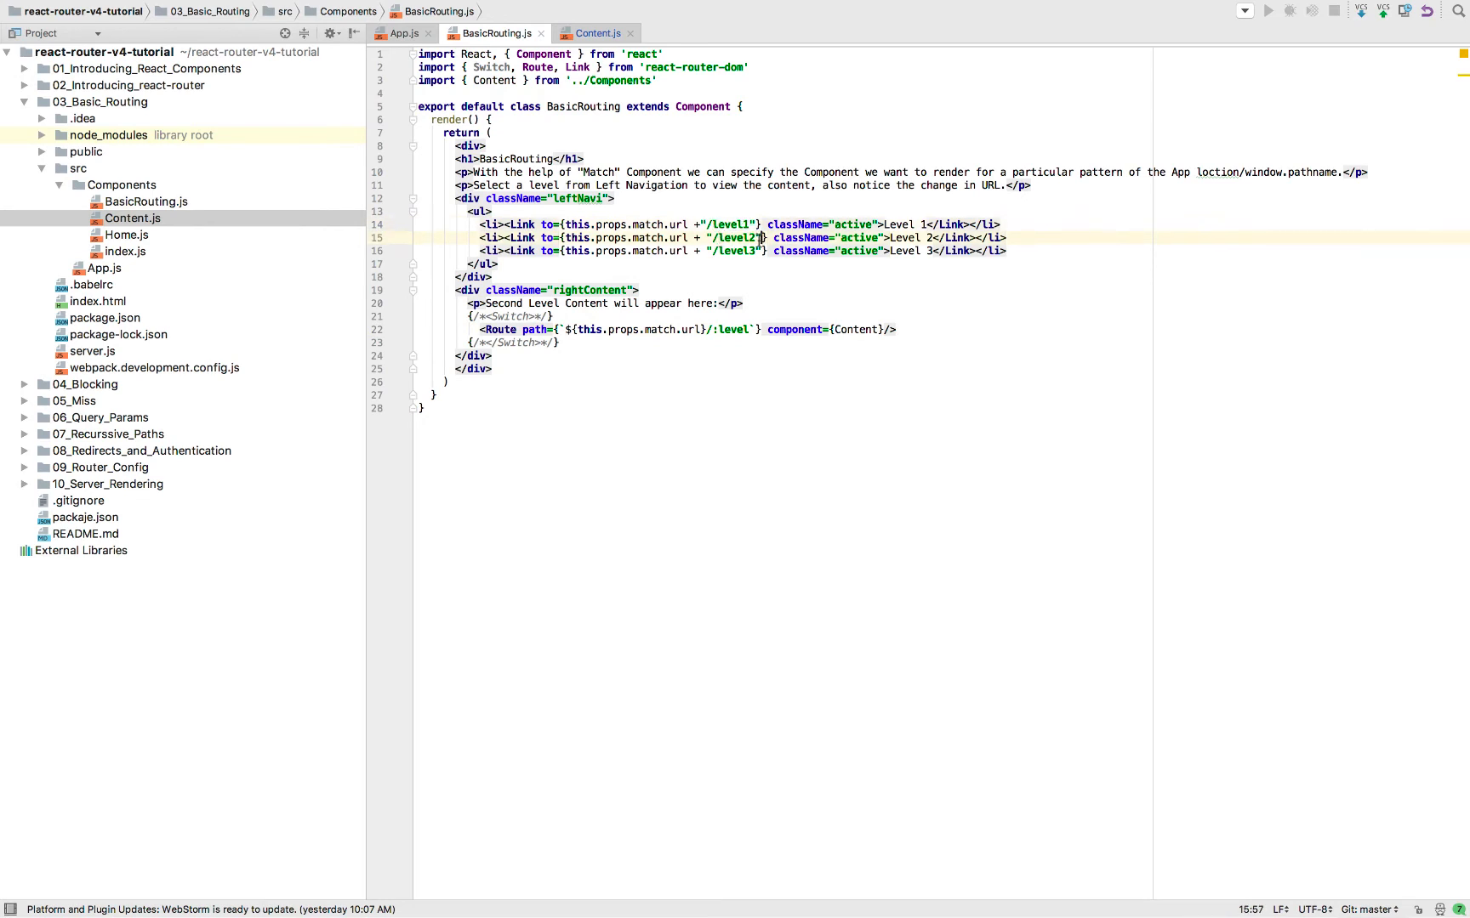
{"action": "double_click", "coordinate": [729, 329]}
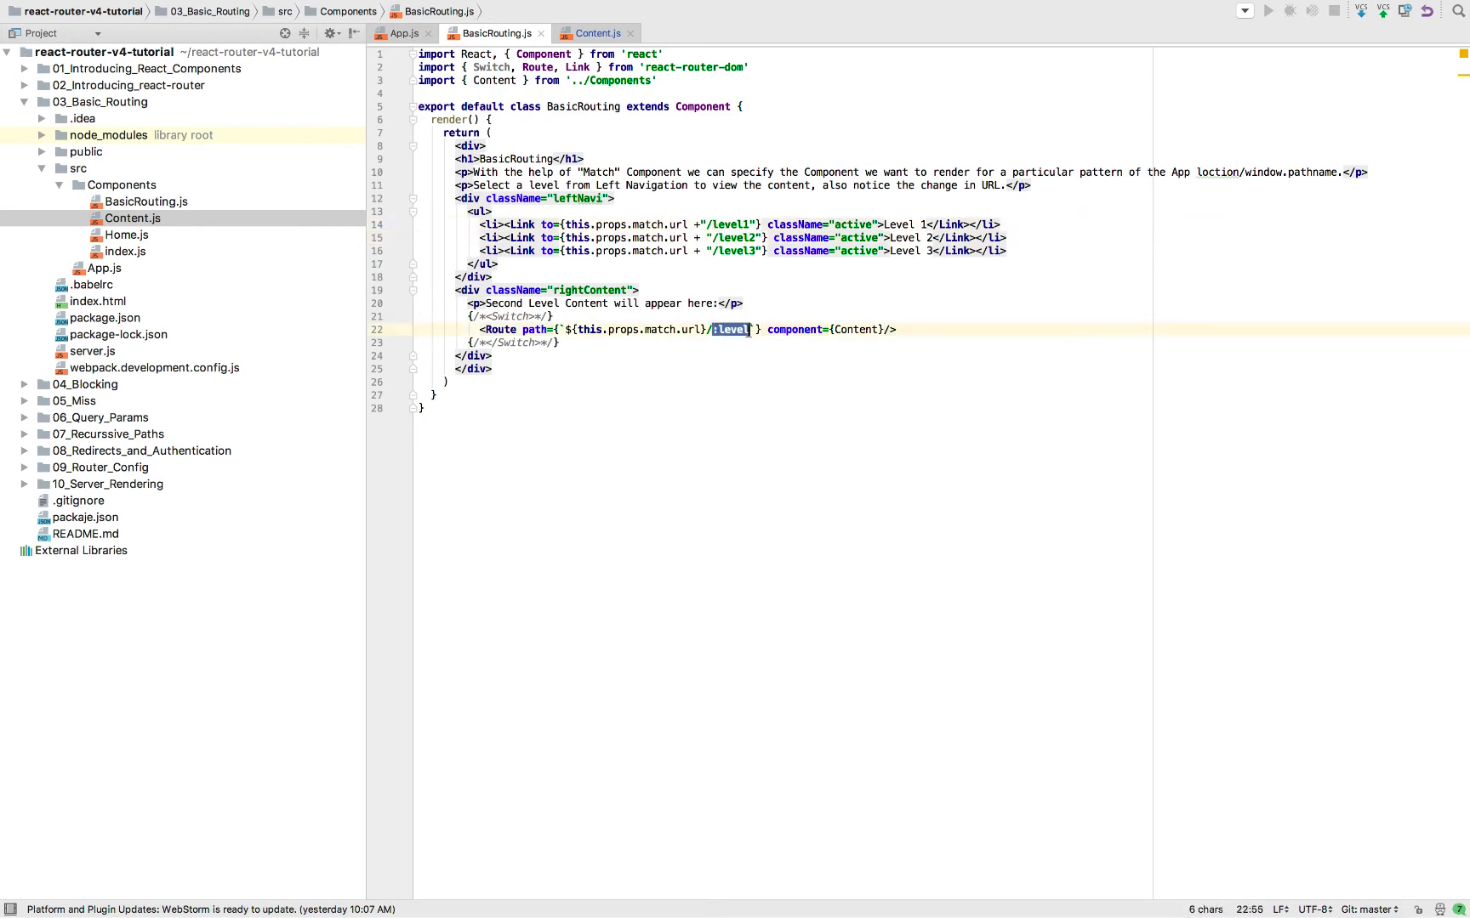
{"action": "left_click", "coordinate": [596, 32]}
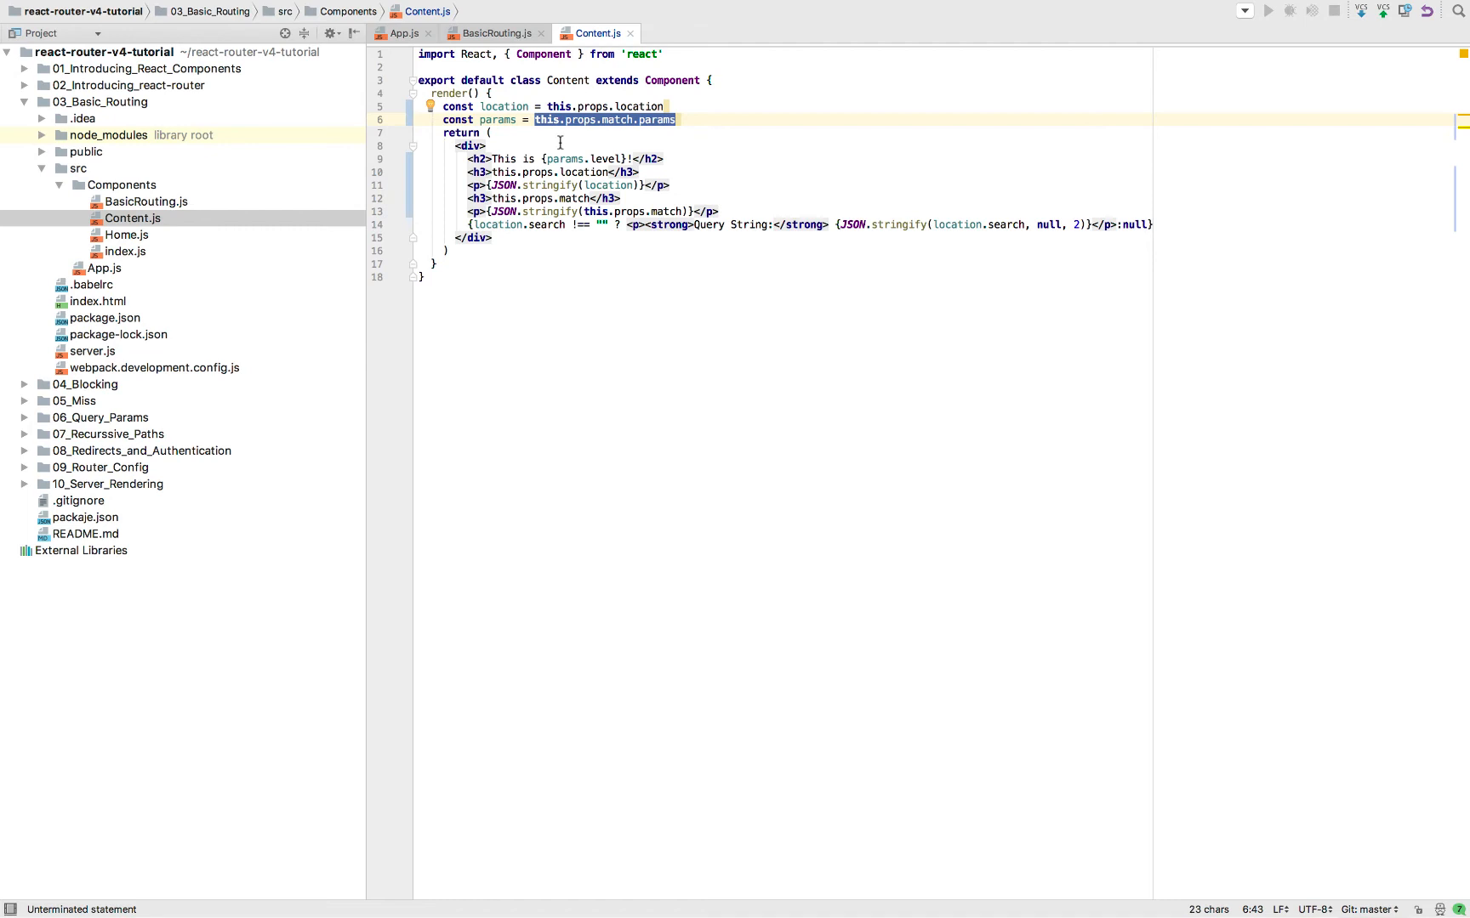
{"action": "left_click", "coordinate": [547, 143]}
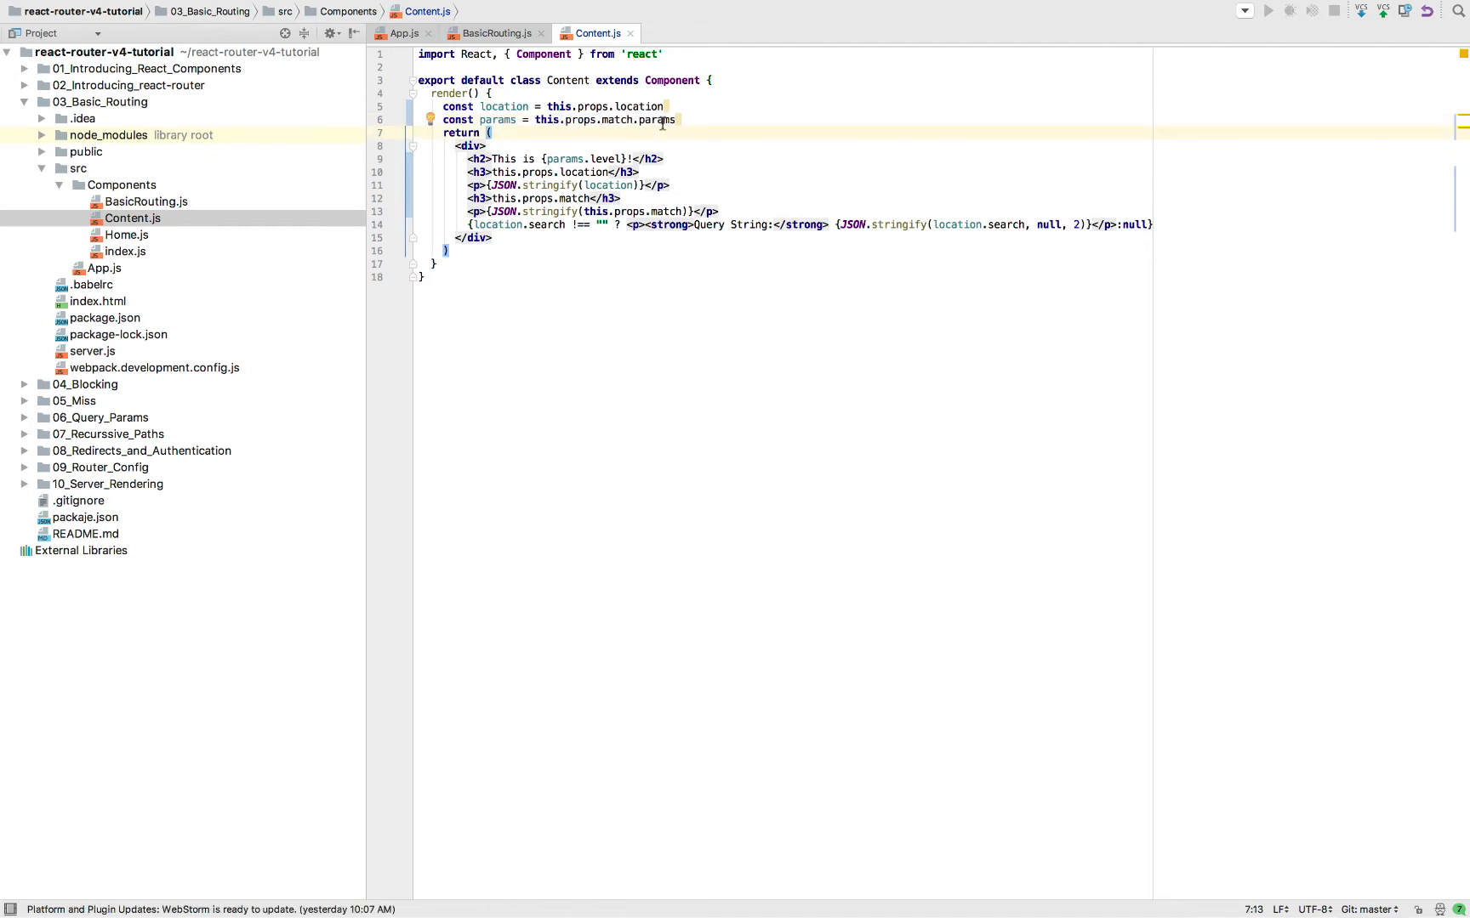
{"action": "double_click", "coordinate": [605, 158]}
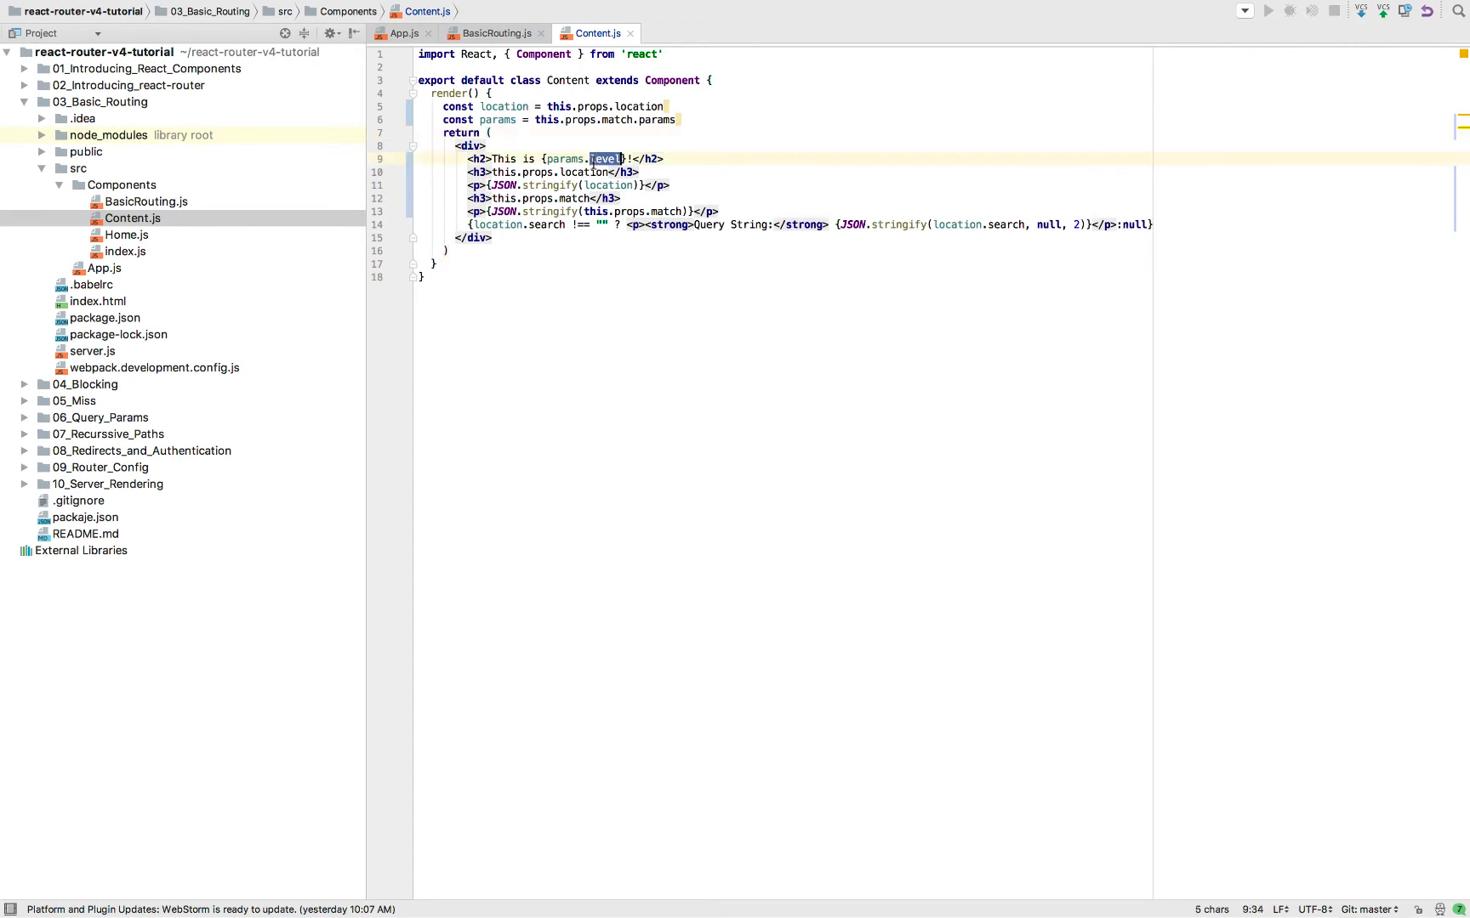
{"action": "left_click", "coordinate": [546, 185]}
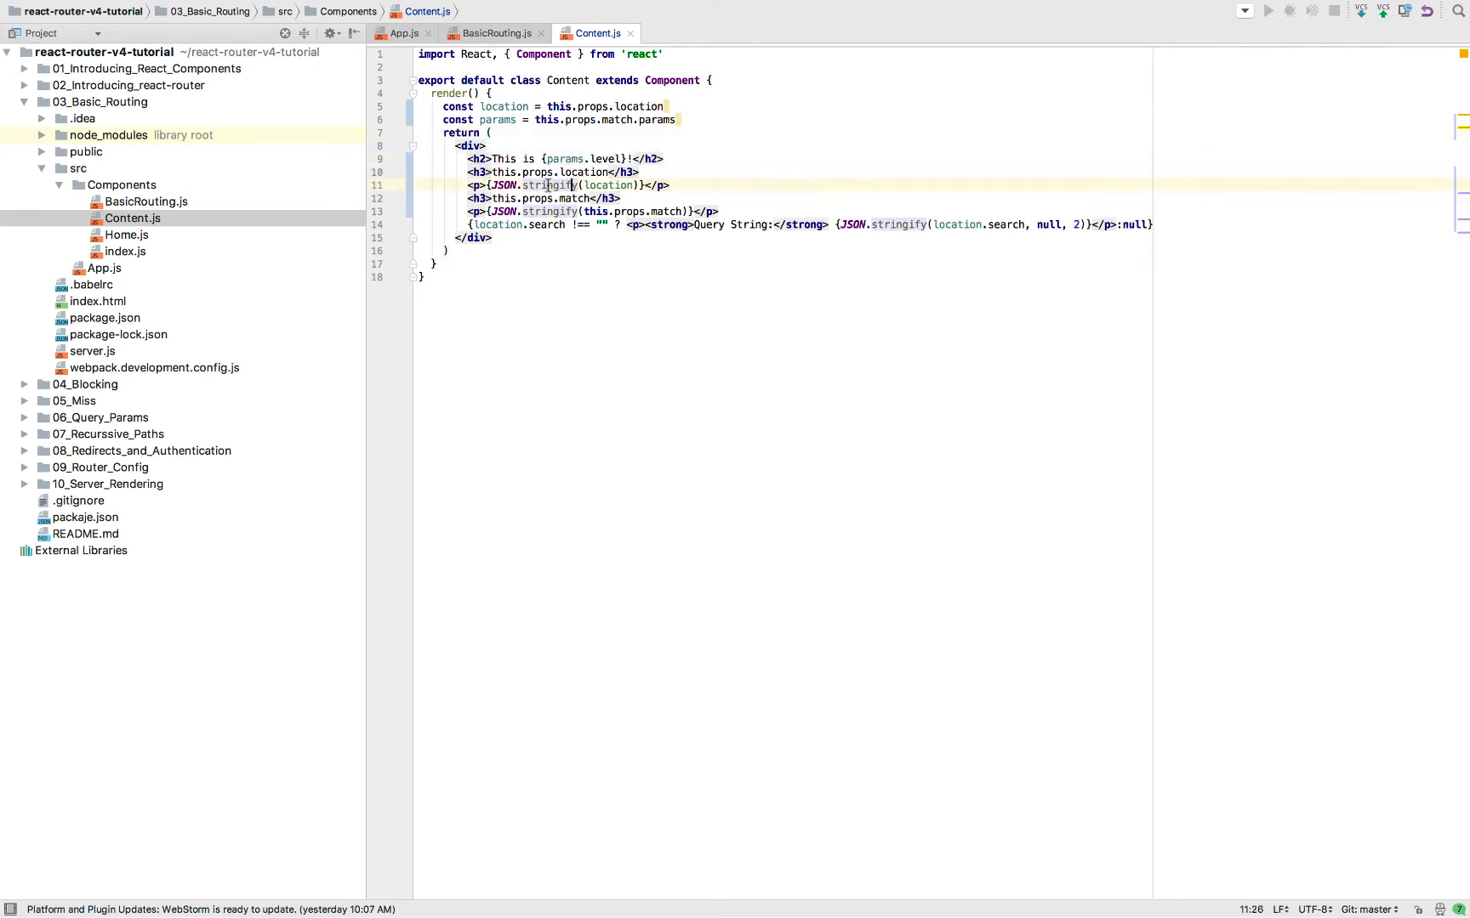
{"action": "left_click", "coordinate": [577, 185]}
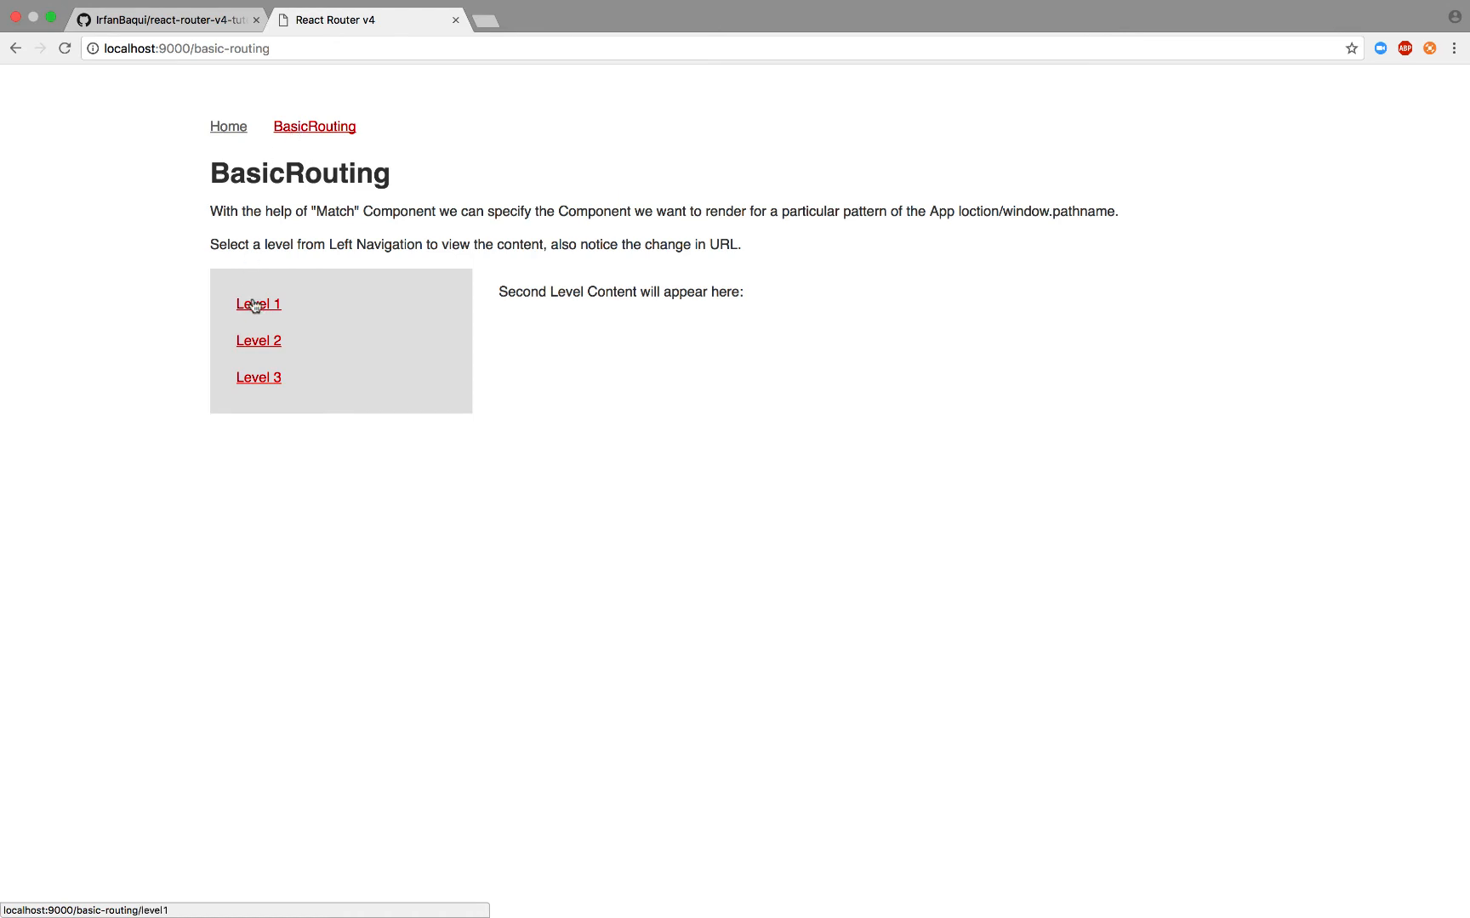
Step: Browse the Level 1, Level 2 and Level 3 content, landing on Level 2
{"action": "left_click", "coordinate": [258, 305]}
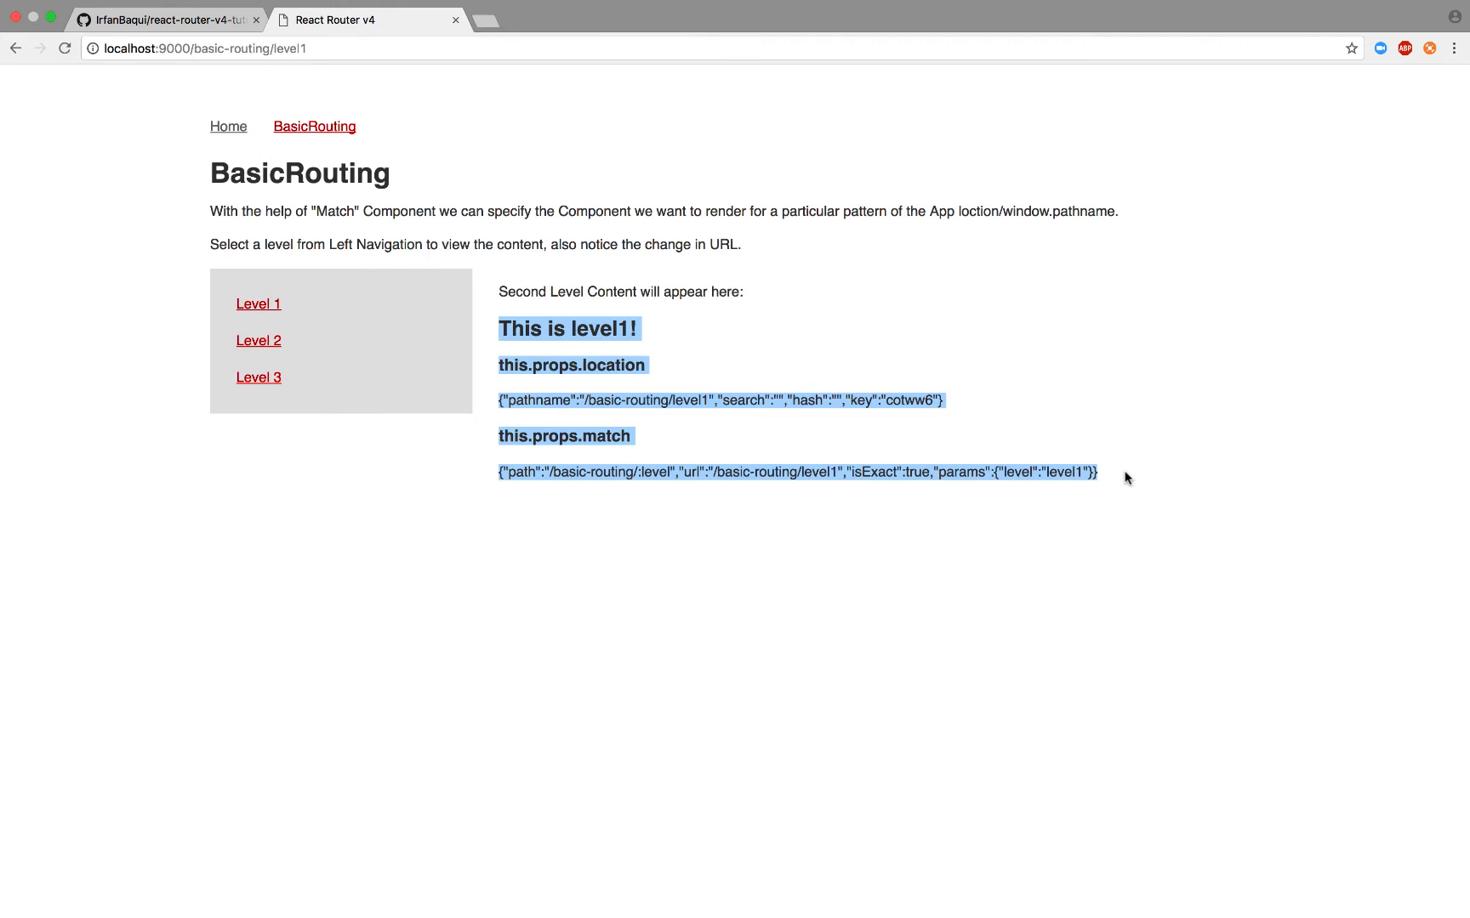
{"action": "left_click", "coordinate": [258, 341]}
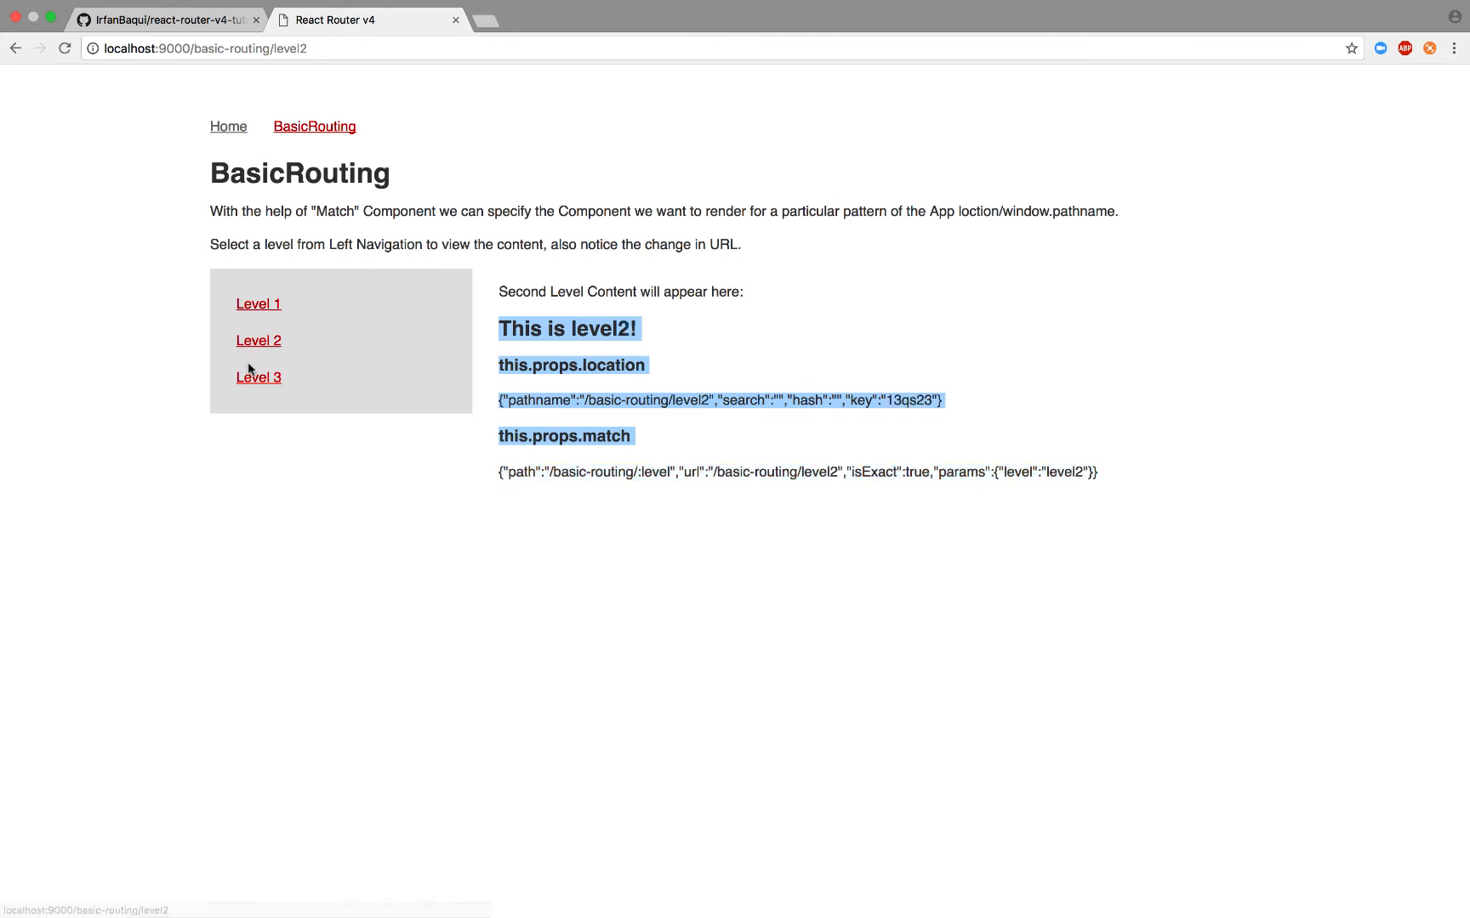
{"action": "left_click", "coordinate": [259, 377]}
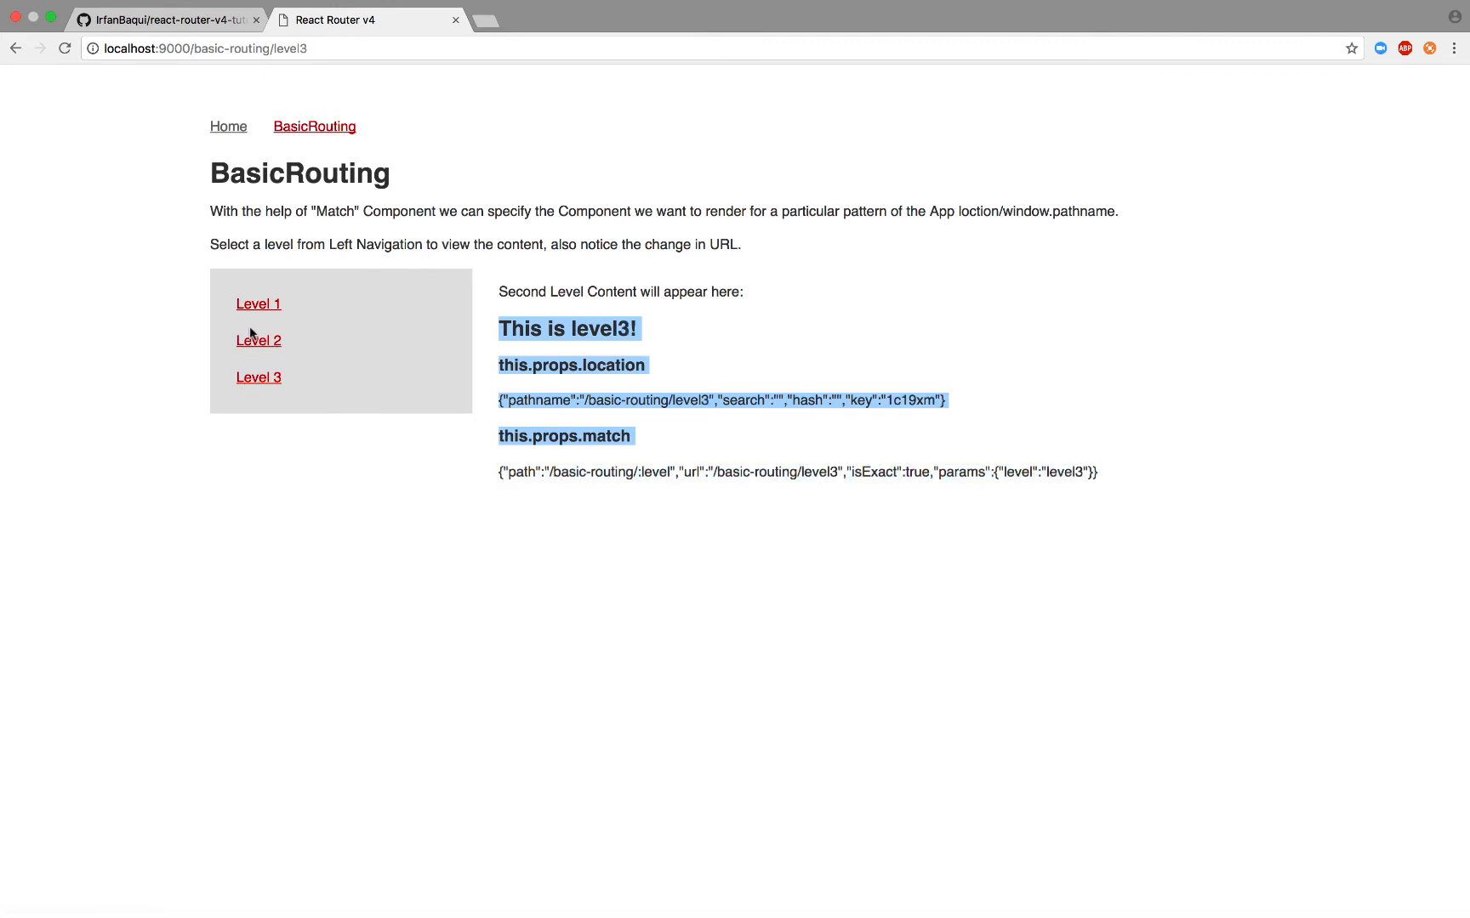
{"action": "left_click", "coordinate": [258, 305]}
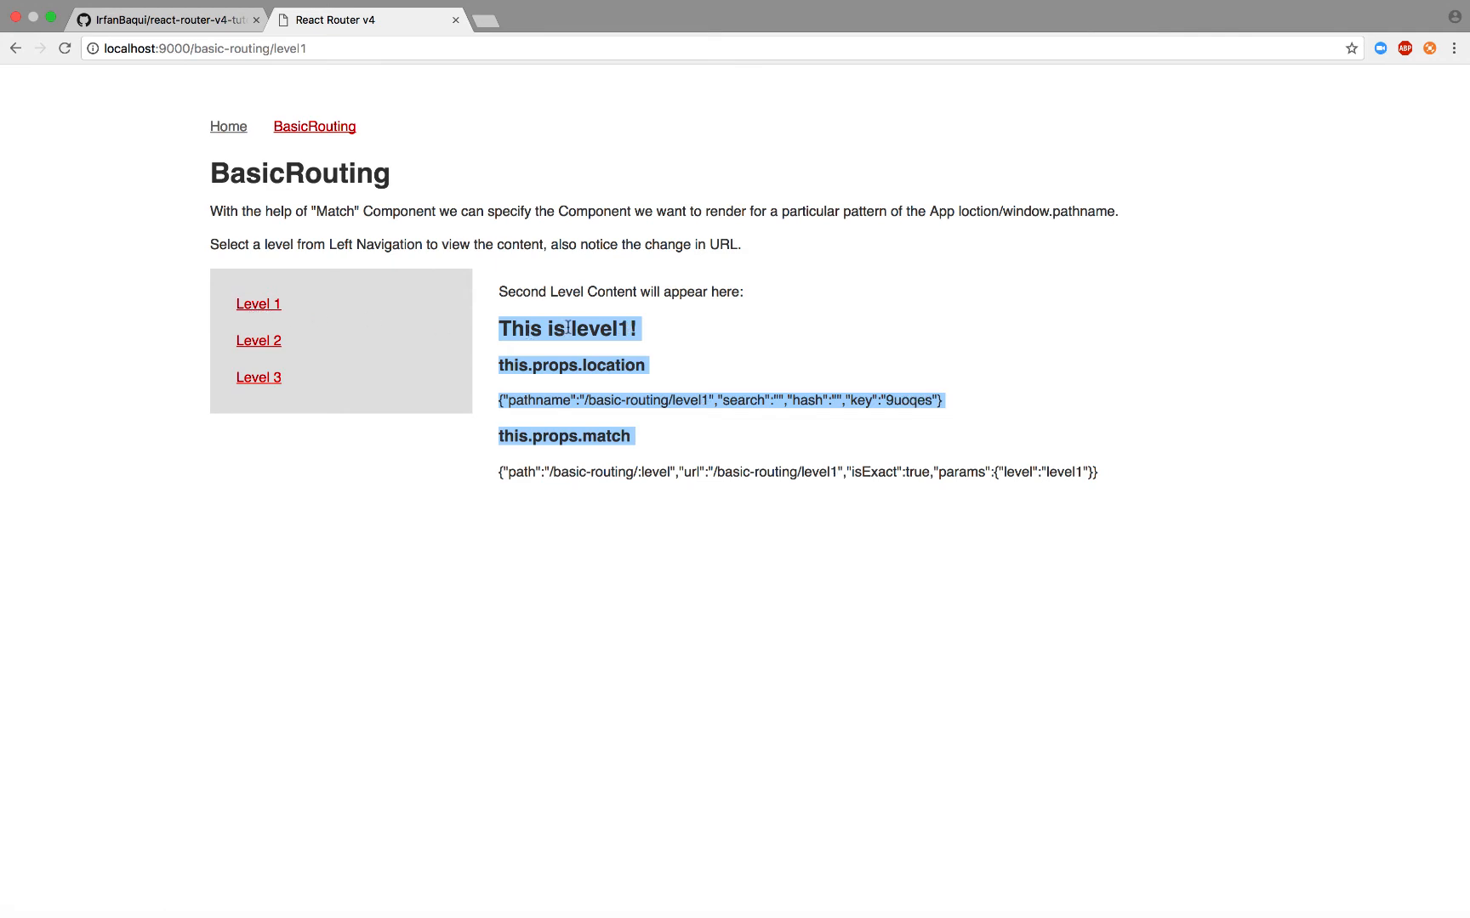
{"action": "left_click", "coordinate": [262, 47]}
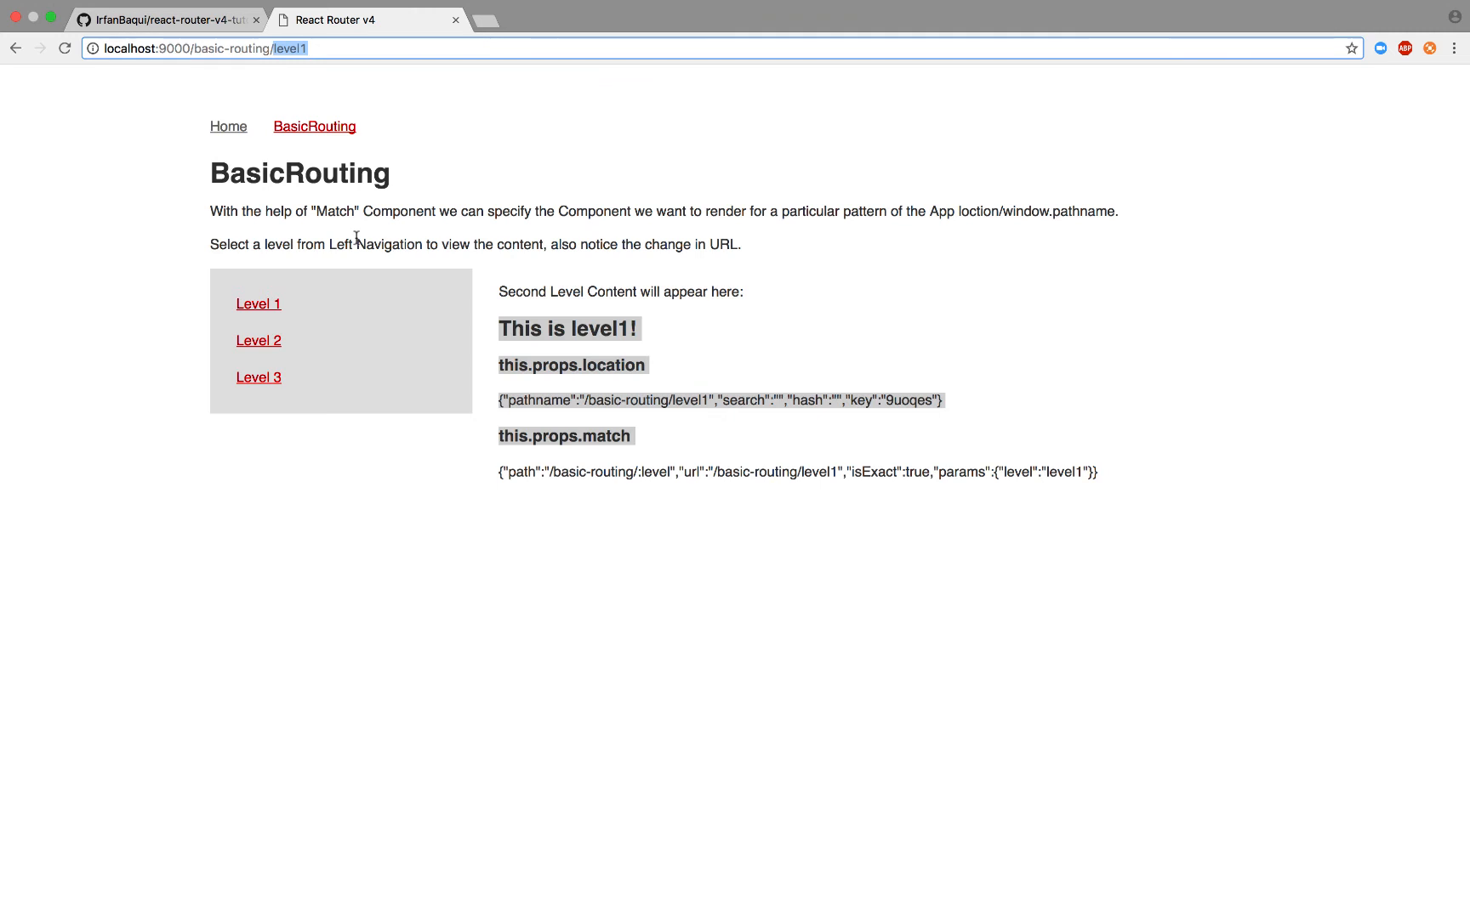
{"action": "mouse_move", "coordinate": [259, 305]}
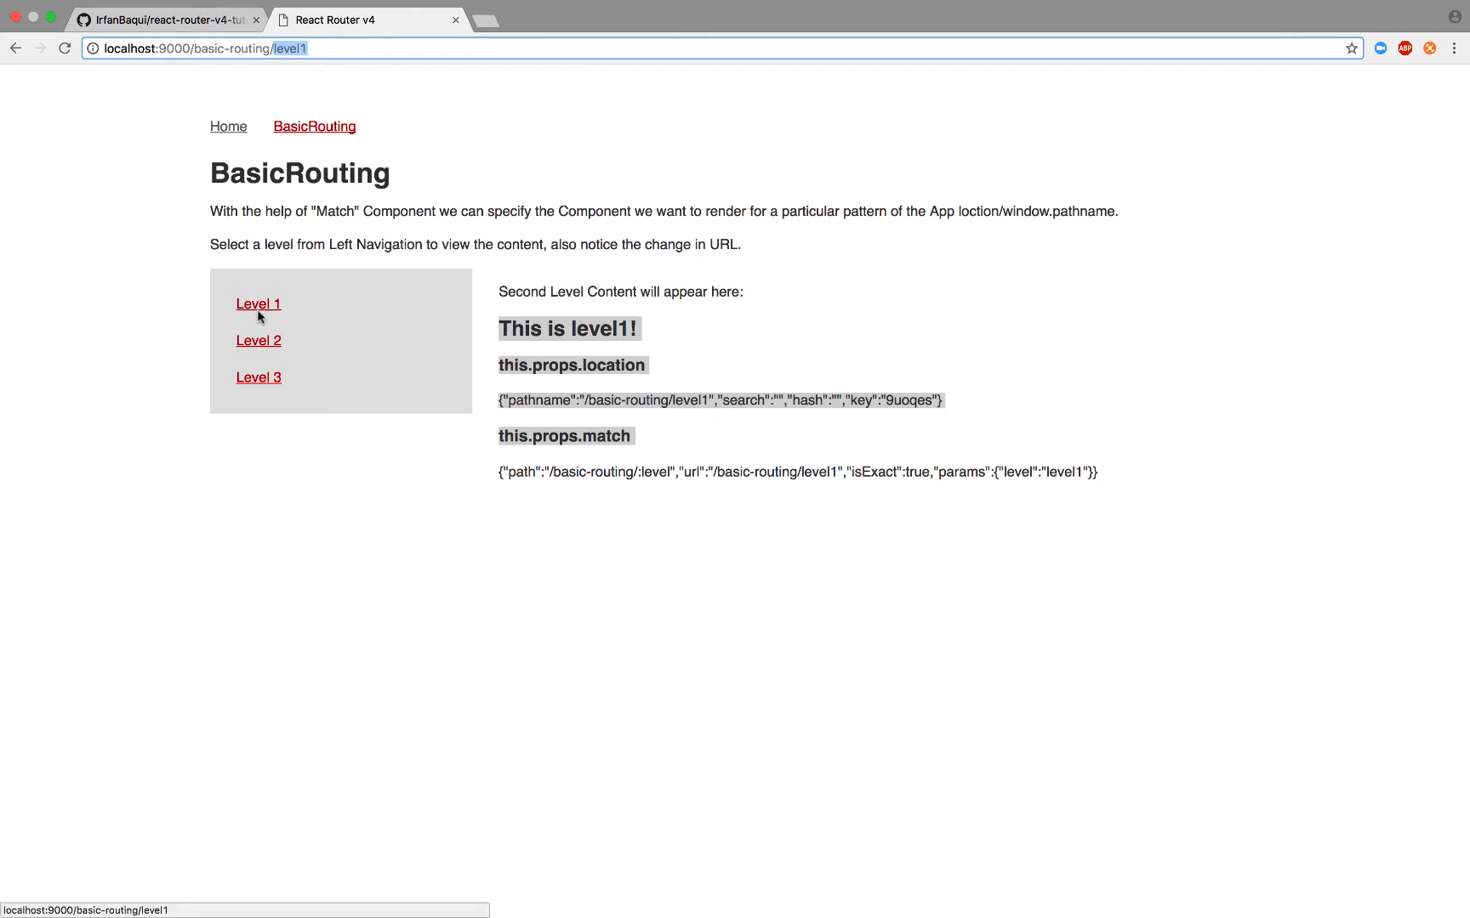
{"action": "left_click", "coordinate": [258, 340]}
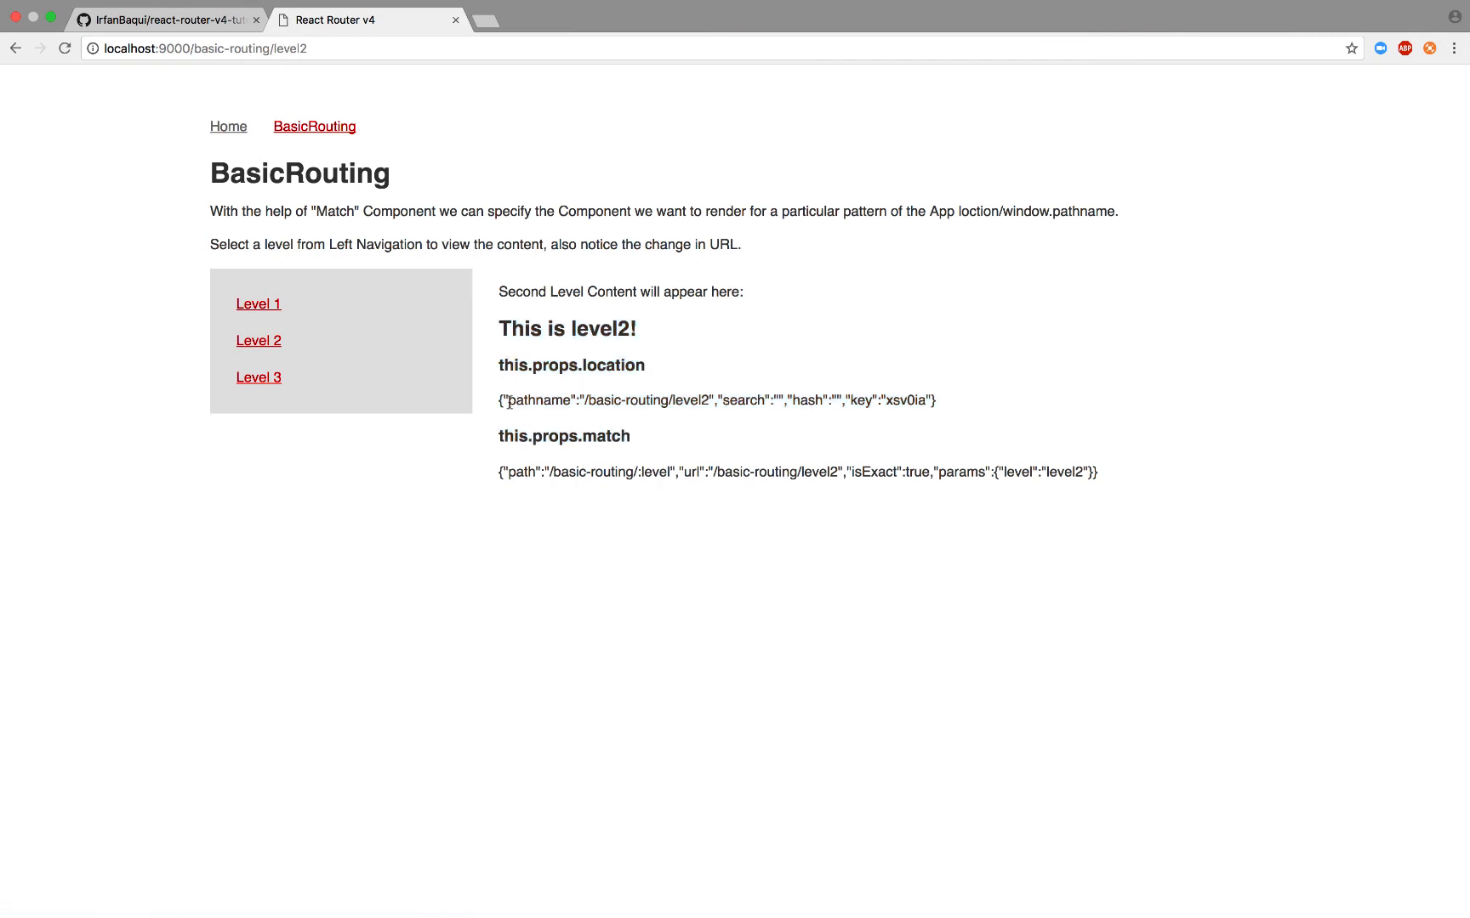
Step: Highlight the location pathname and search keys and the match url and isExact values, then return home
{"action": "double_click", "coordinate": [517, 399]}
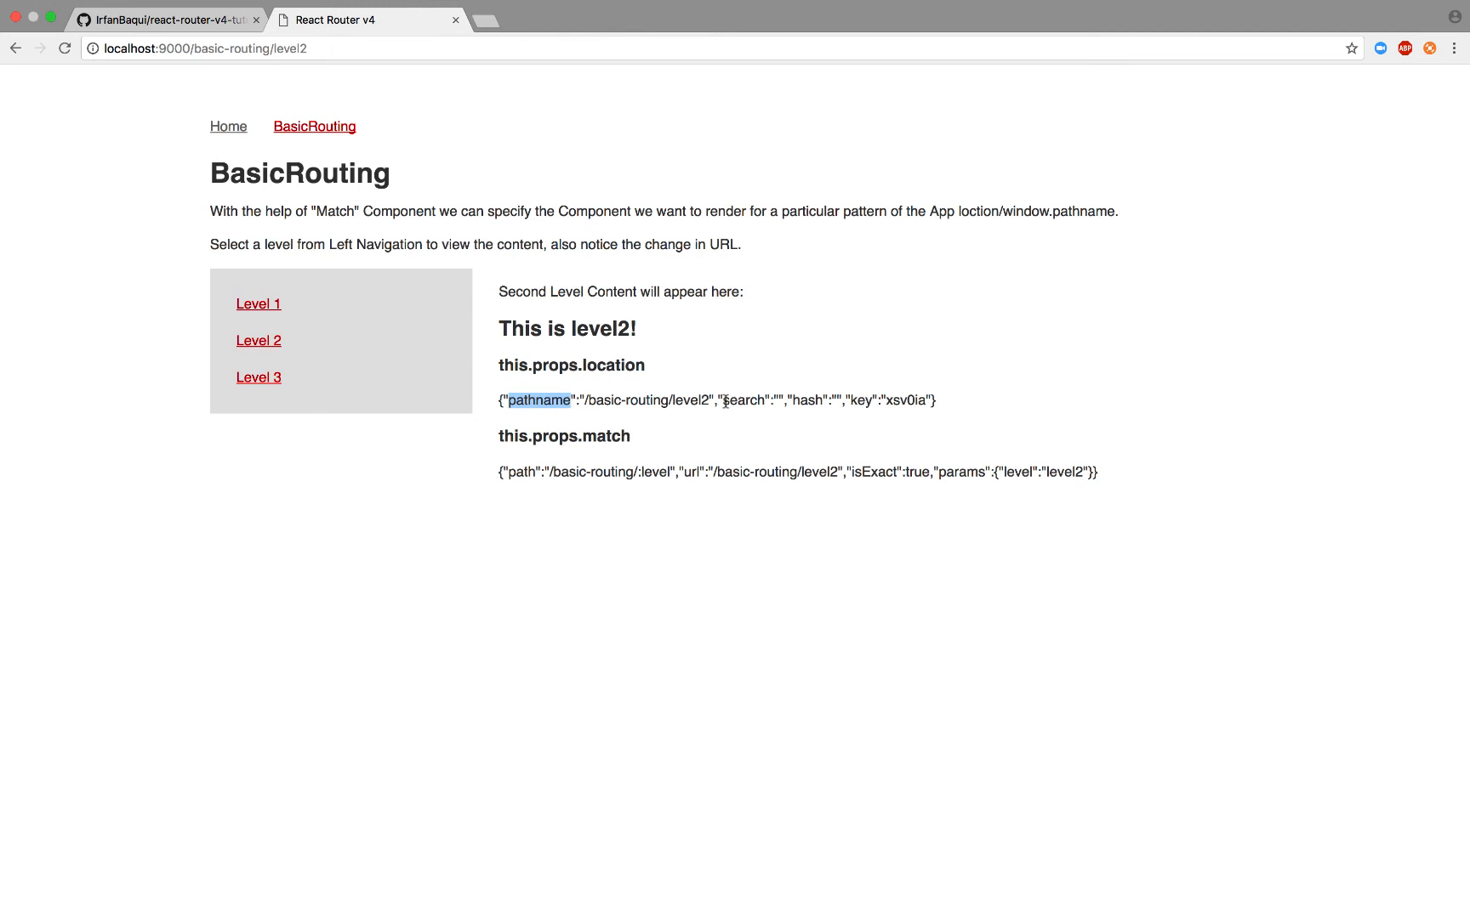
{"action": "double_click", "coordinate": [742, 400]}
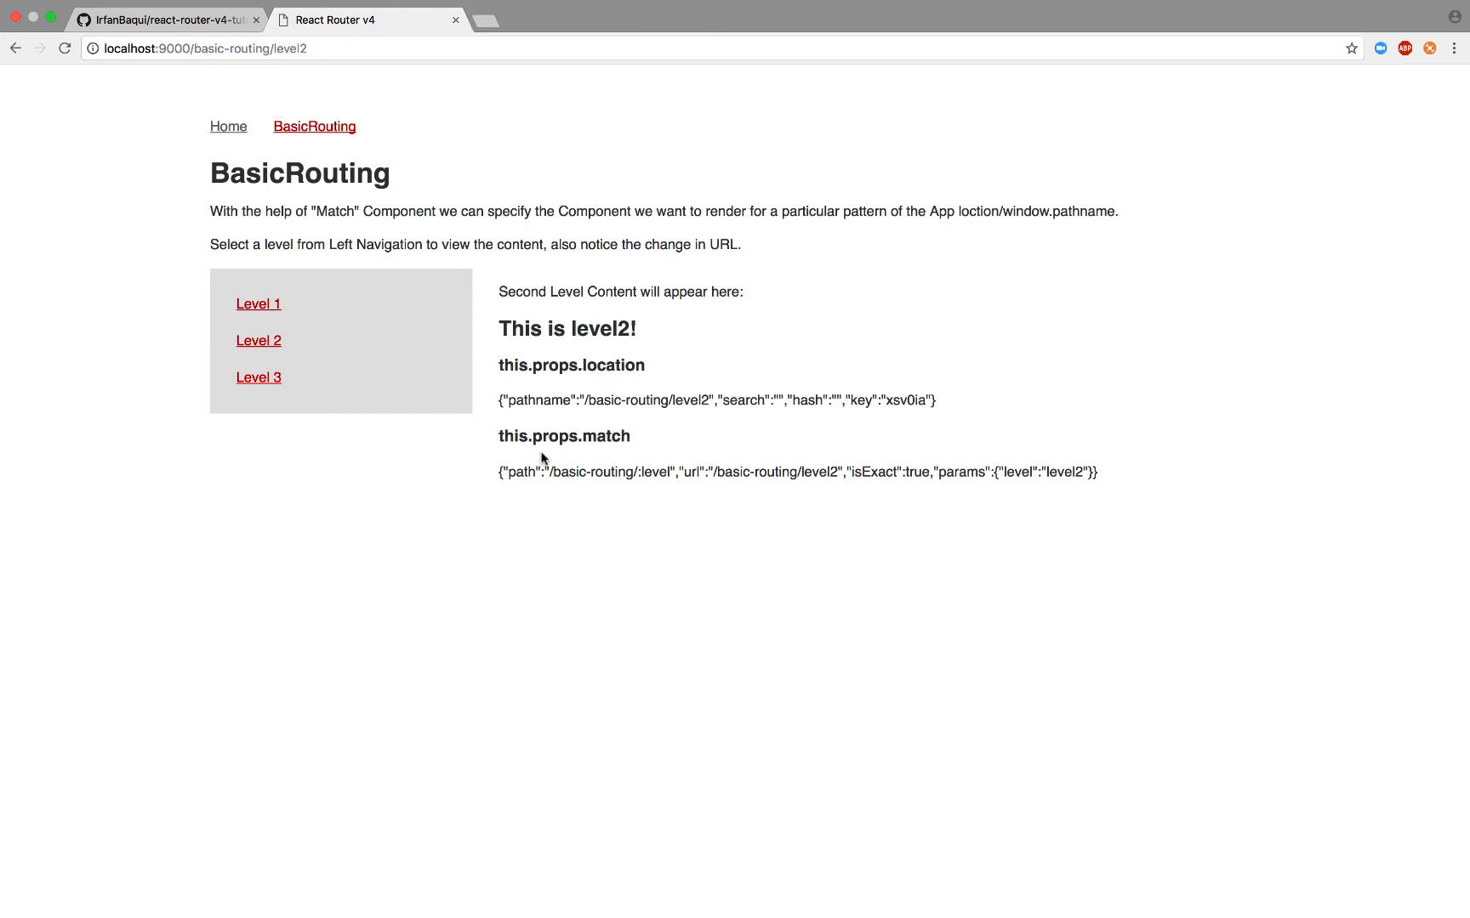
{"action": "mouse_move", "coordinate": [641, 446]}
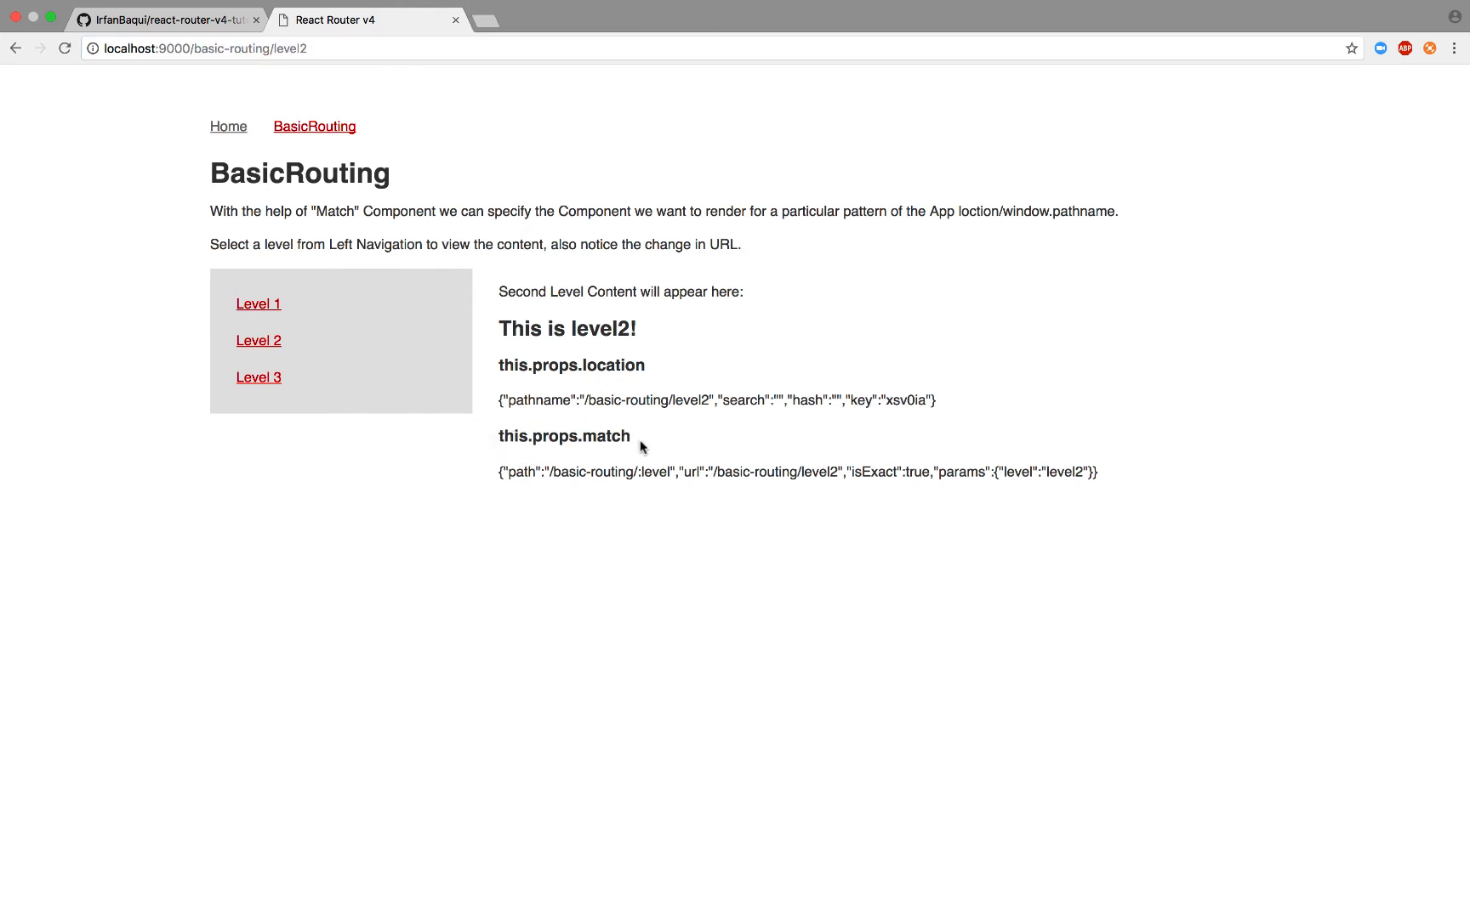
{"action": "mouse_move", "coordinate": [726, 469]}
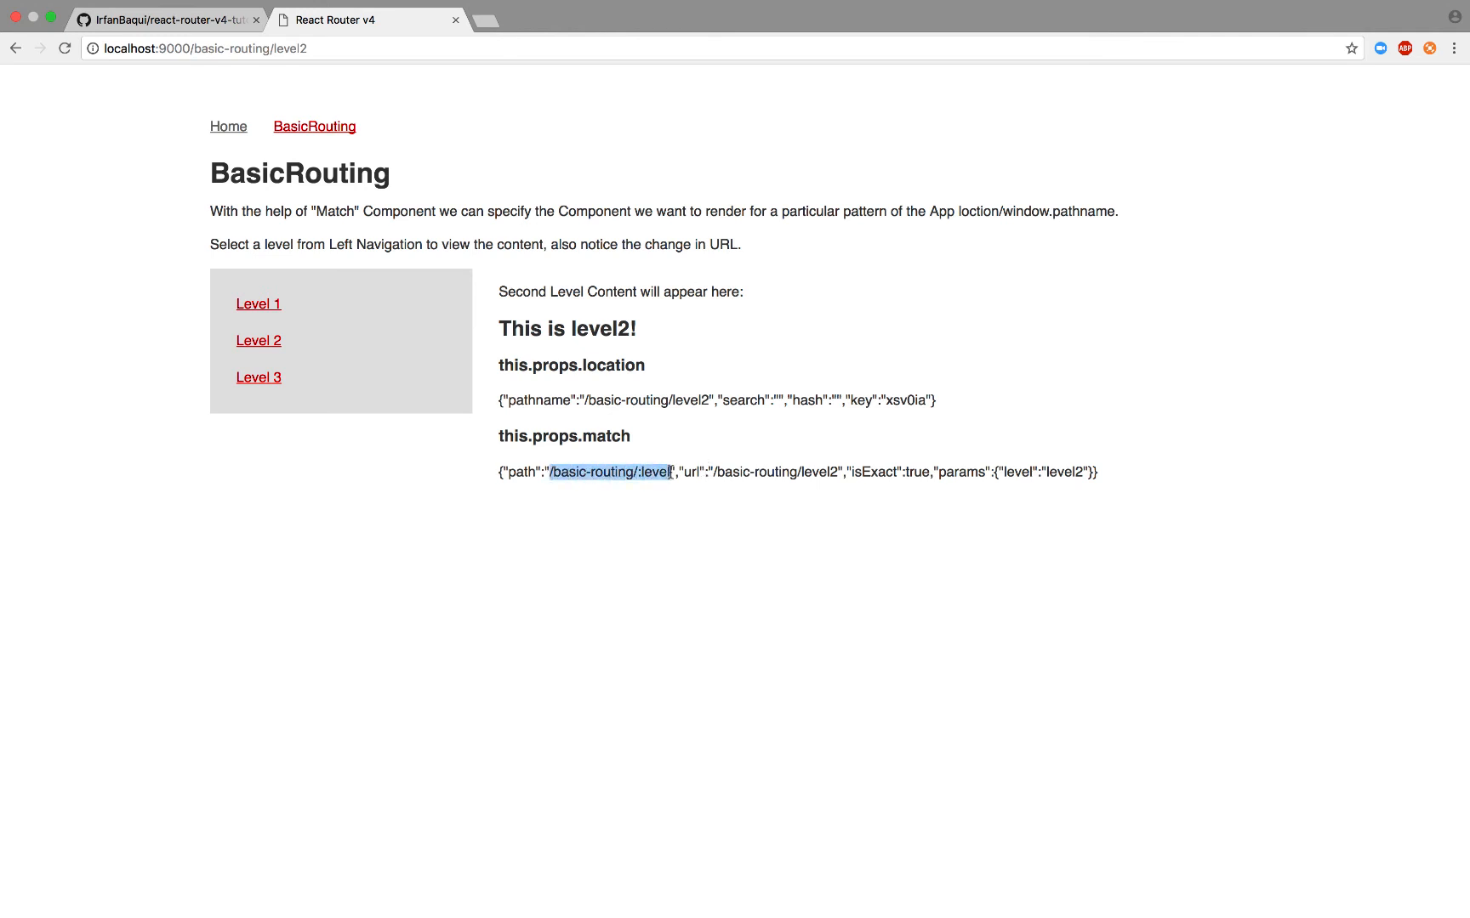
{"action": "left_click", "coordinate": [709, 471]}
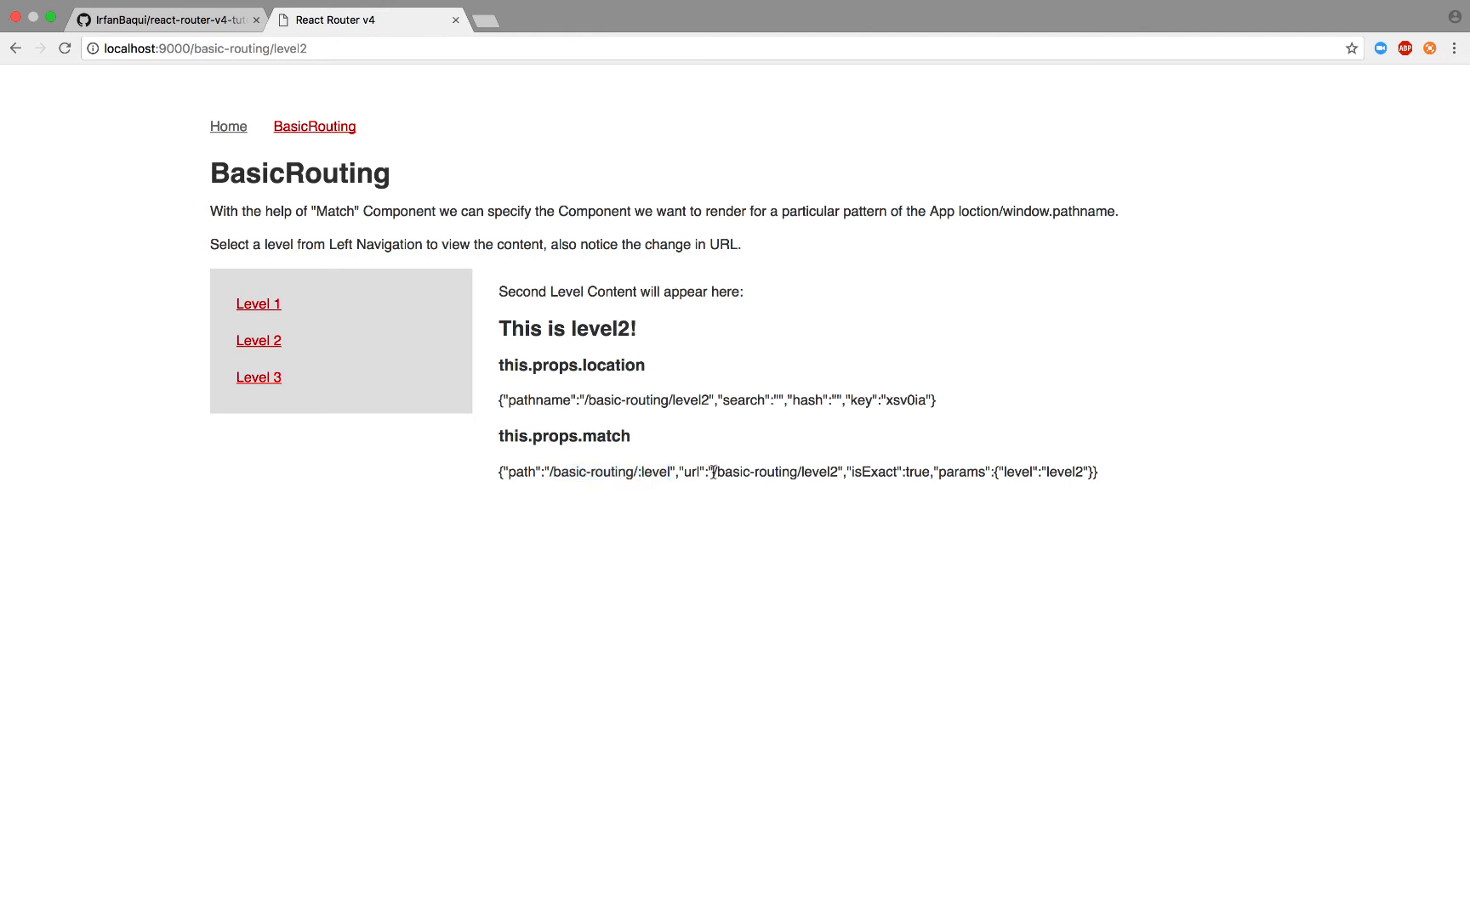
{"action": "double_click", "coordinate": [774, 471]}
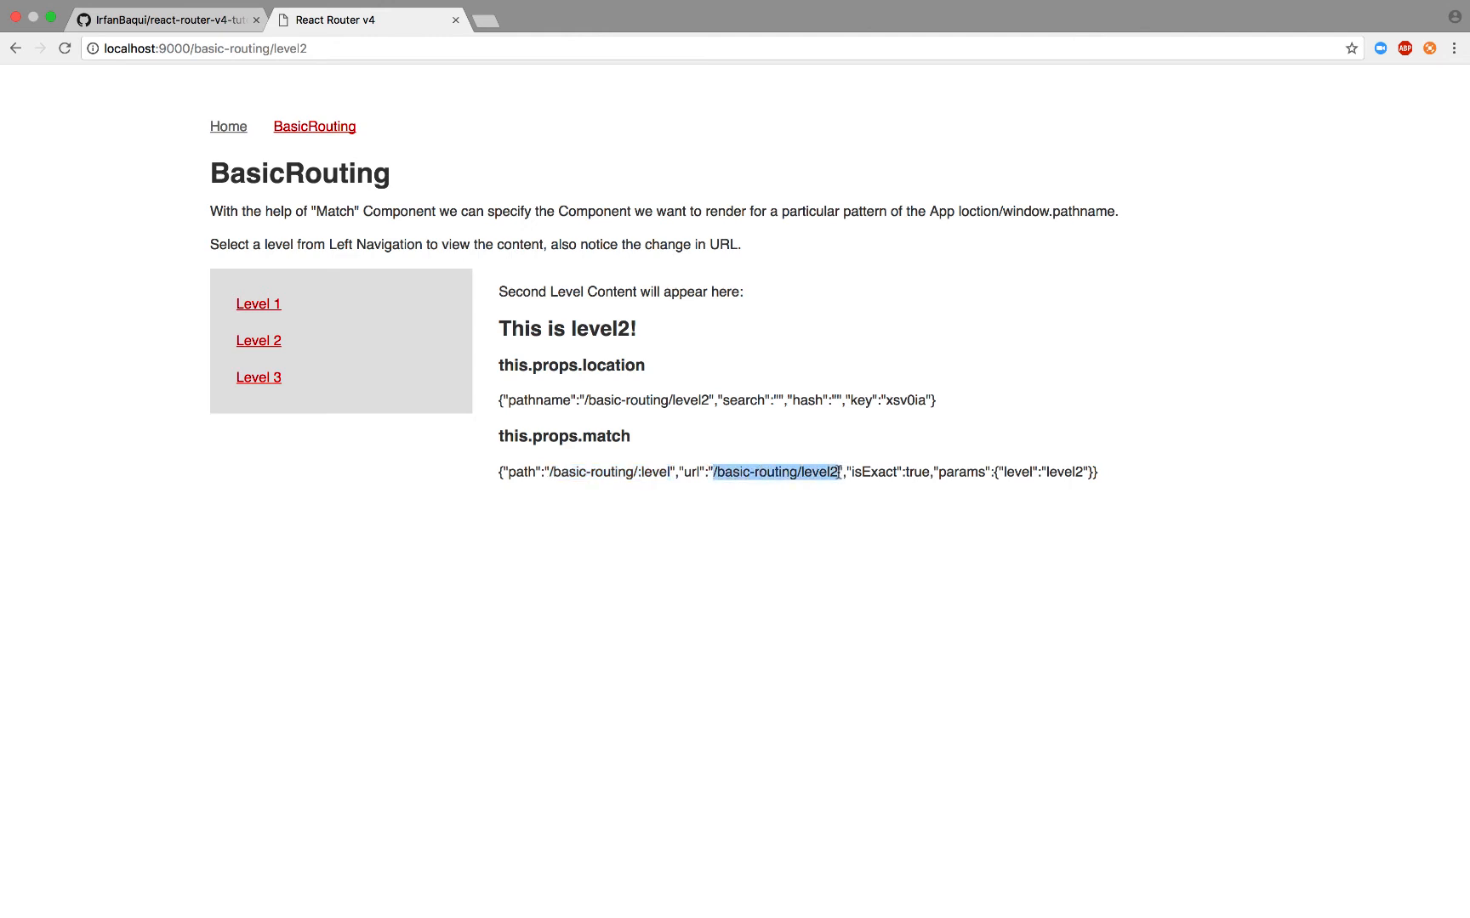
{"action": "double_click", "coordinate": [656, 472]}
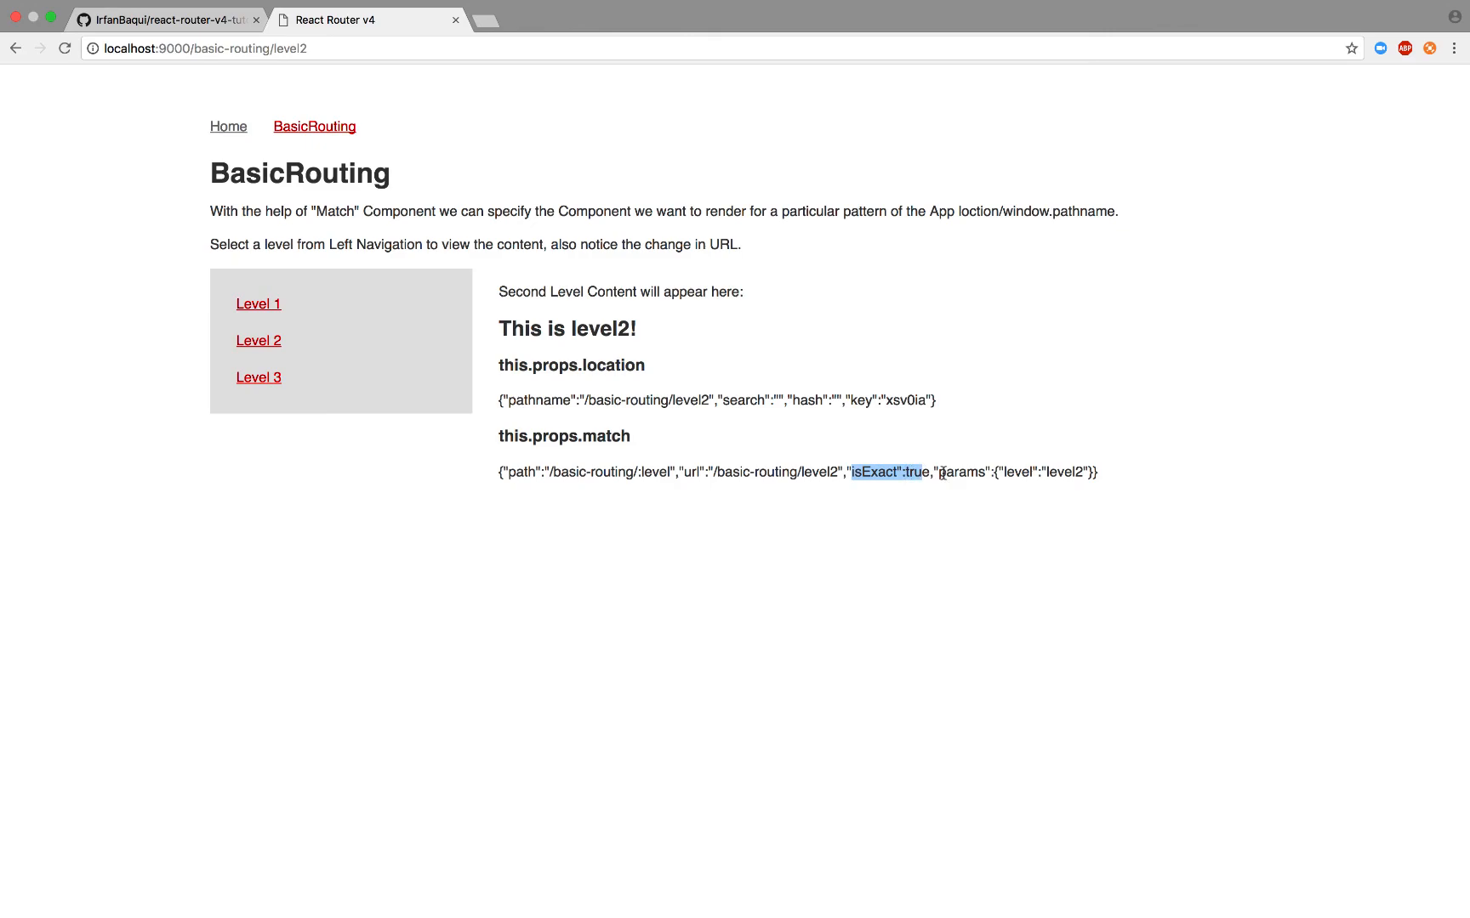
{"action": "left_click", "coordinate": [228, 126]}
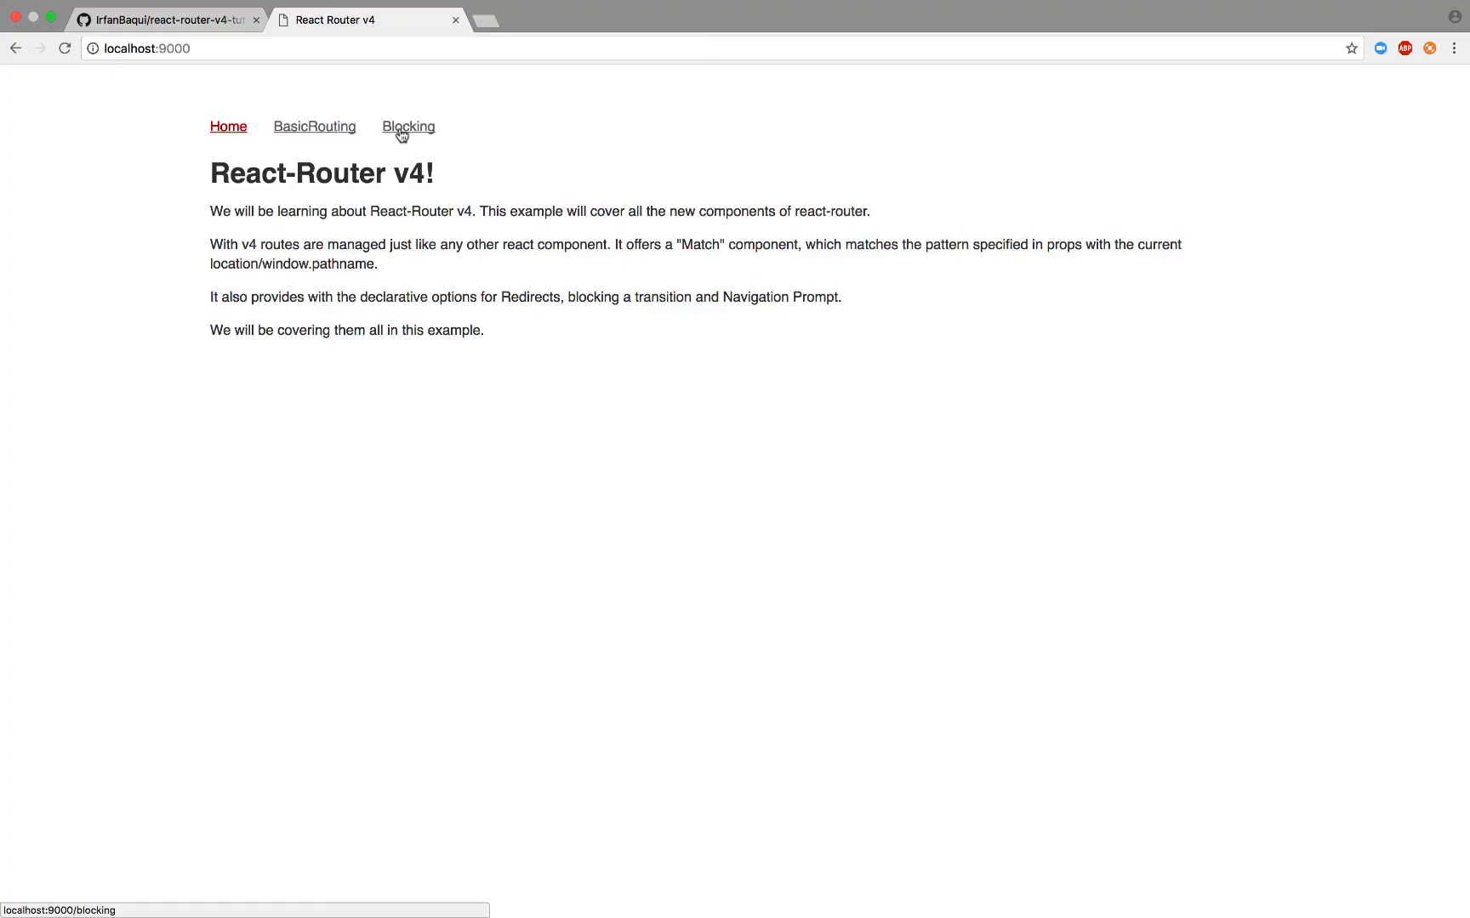
Step: Trigger the Blocking page's 'Are you sure you want to leave?' prompt twice when heading to BasicRouting
{"action": "left_click", "coordinate": [408, 126]}
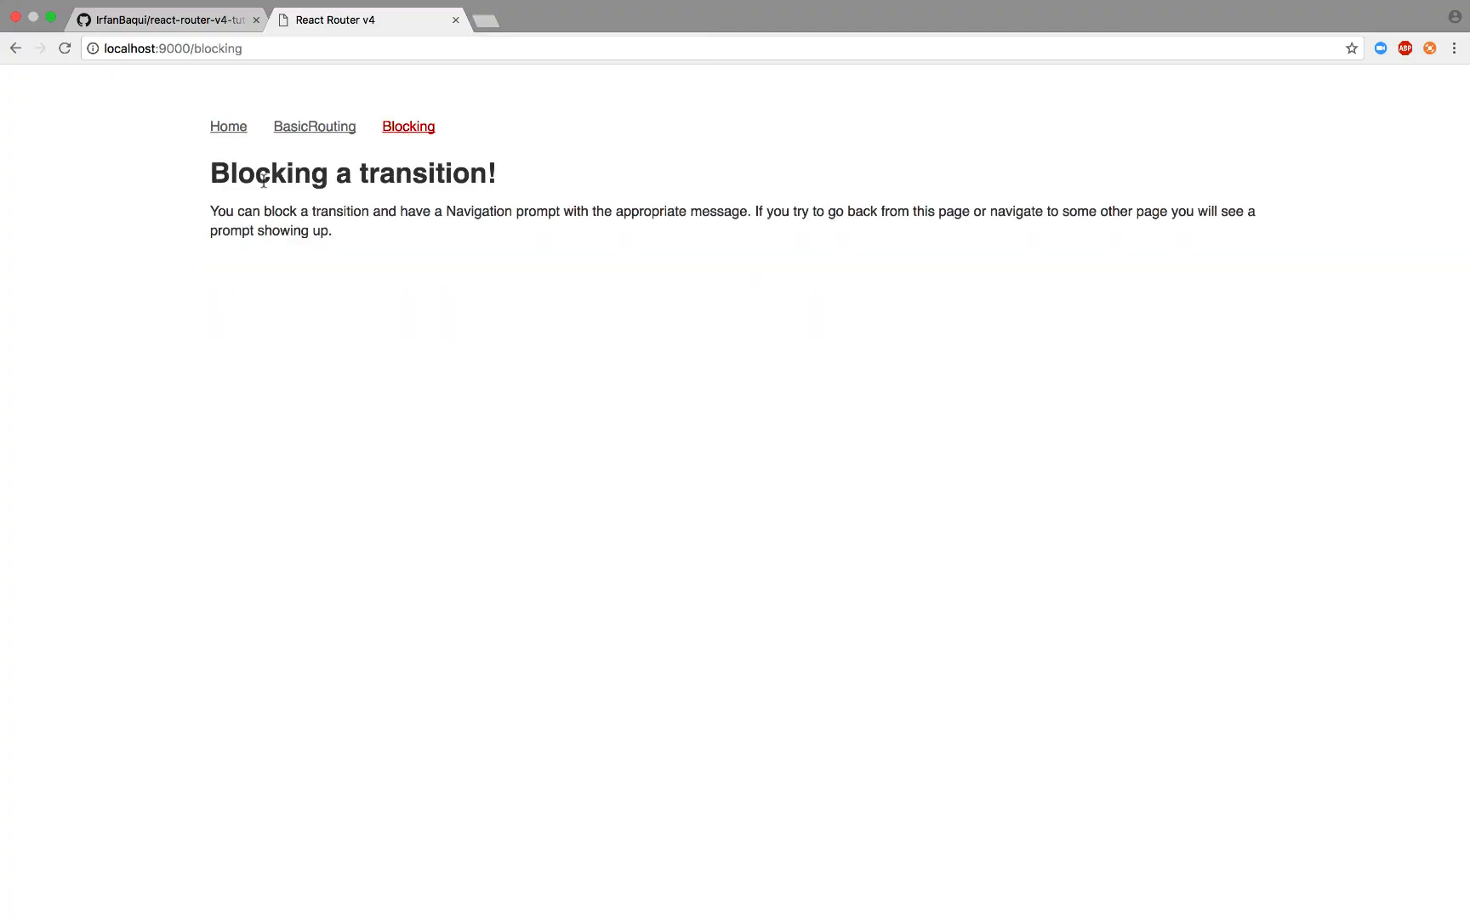
{"action": "mouse_move", "coordinate": [315, 126]}
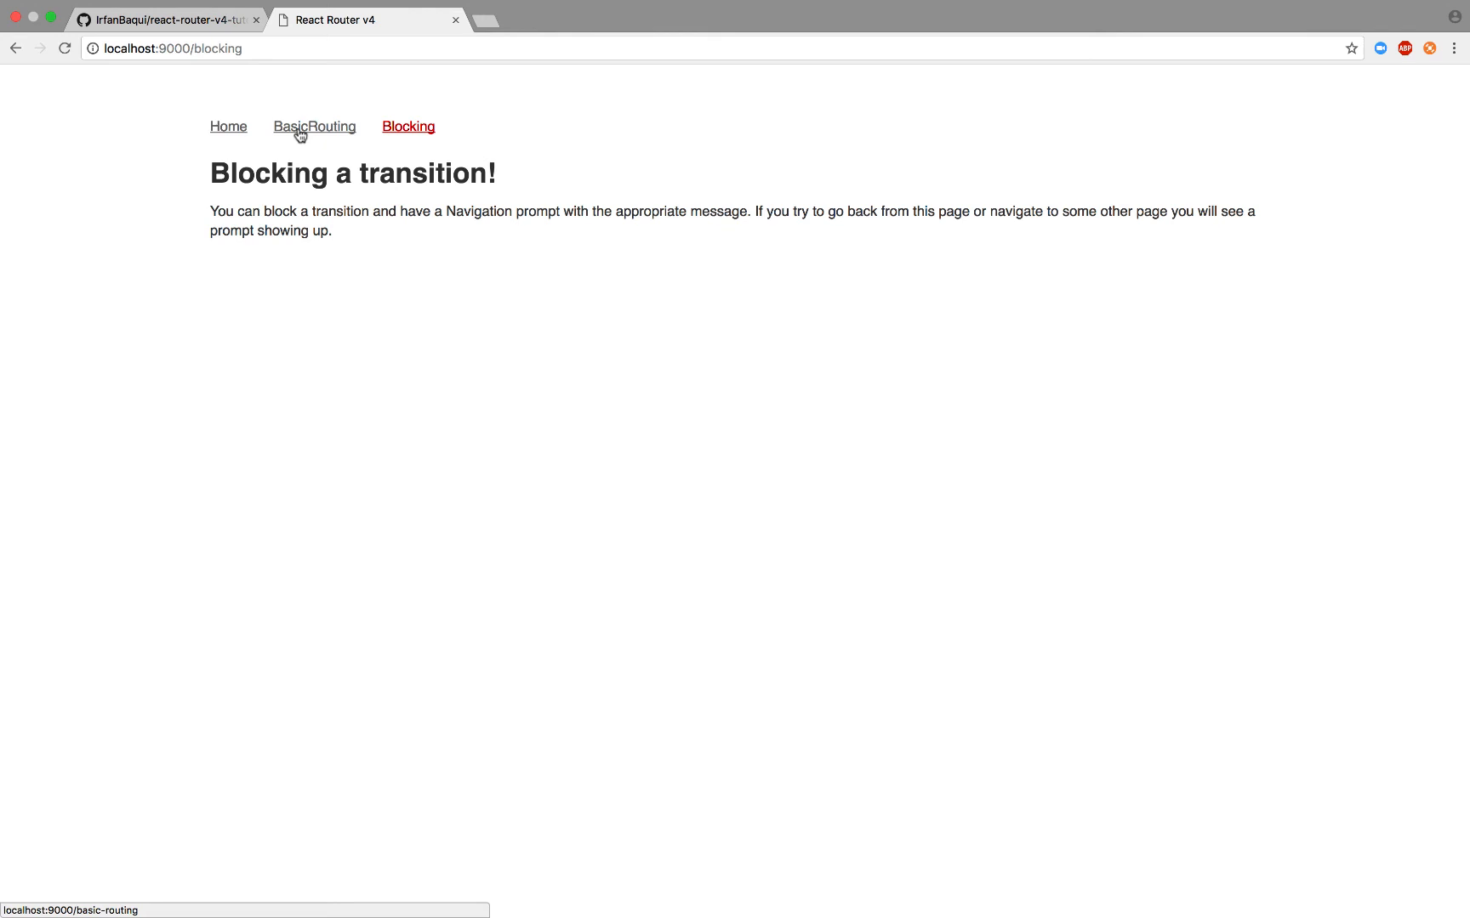
{"action": "left_click", "coordinate": [314, 126]}
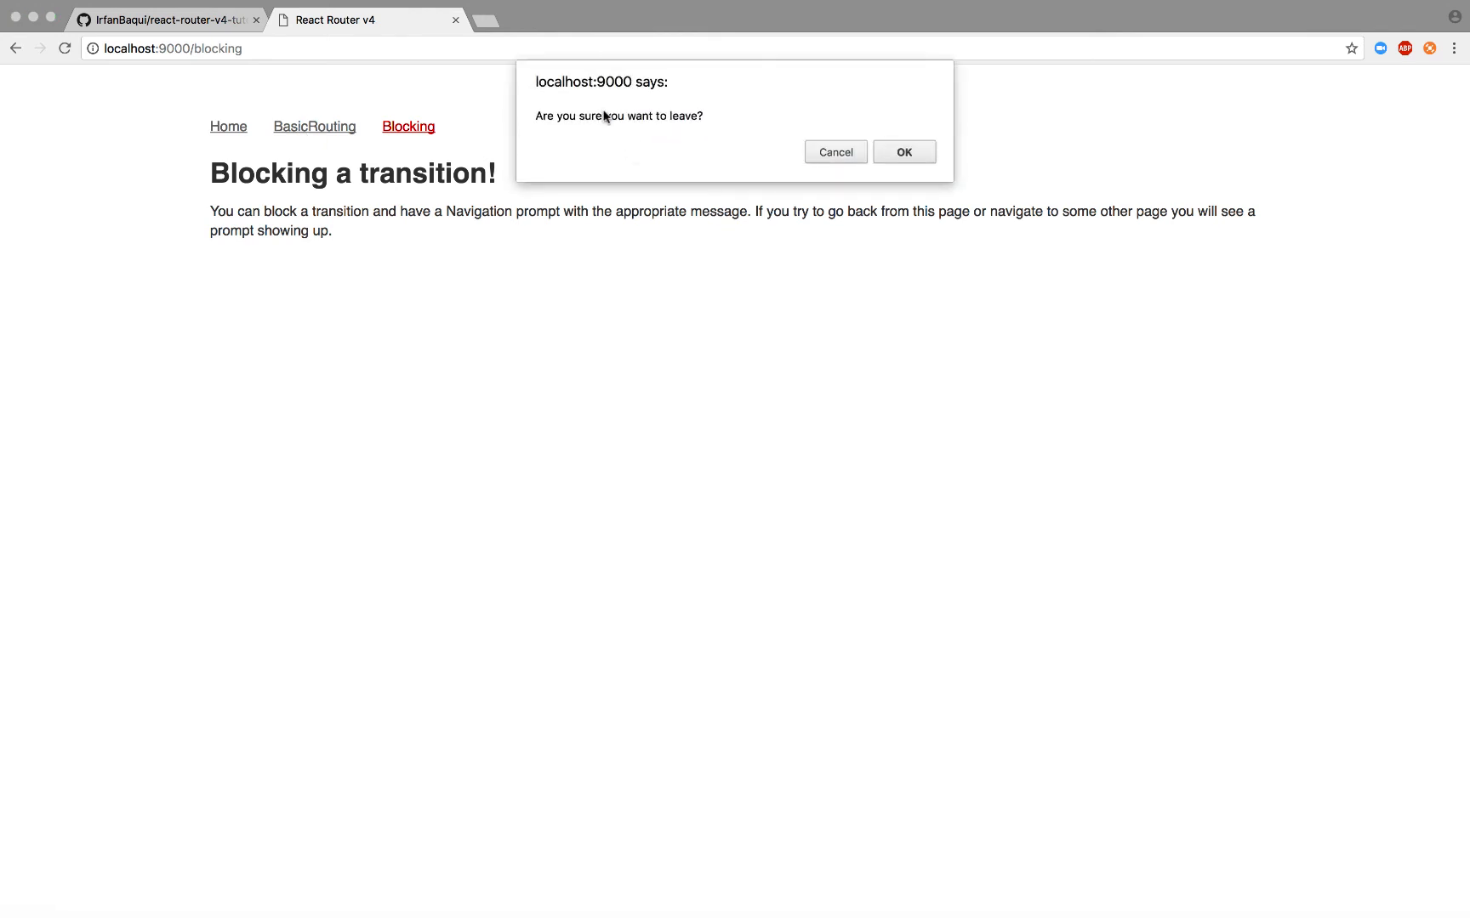
{"action": "left_click", "coordinate": [903, 152]}
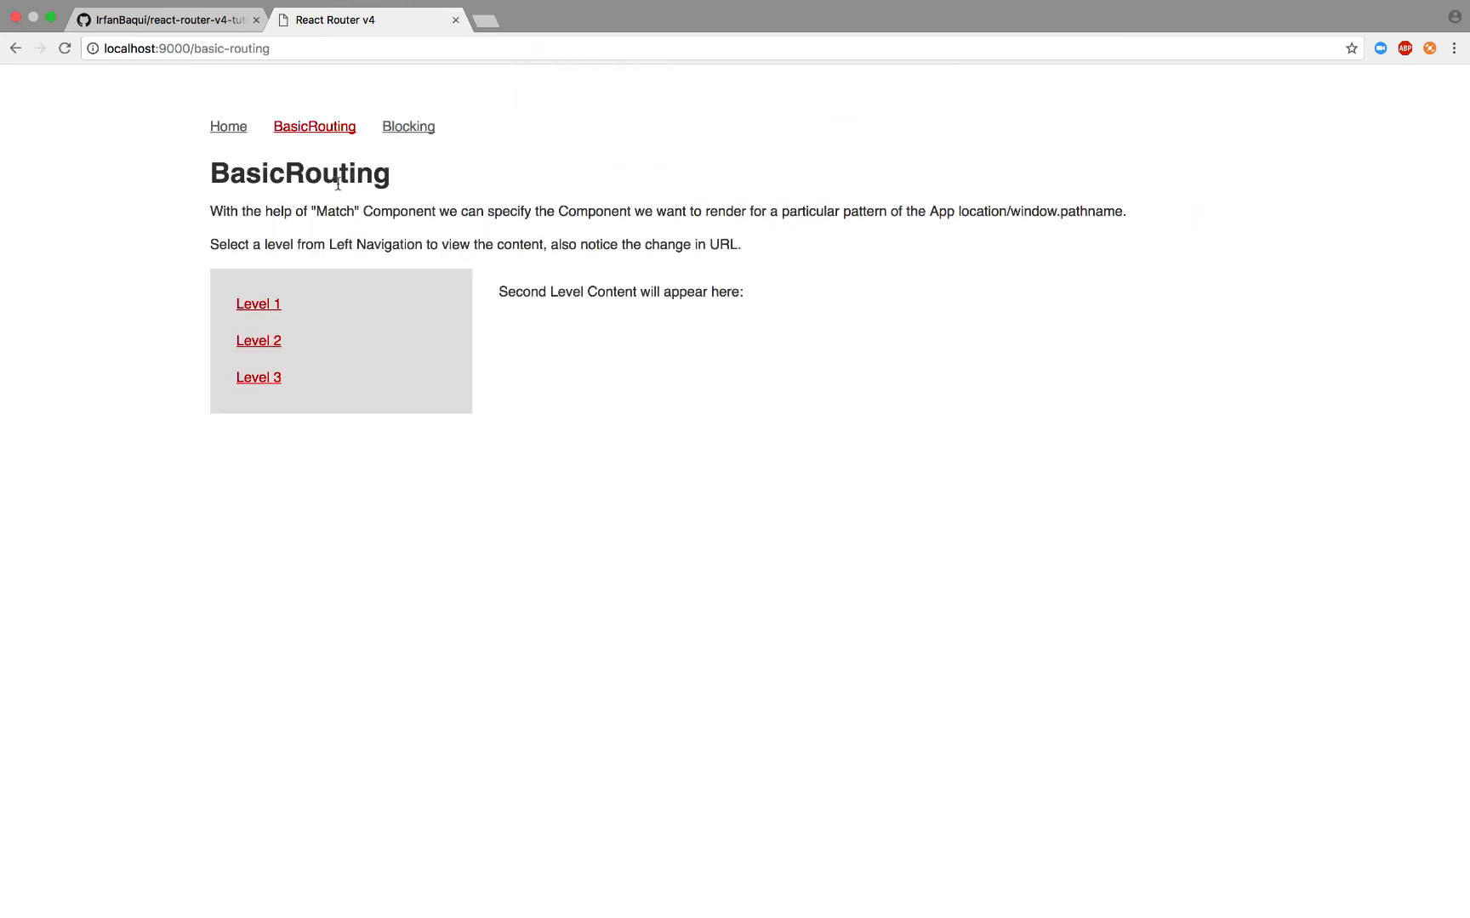
{"action": "left_click", "coordinate": [408, 125]}
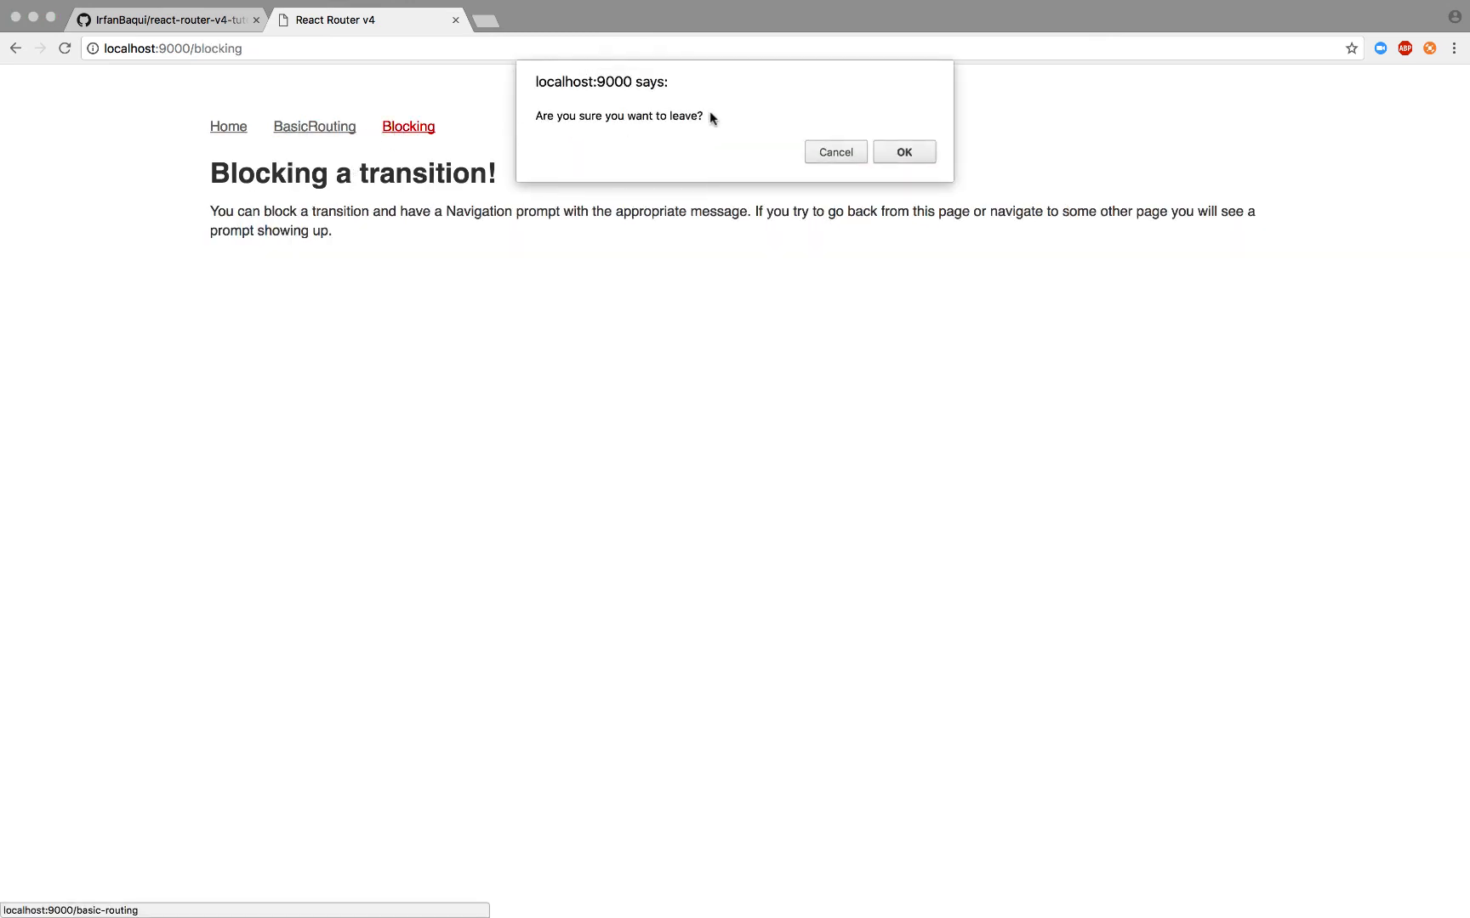
{"action": "left_click", "coordinate": [834, 152]}
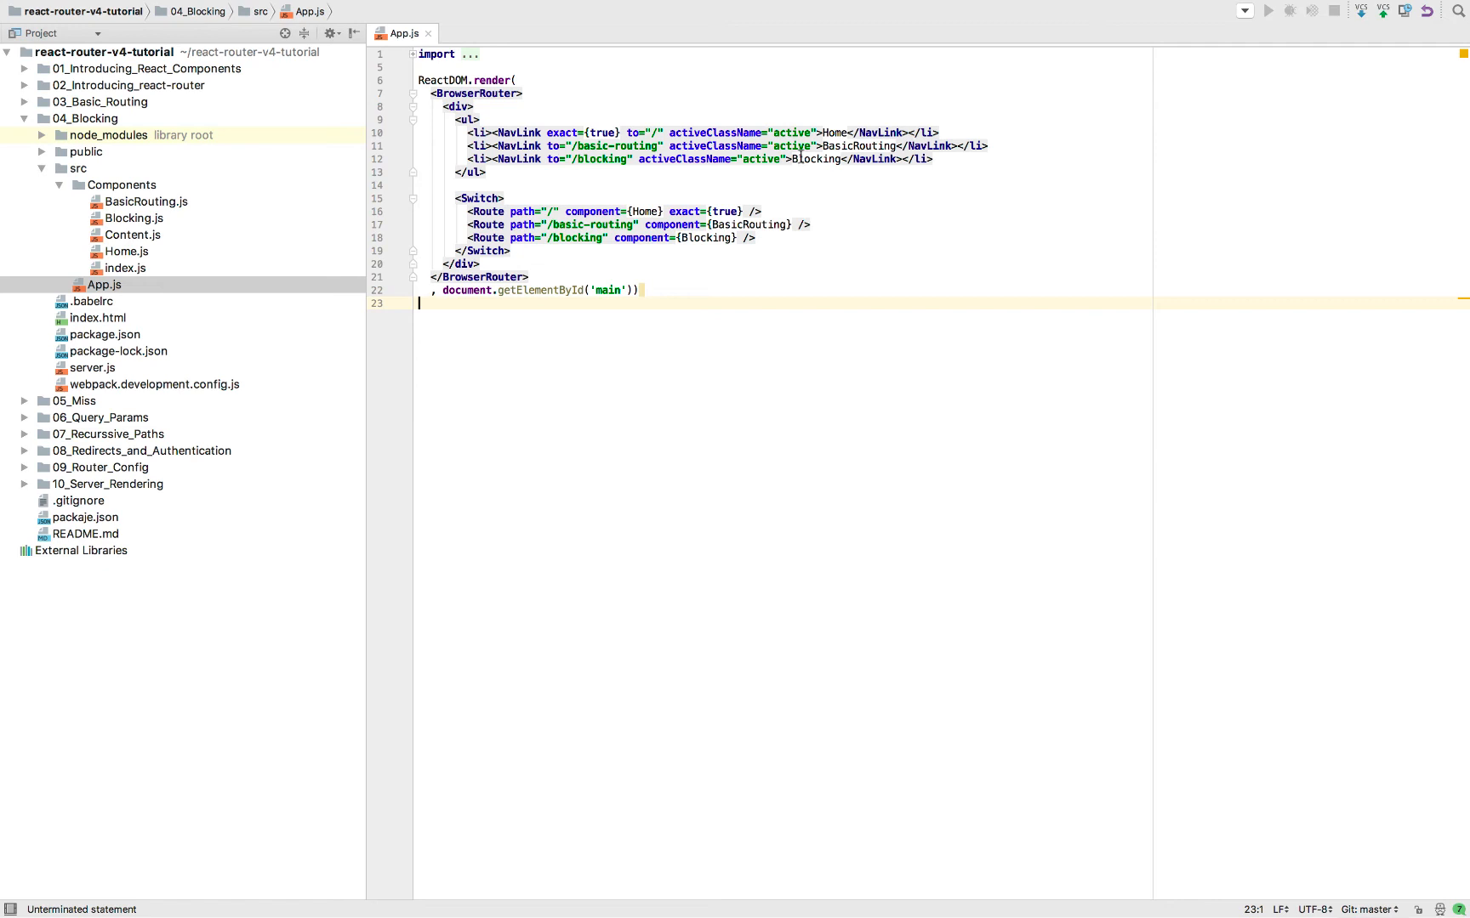
{"action": "mouse_move", "coordinate": [694, 242]}
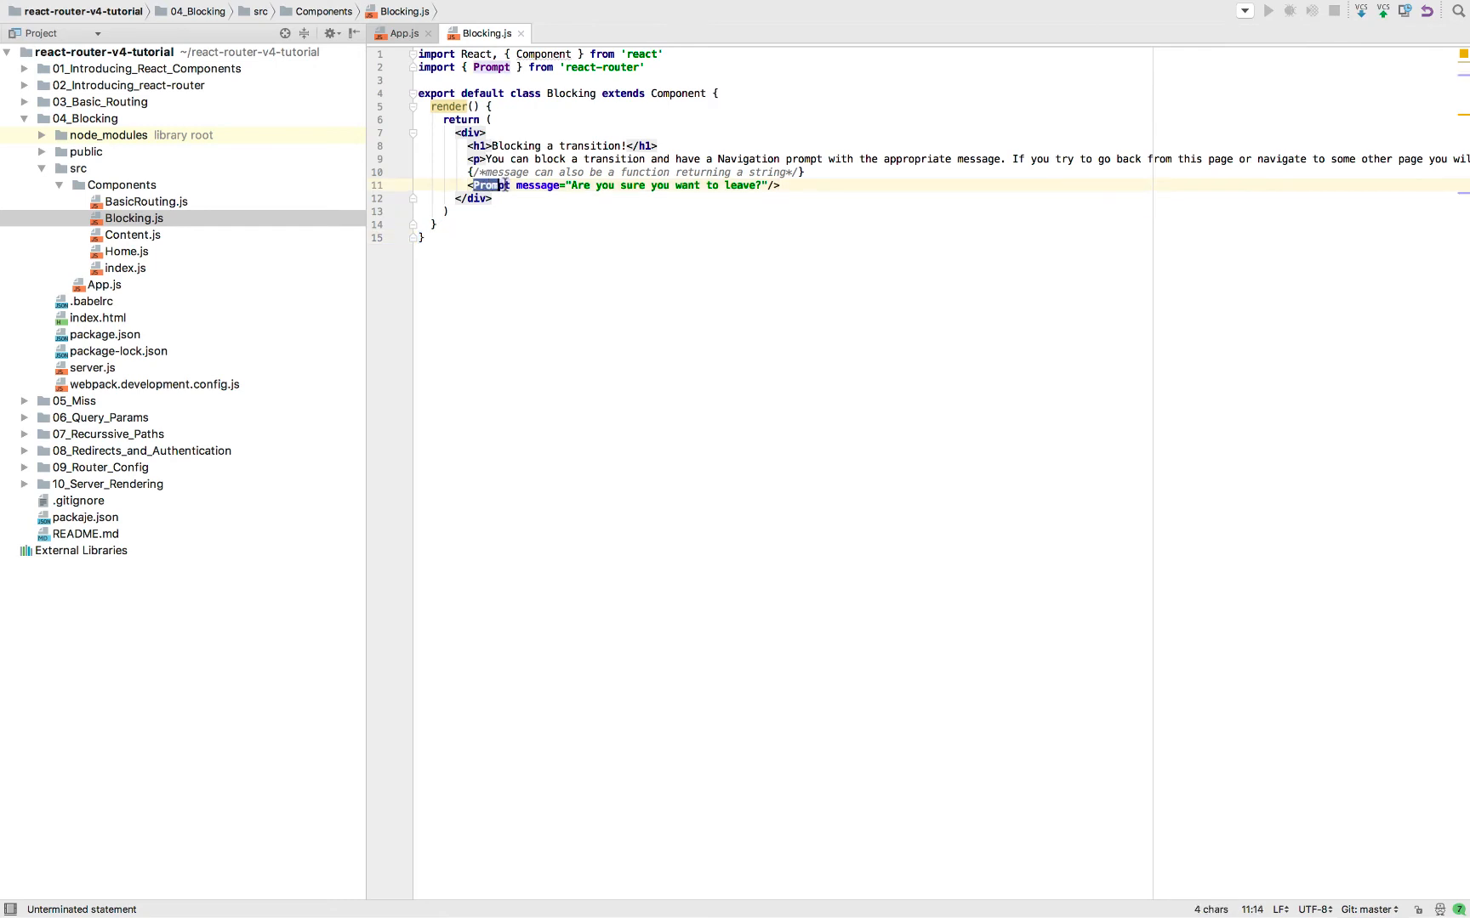
{"action": "left_click", "coordinate": [565, 68]}
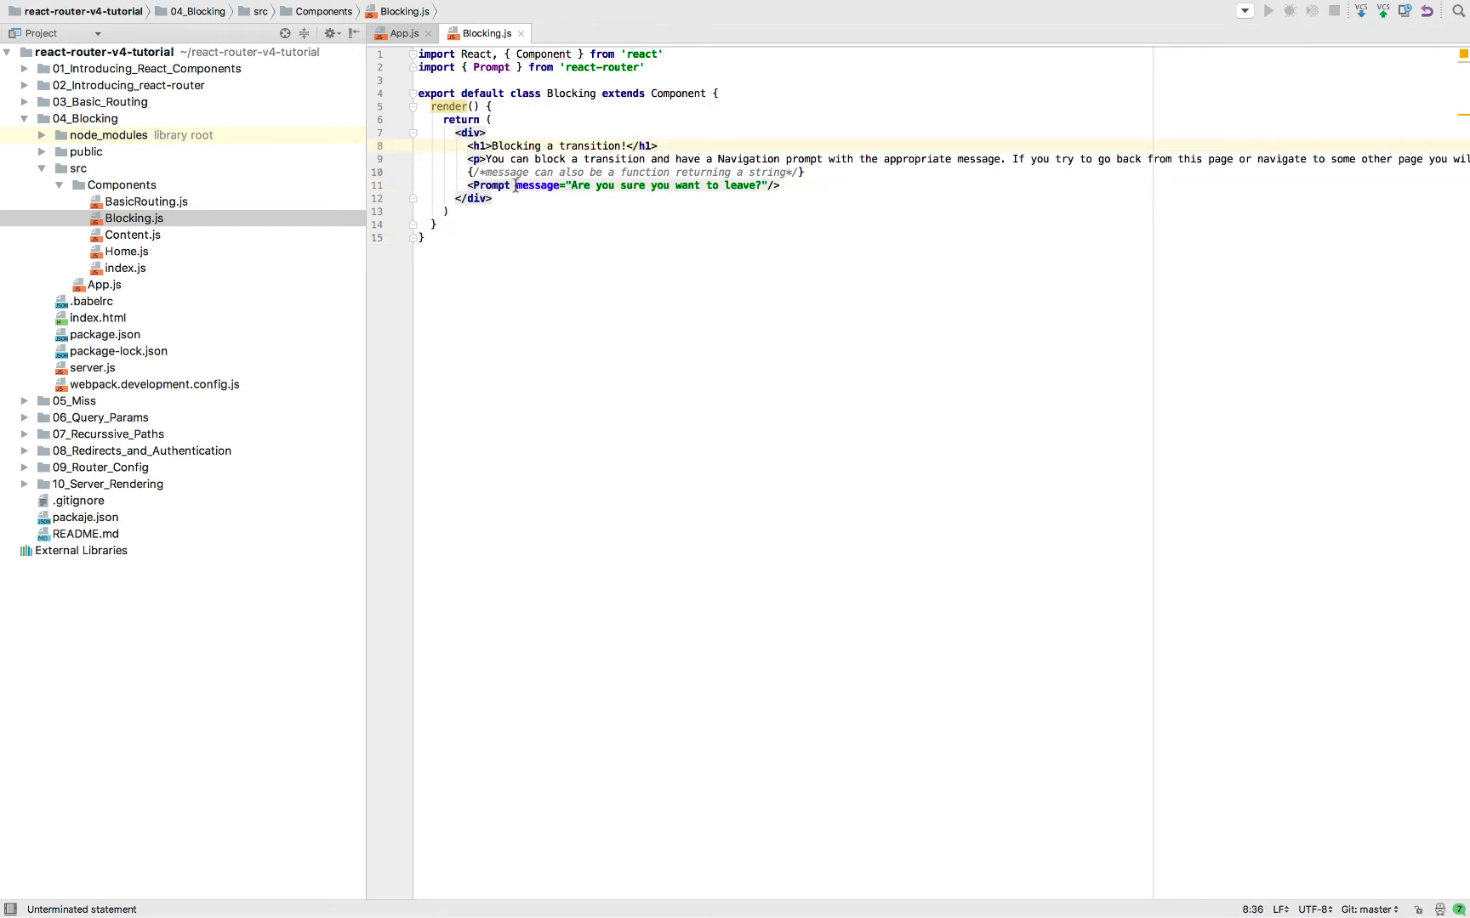
{"action": "double_click", "coordinate": [536, 186]}
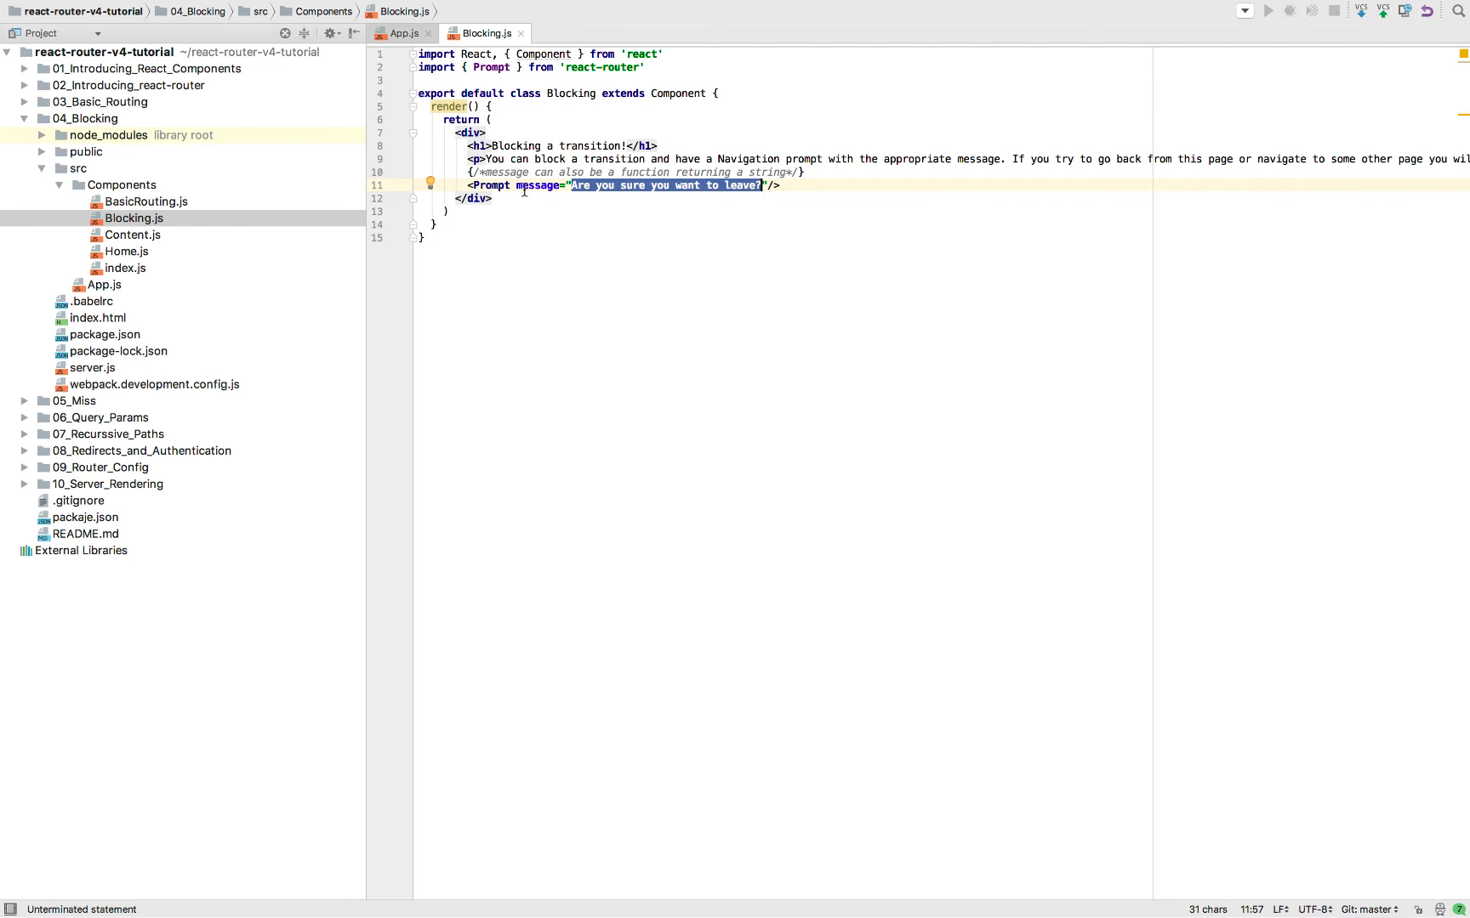
{"action": "left_click", "coordinate": [563, 185]}
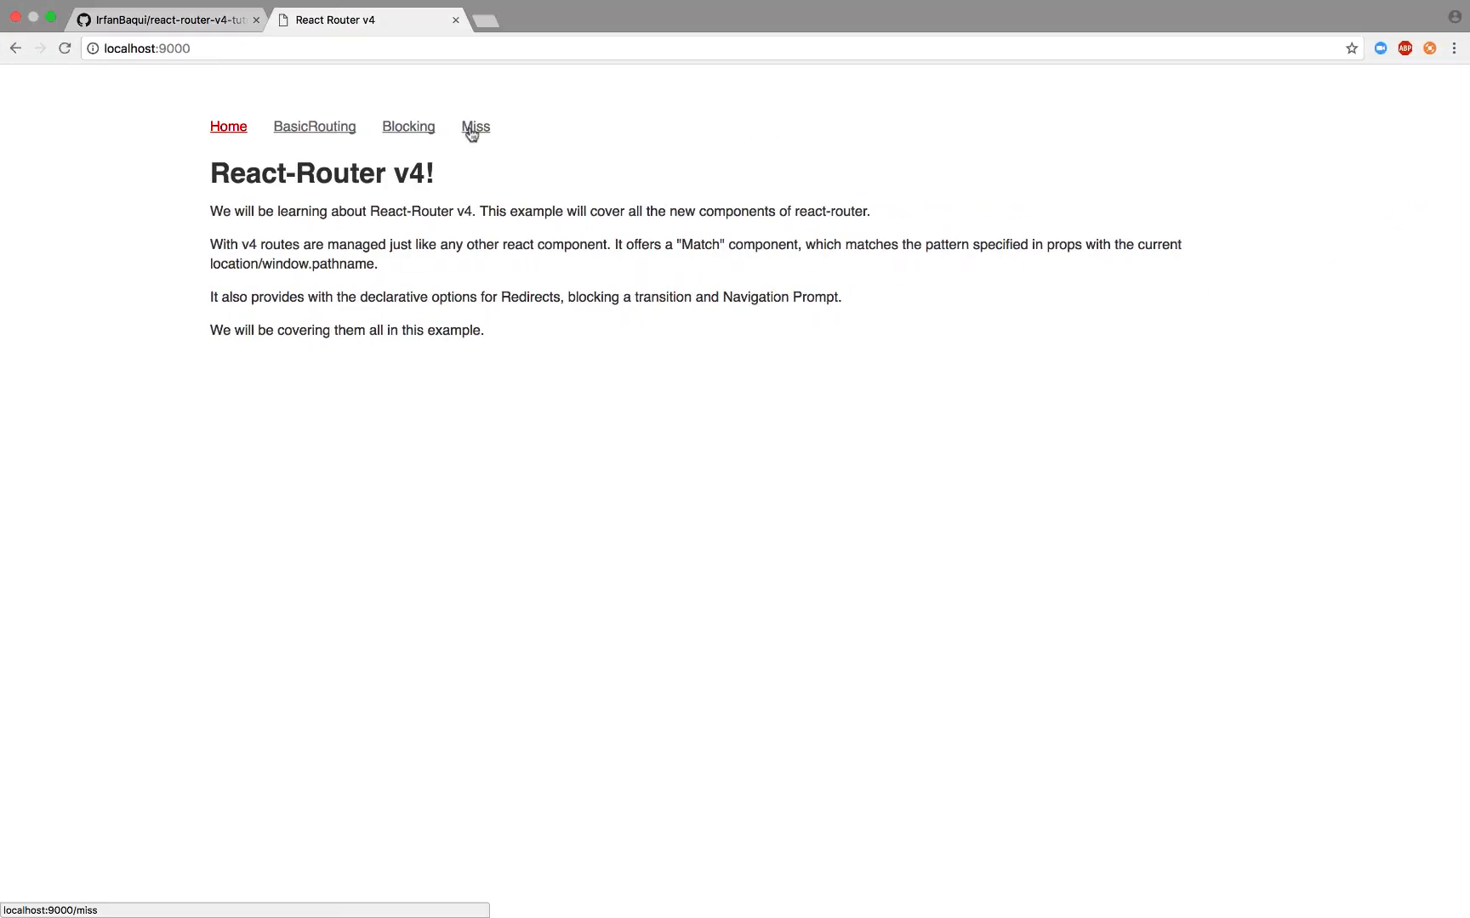
Step: Show the Miss page's Level 3 content and the Level 2 link with no matching route
{"action": "left_click", "coordinate": [475, 126]}
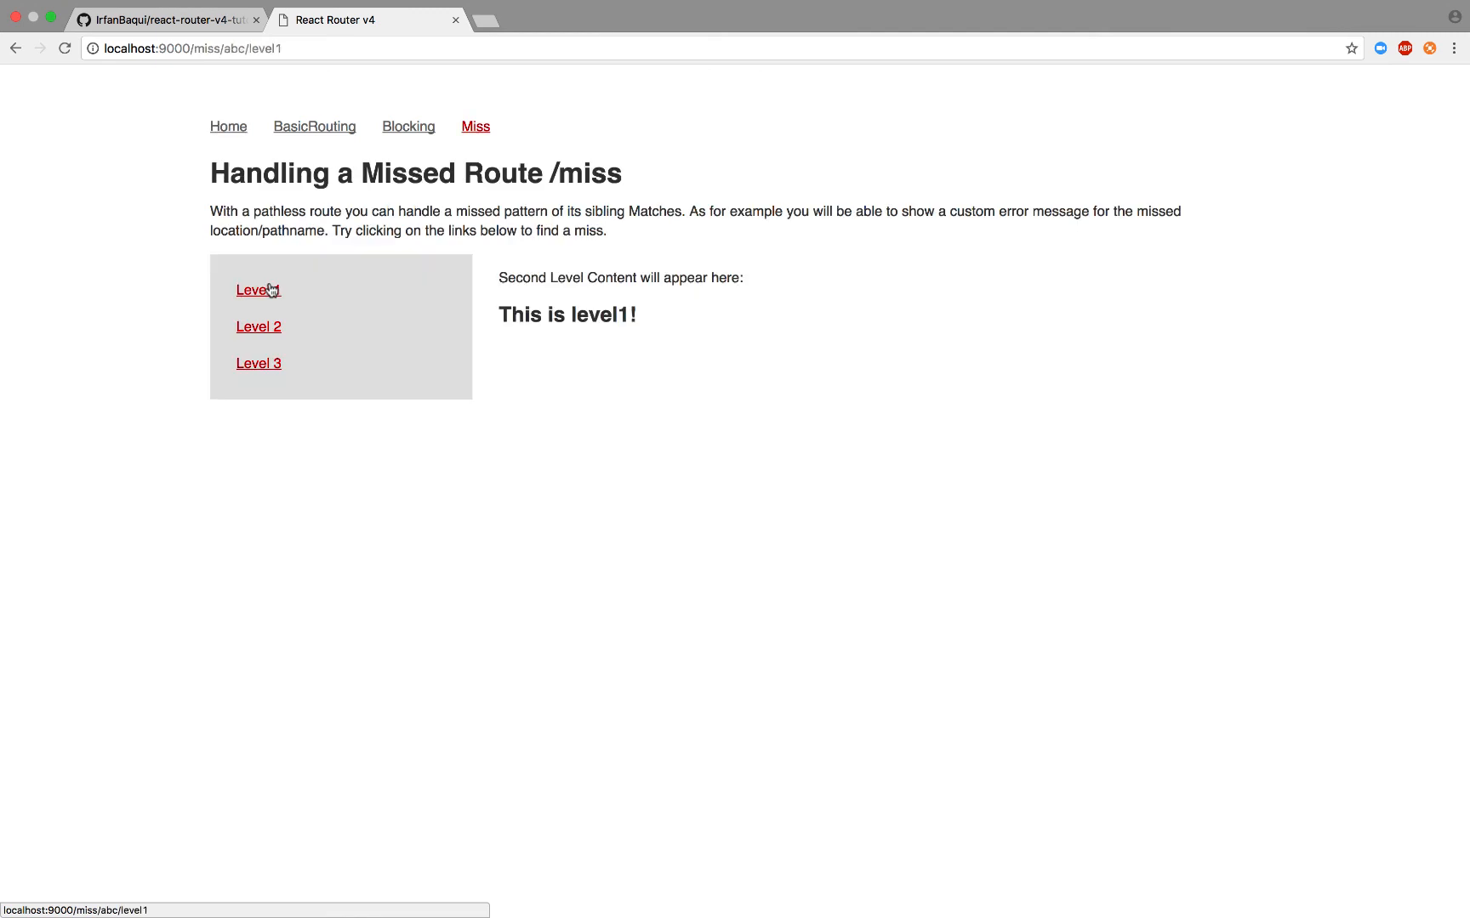
{"action": "mouse_move", "coordinate": [258, 364]}
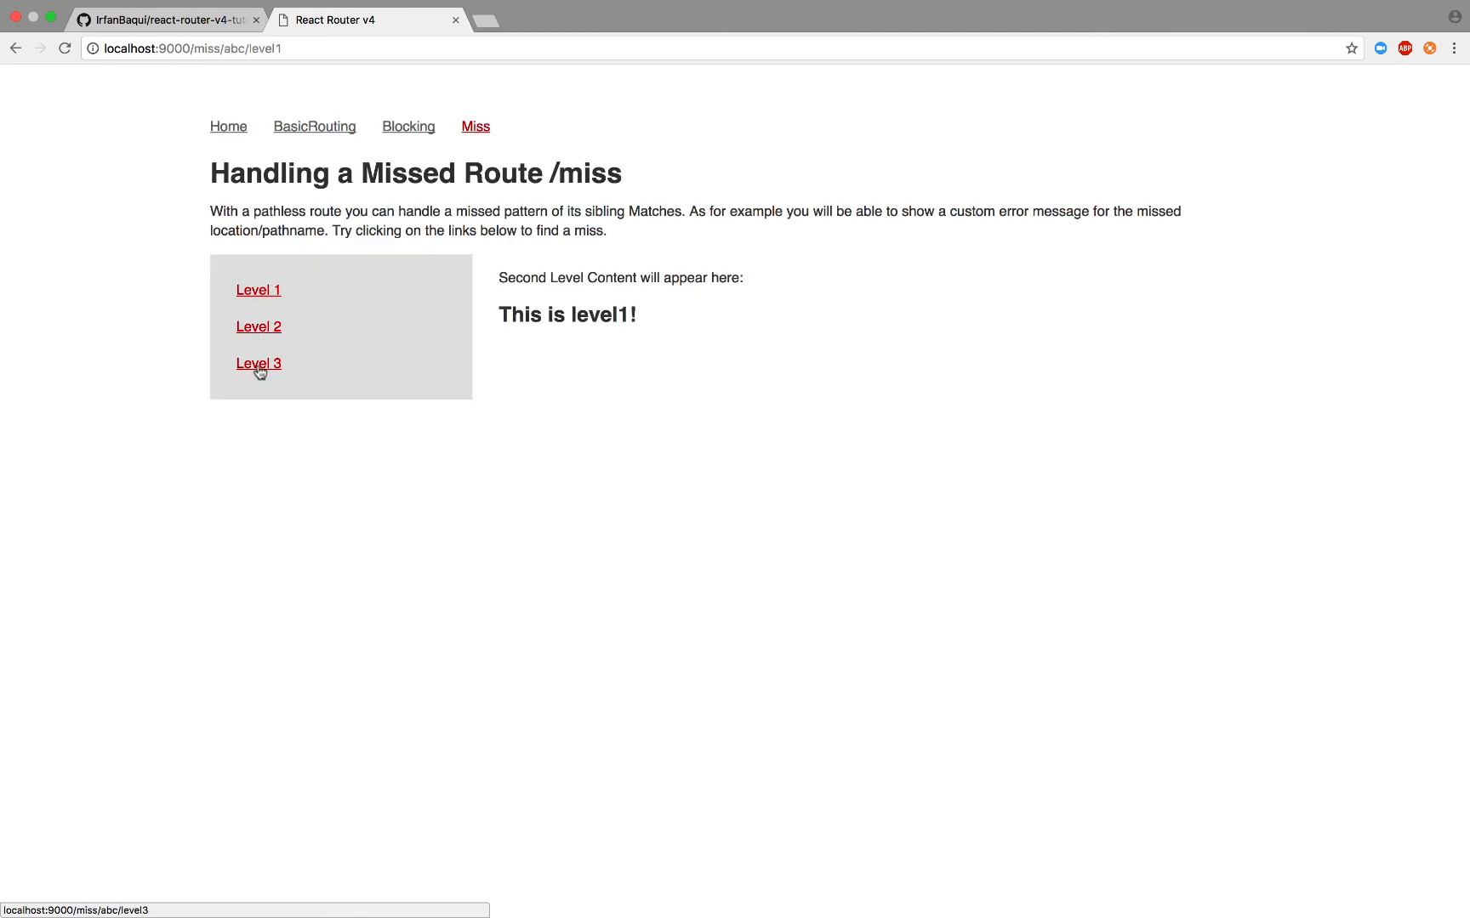
{"action": "left_click", "coordinate": [258, 364]}
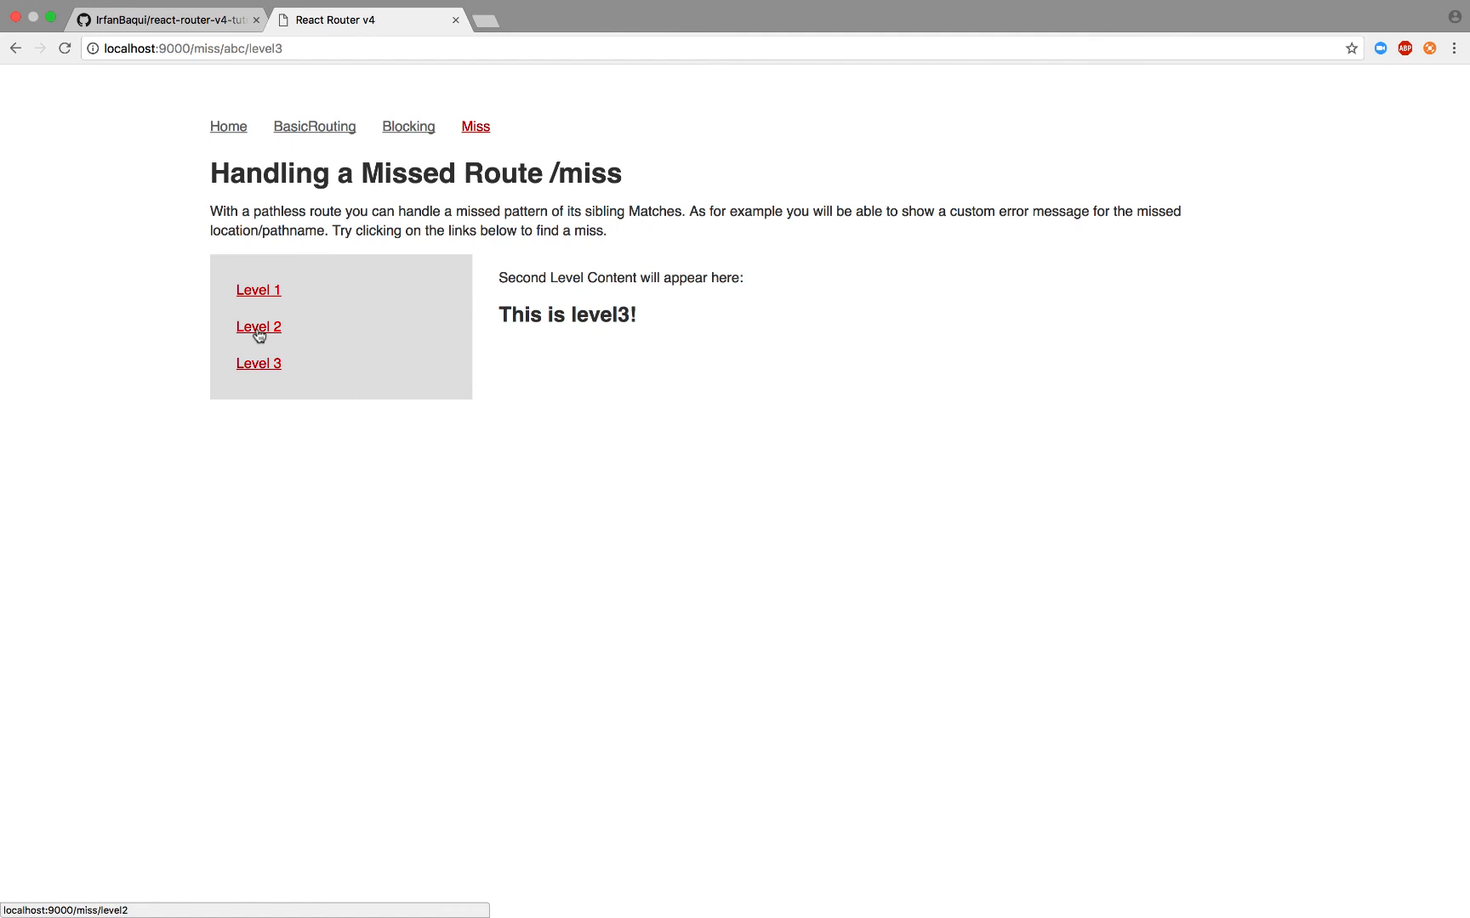
{"action": "left_click", "coordinate": [258, 327]}
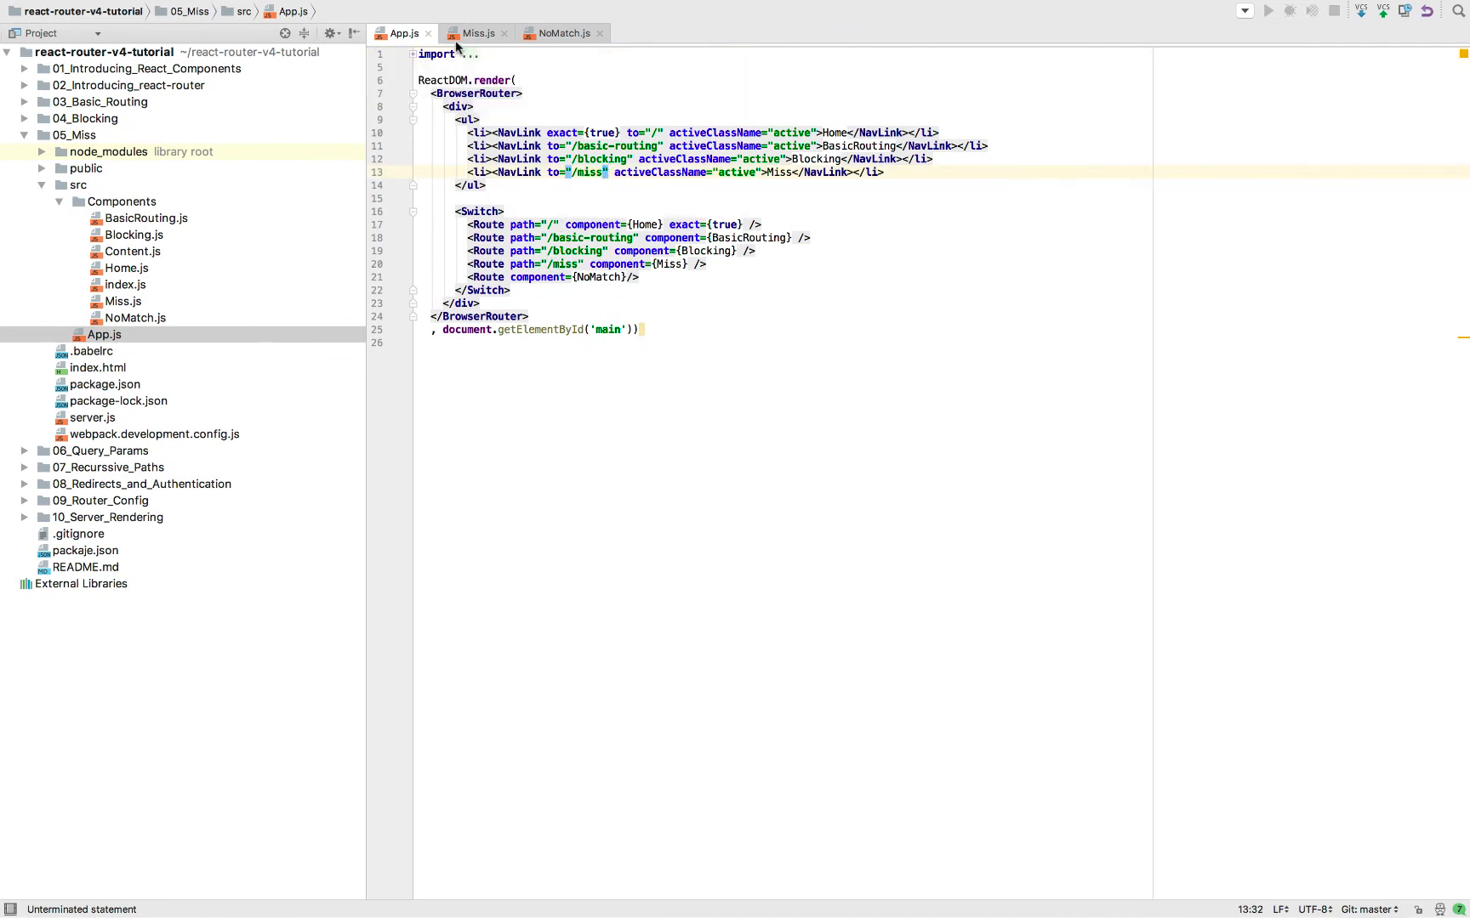
Step: Review Miss.js's level 2 link path and its fallback NoMatch route
{"action": "left_click", "coordinate": [478, 32]}
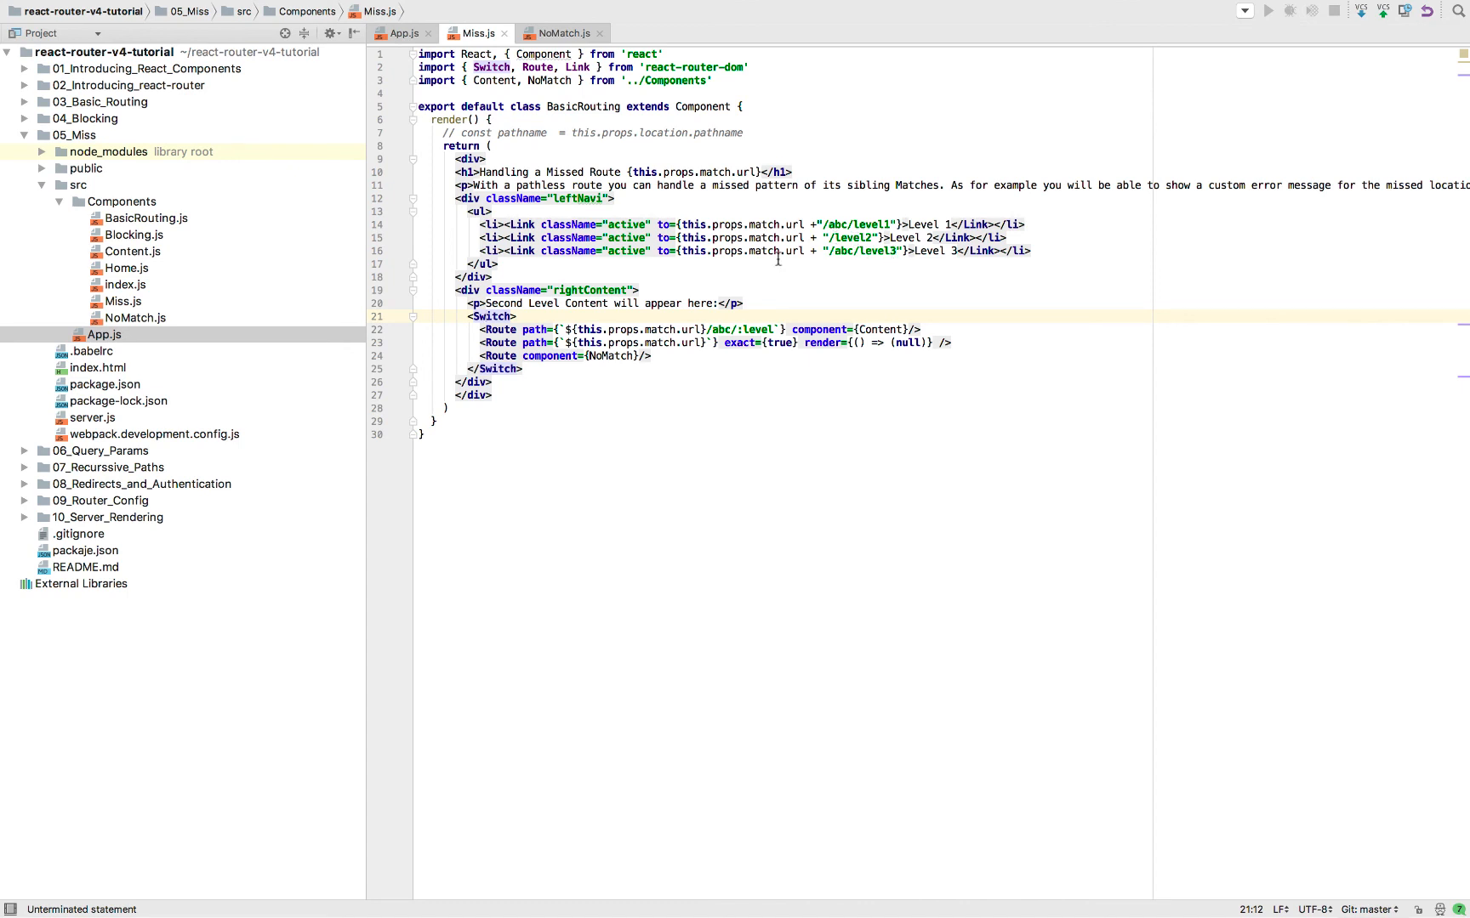
{"action": "mouse_move", "coordinate": [830, 236]}
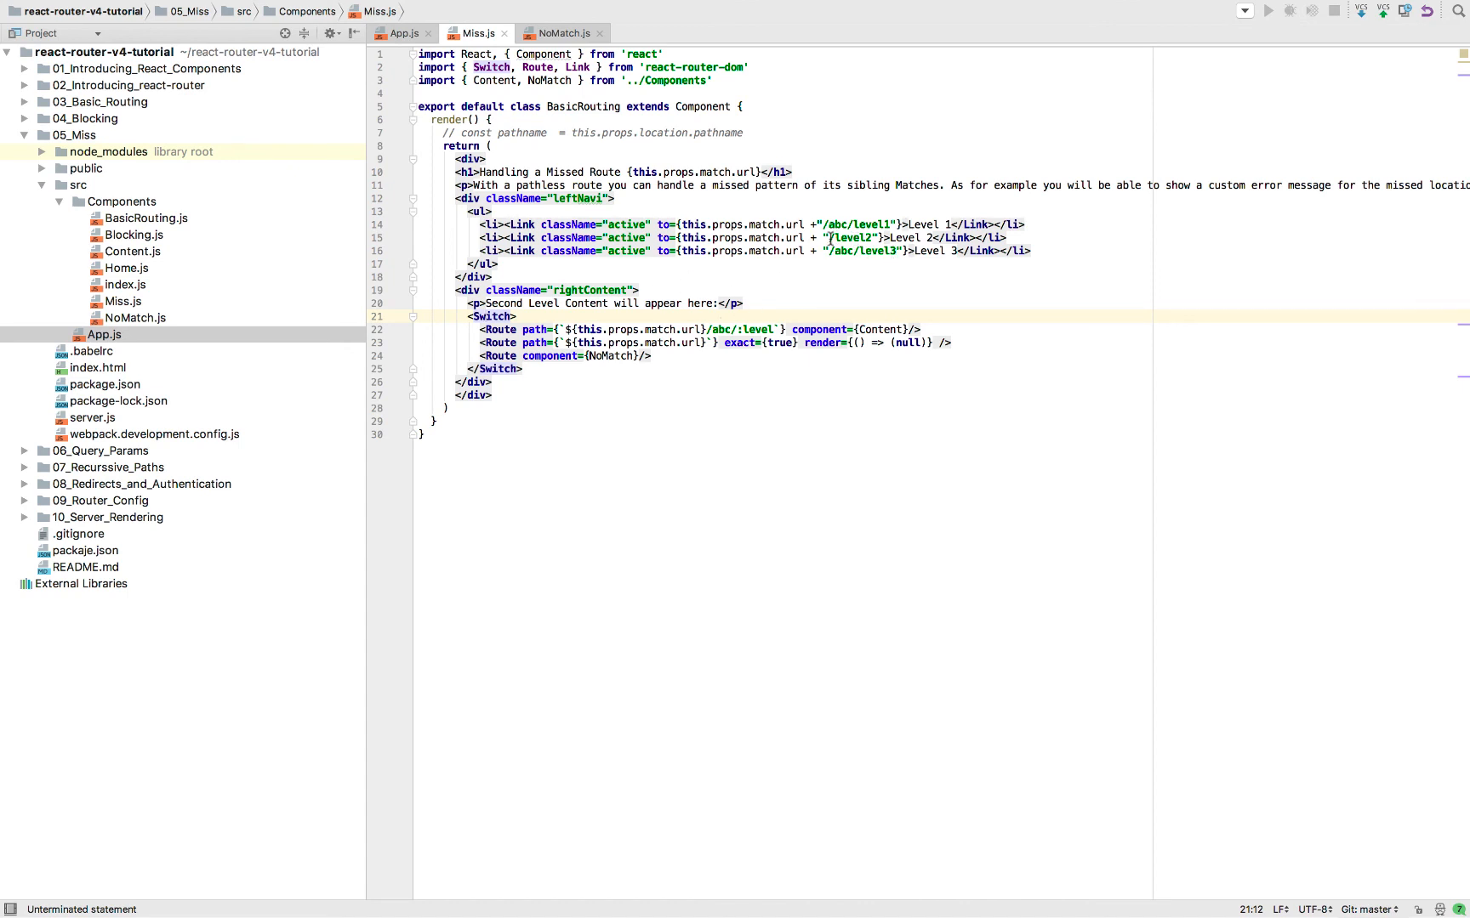
{"action": "double_click", "coordinate": [849, 236]}
{"action": "type", "text": "/"}
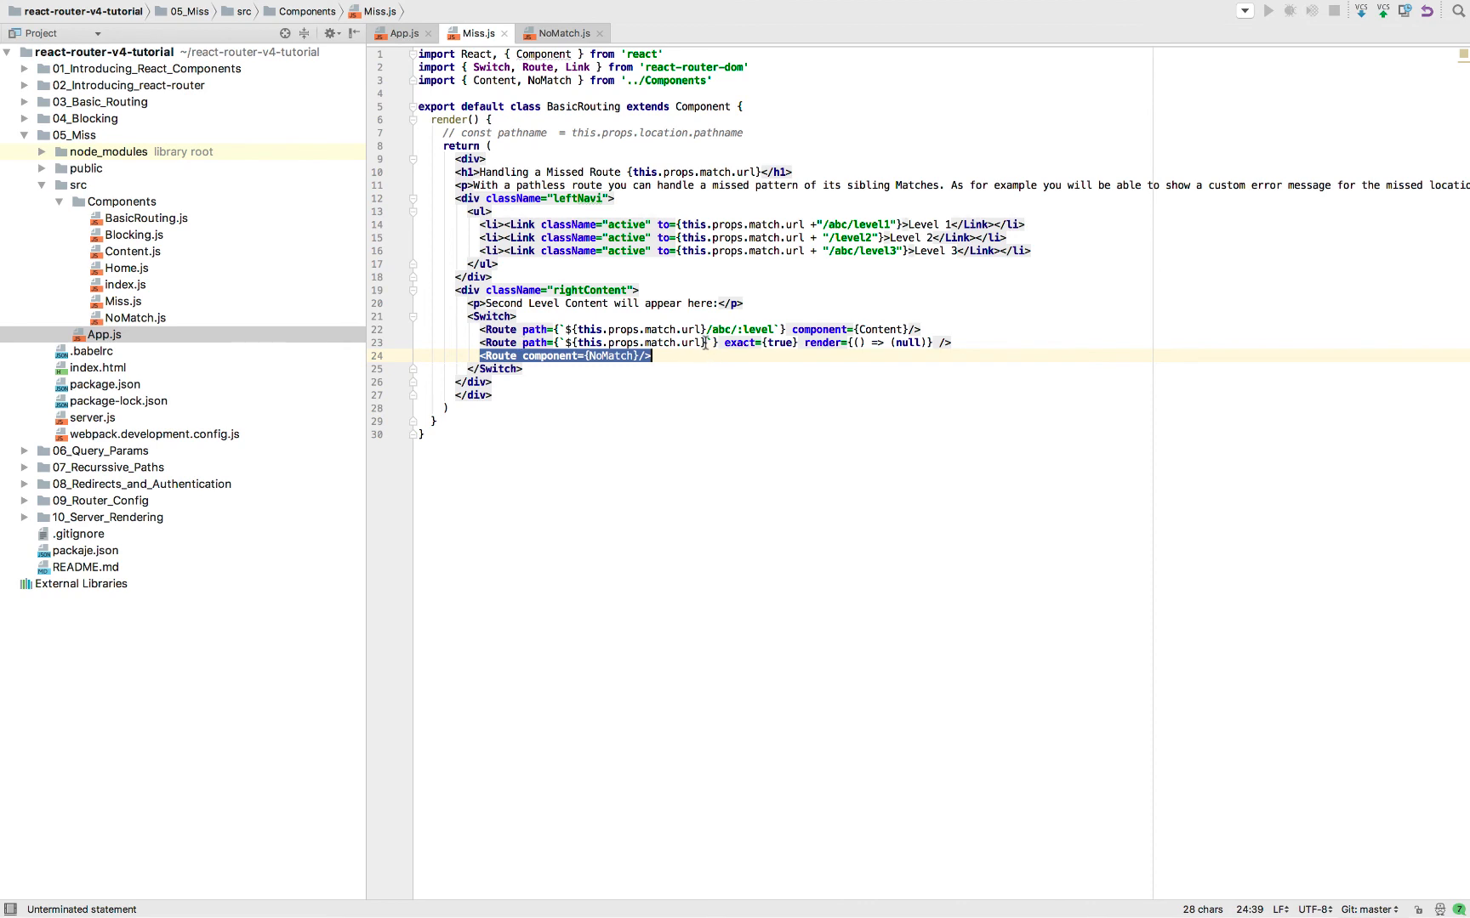
{"action": "left_click", "coordinate": [558, 32]}
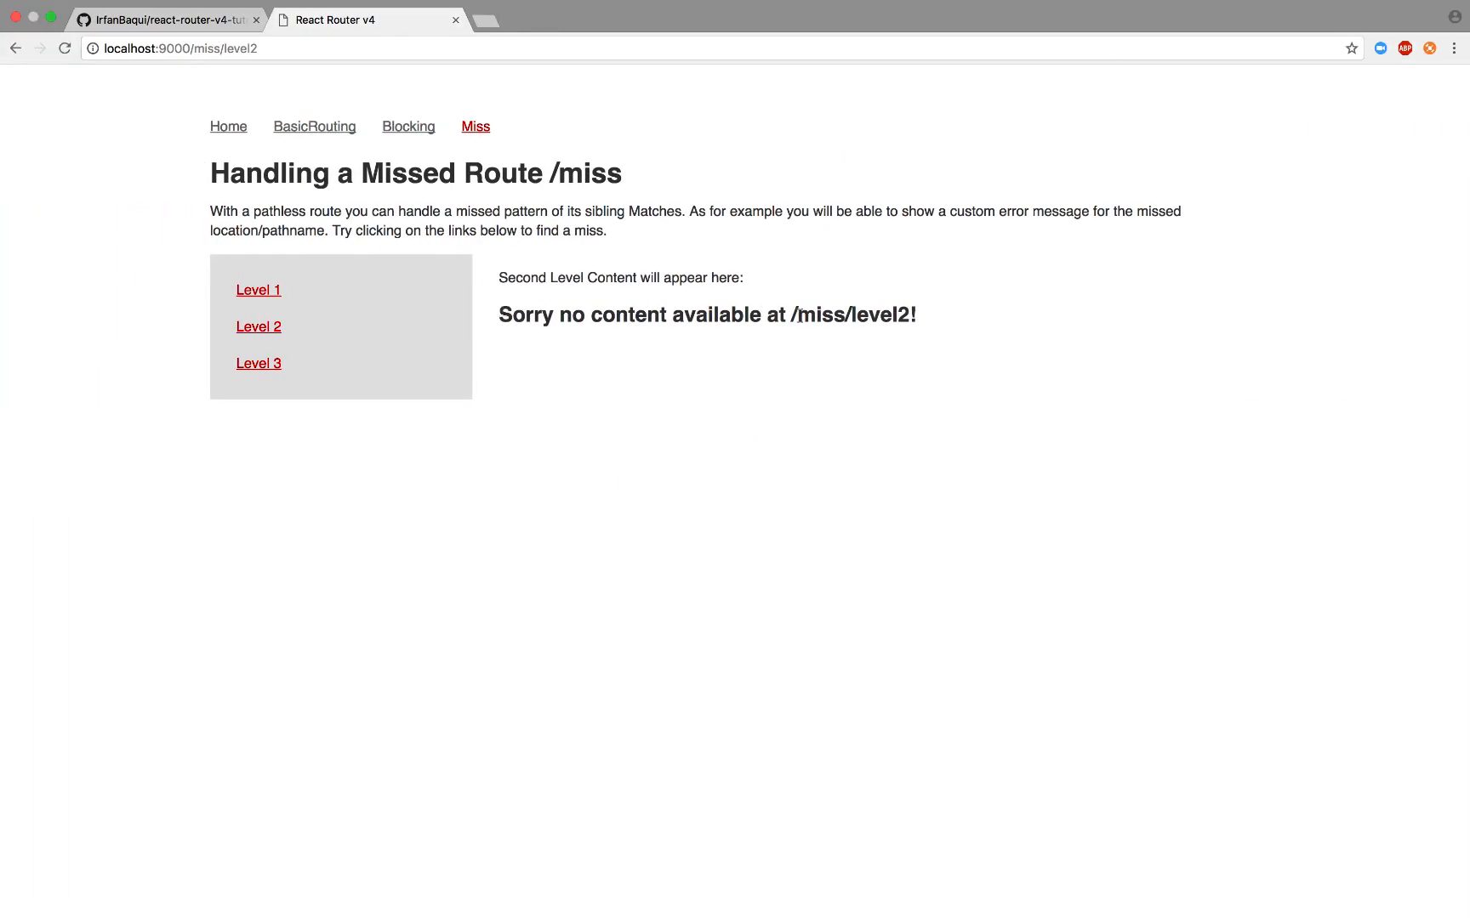
{"action": "mouse_move", "coordinate": [701, 406]}
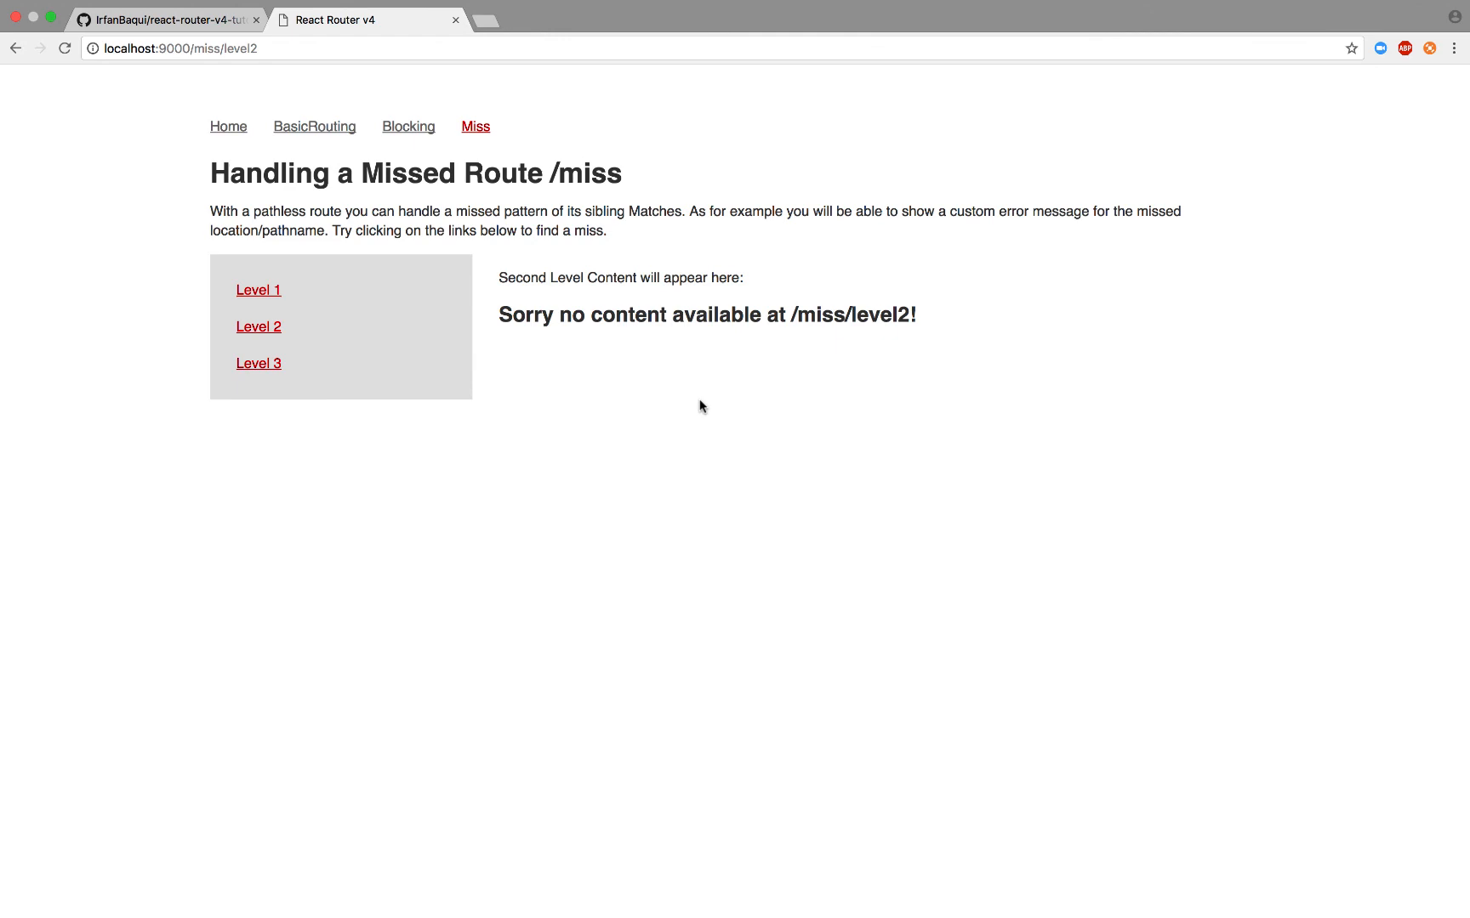
{"action": "left_click", "coordinate": [562, 126]}
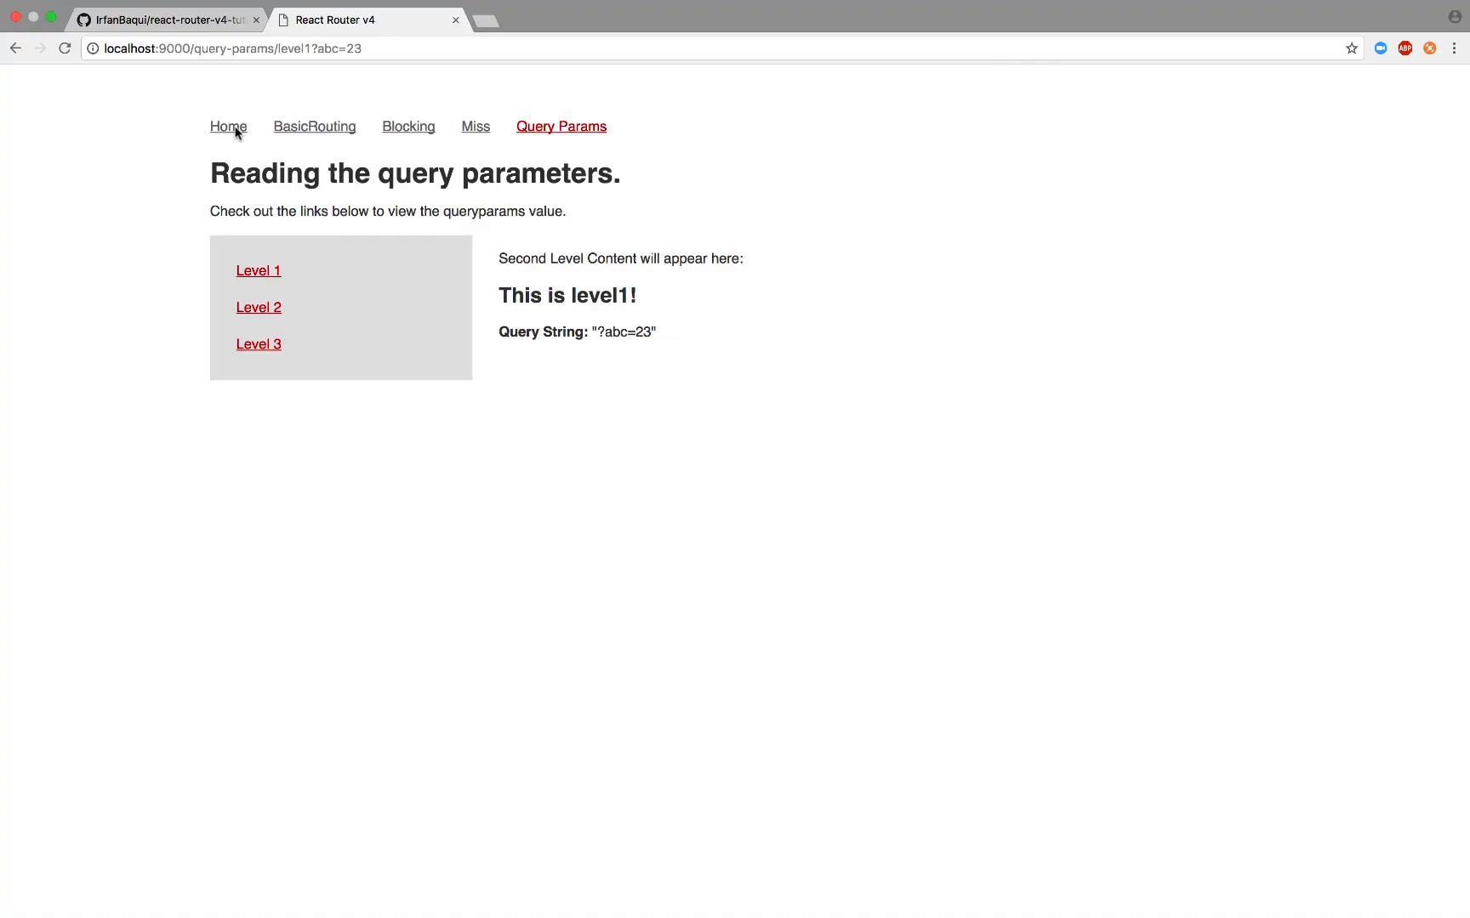
{"action": "mouse_move", "coordinate": [572, 134]}
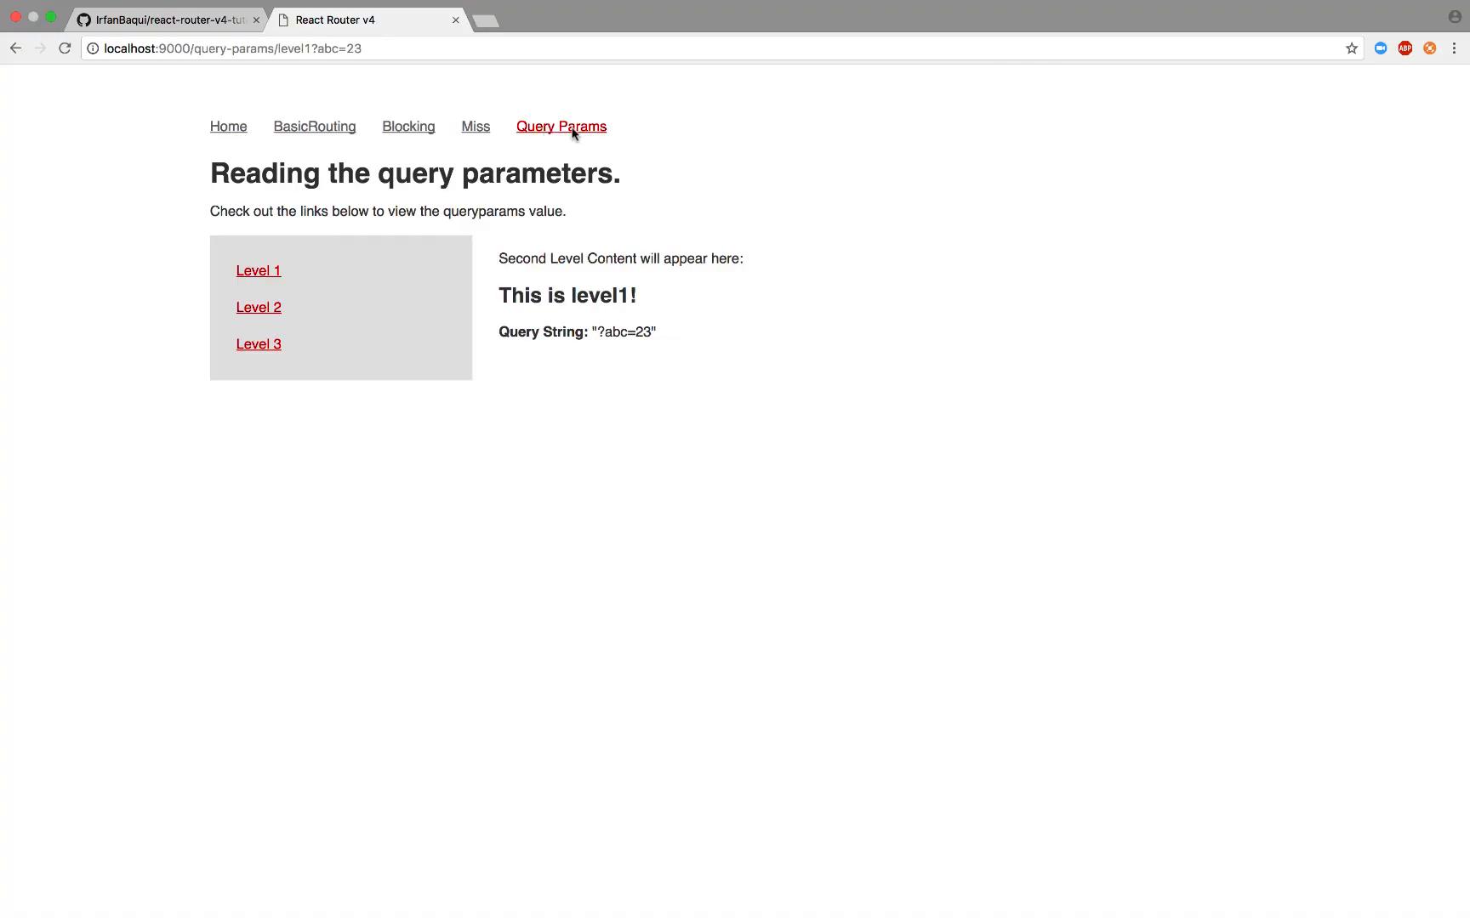
{"action": "mouse_move", "coordinate": [258, 270]}
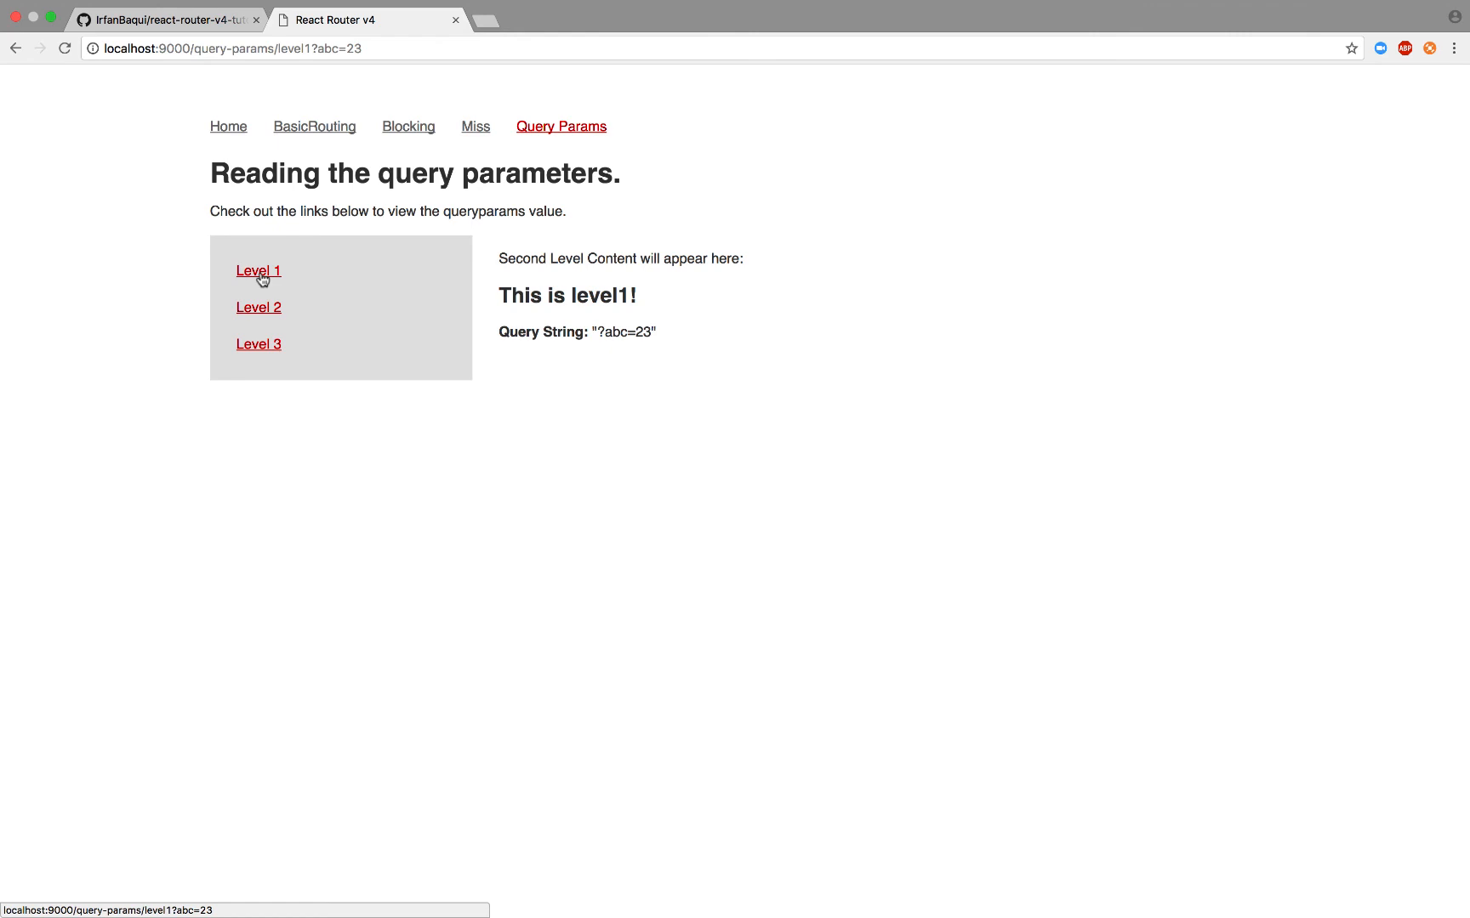
{"action": "mouse_move", "coordinate": [340, 56]}
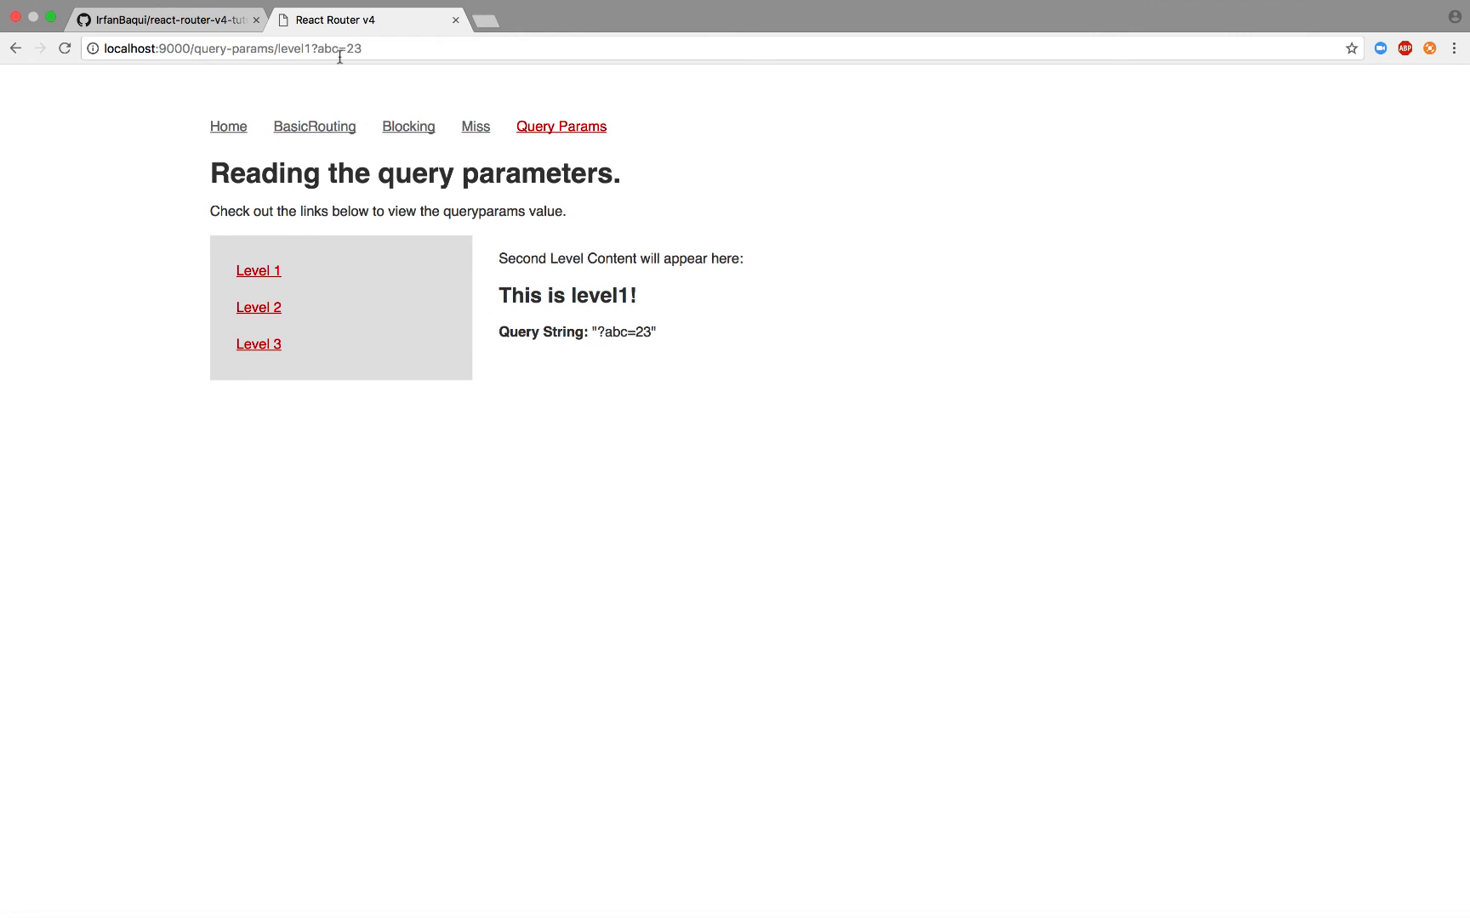
{"action": "mouse_move", "coordinate": [259, 308]}
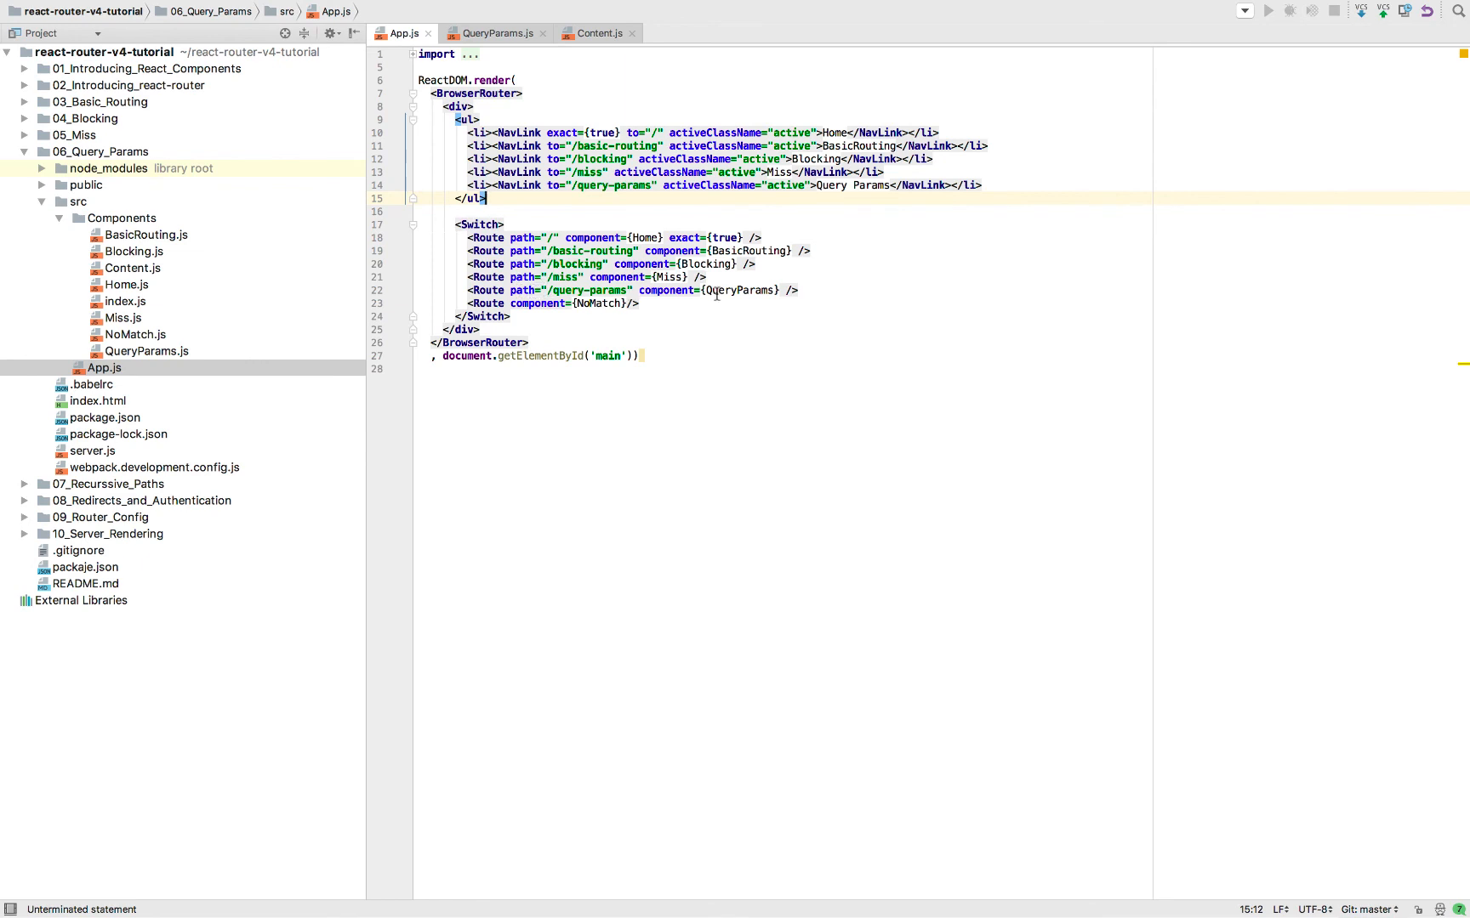
Step: Review QueryParams.js's level 1 Link pathname and search and the Content route
{"action": "left_click", "coordinate": [498, 32]}
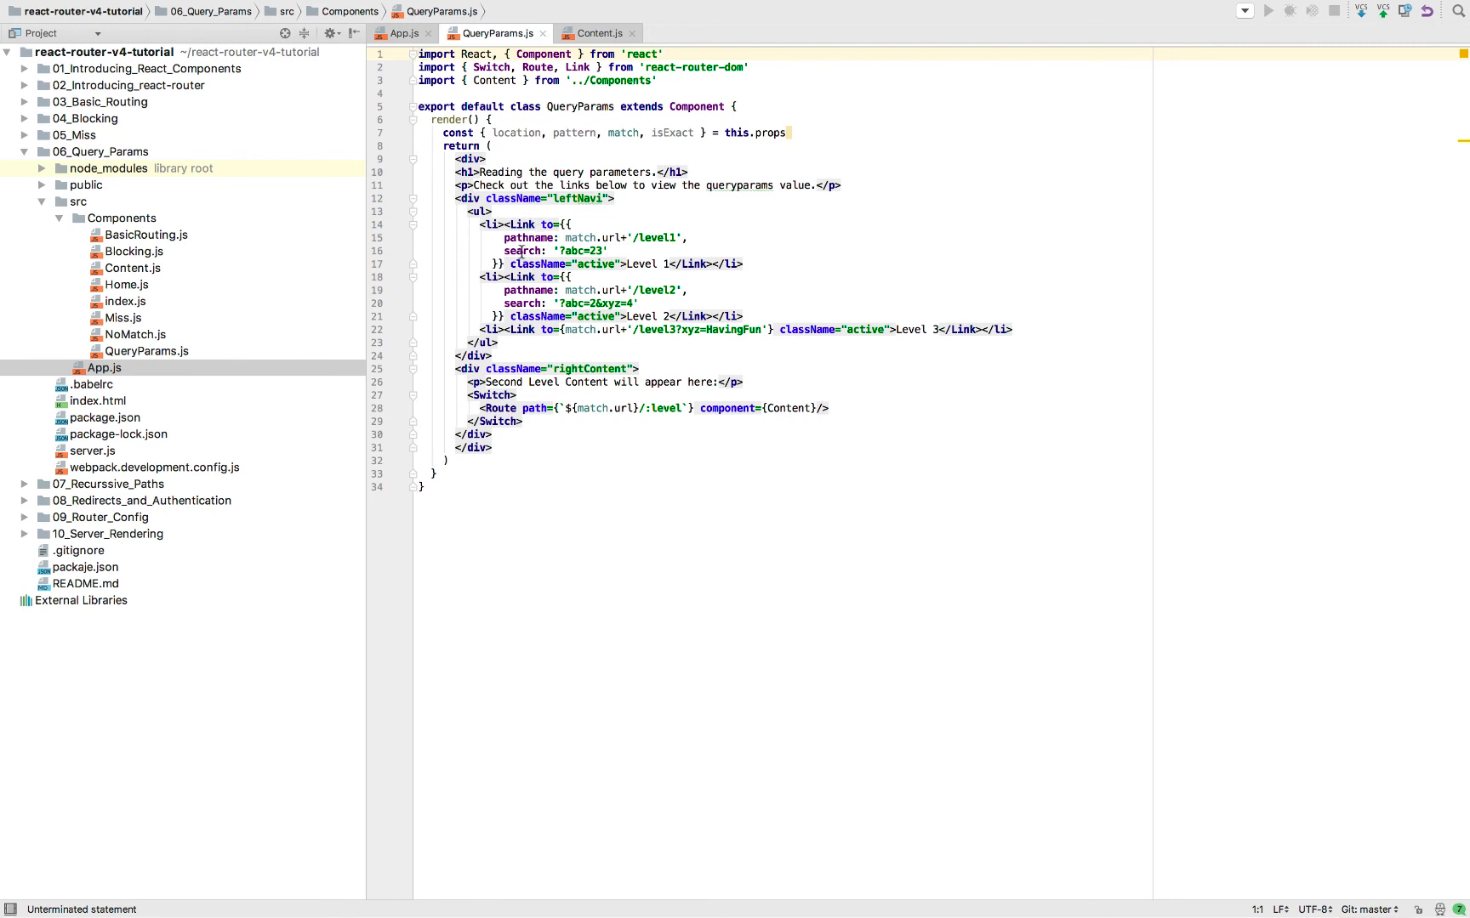
{"action": "mouse_move", "coordinate": [571, 237]}
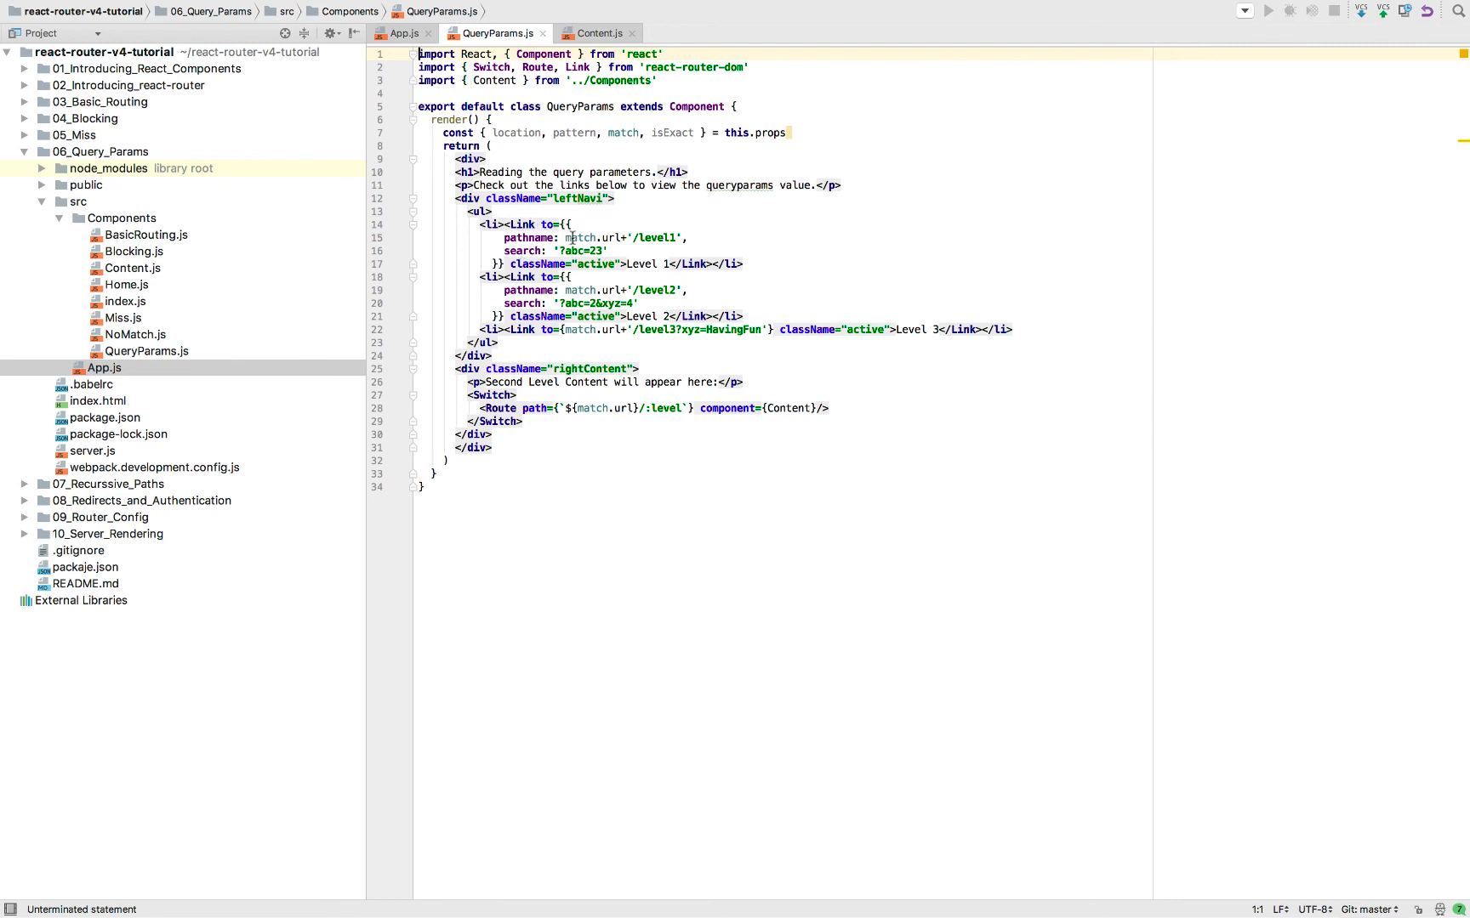
{"action": "left_click", "coordinate": [558, 252]}
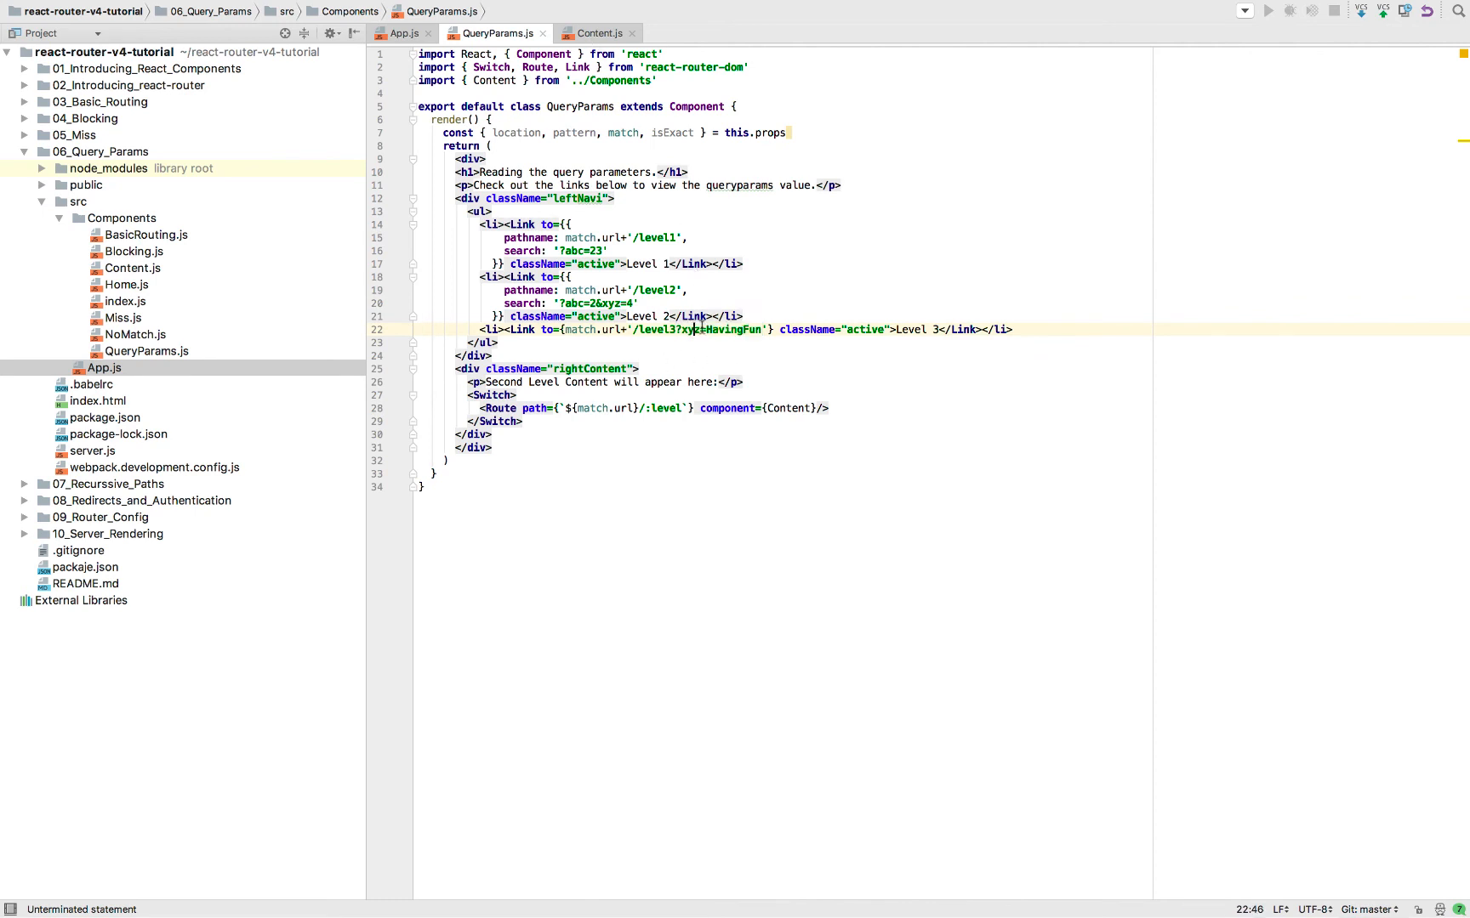
{"action": "double_click", "coordinate": [787, 409]}
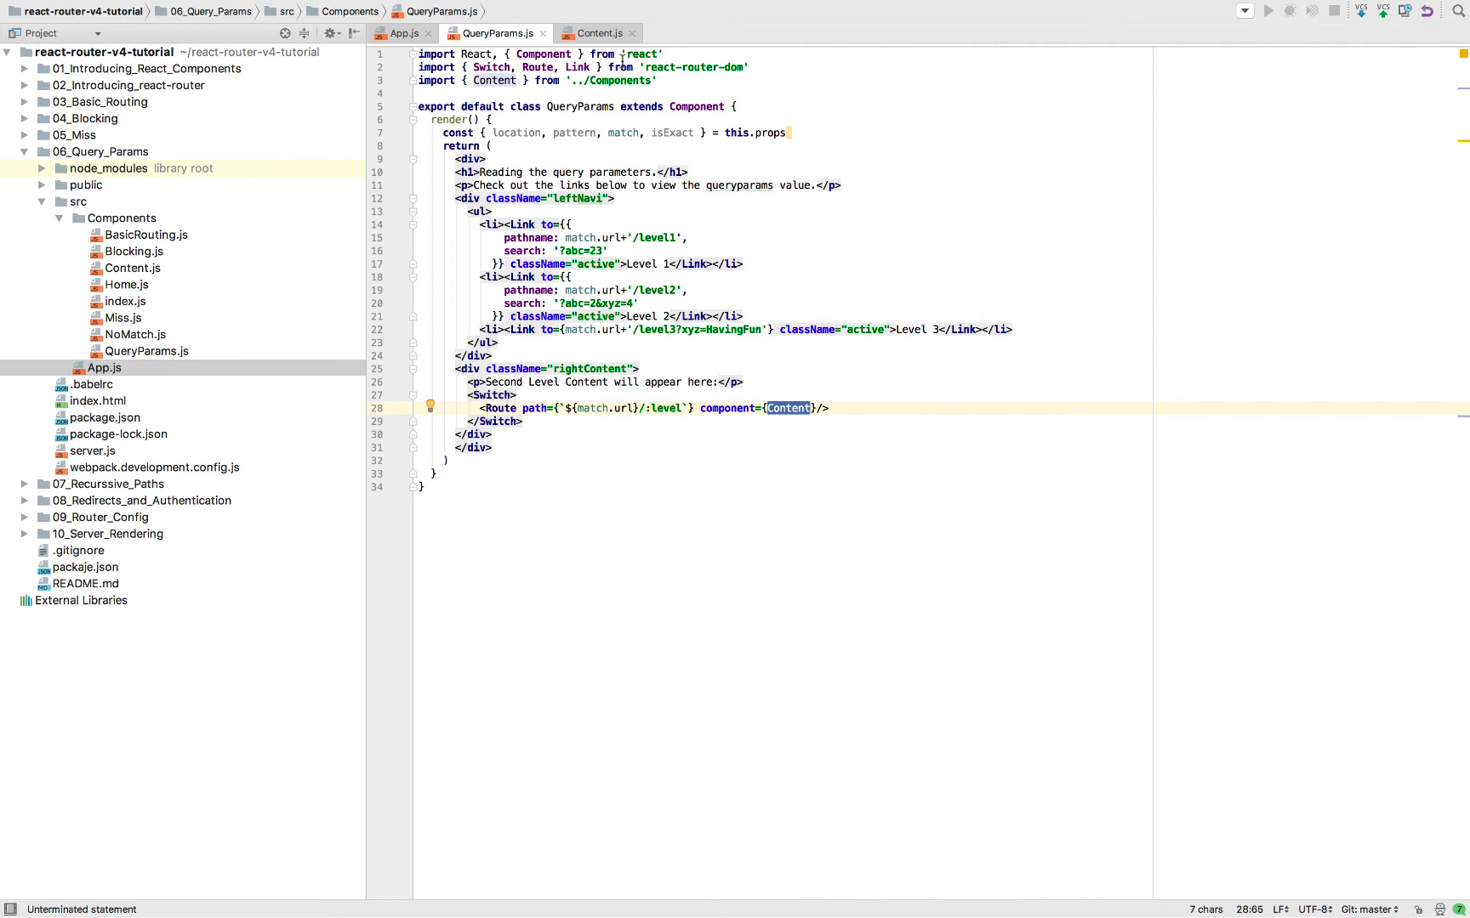
Step: Highlight location.search in Content.js's query string check
{"action": "left_click", "coordinate": [597, 33]}
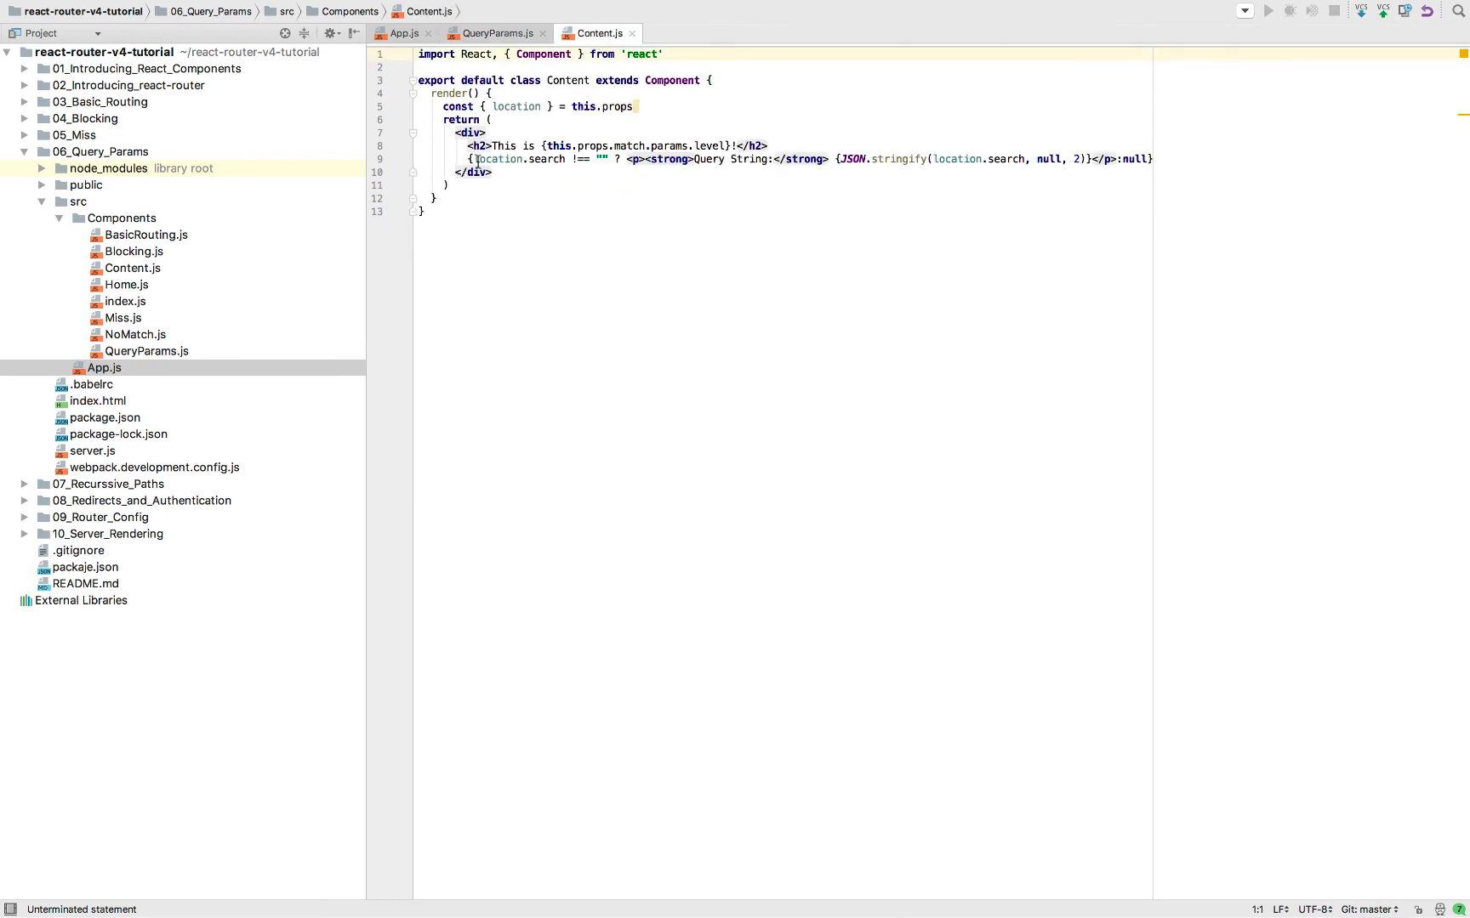
{"action": "double_click", "coordinate": [516, 158]}
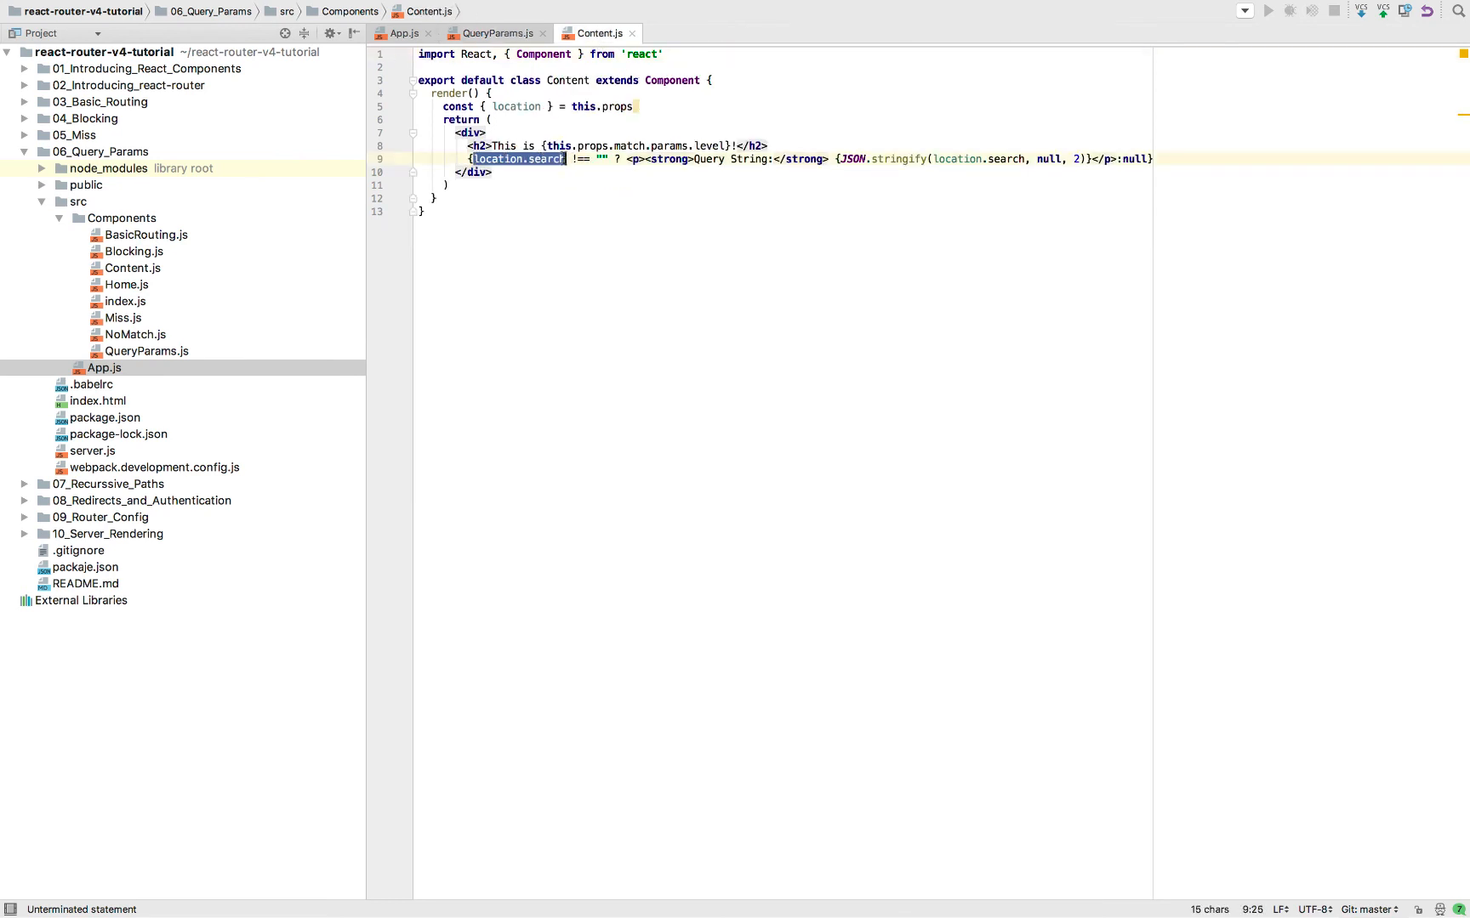